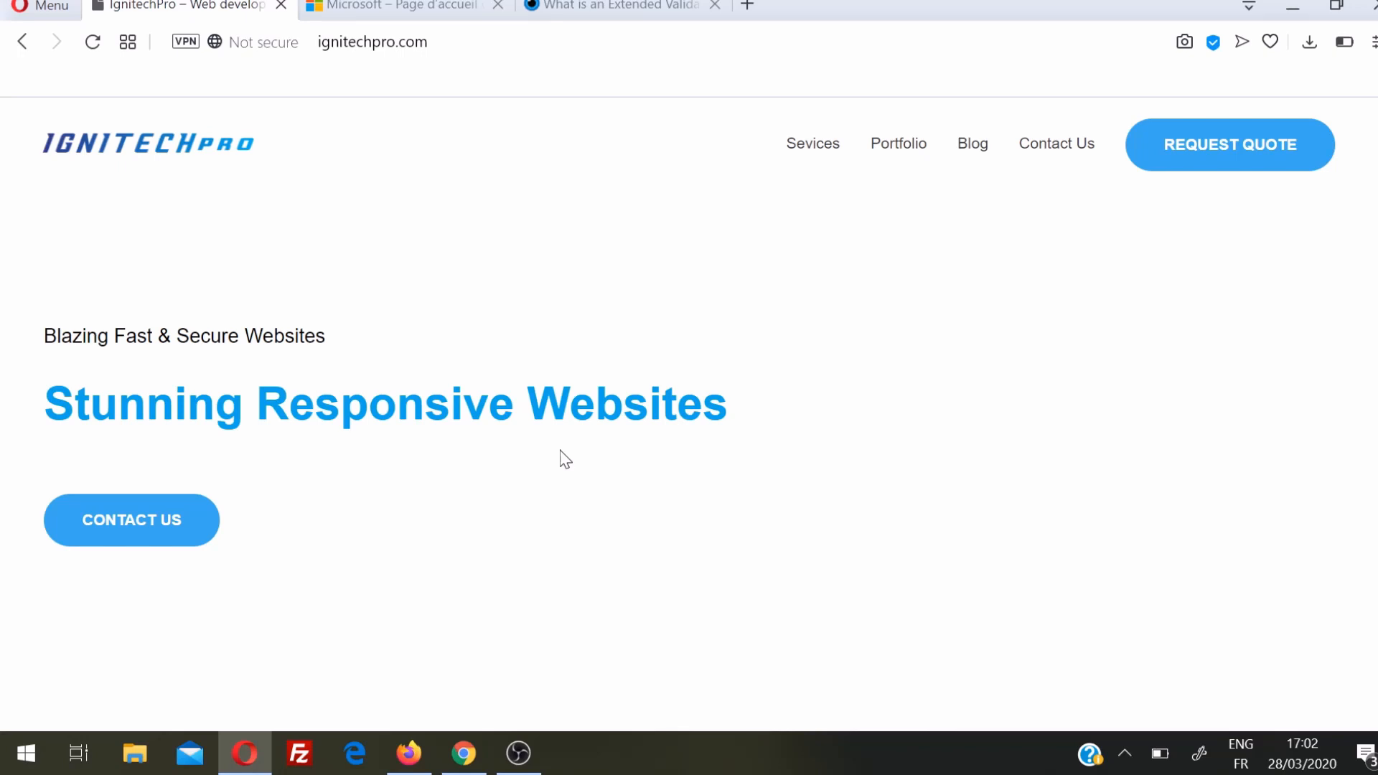
pyautogui.moveTo(421, 269)
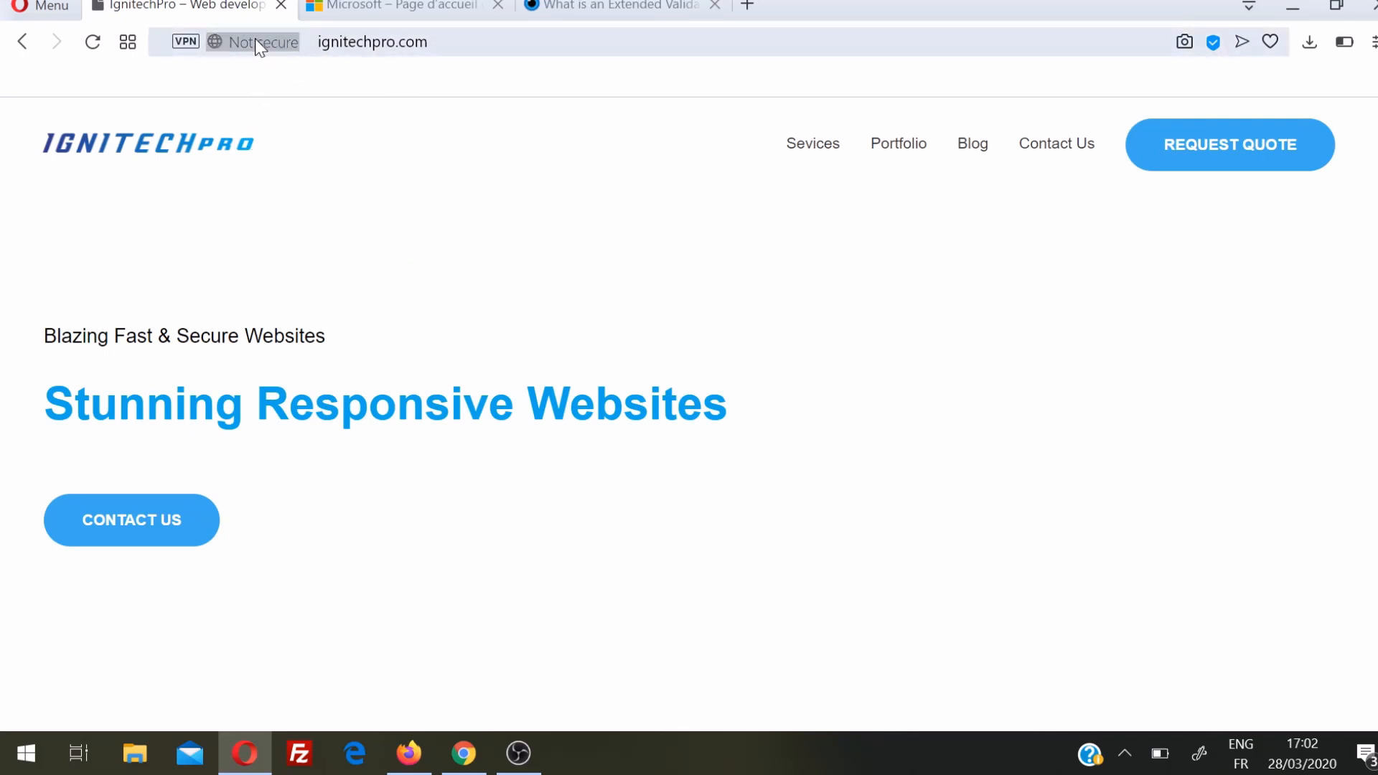
# Check ignitechpro.com's connection details, then compare the Microsoft and GlobalSign tabs.
pyautogui.click(258, 42)
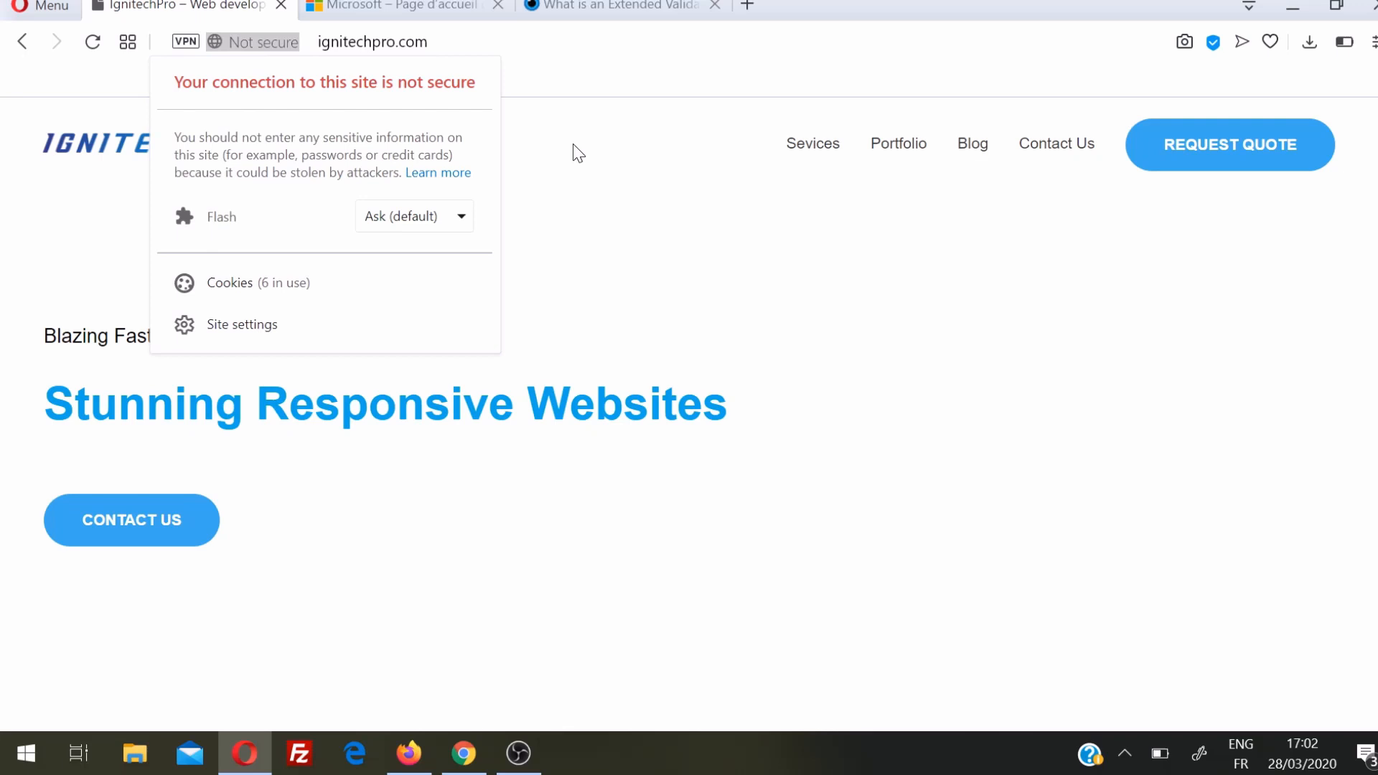
pyautogui.click(575, 149)
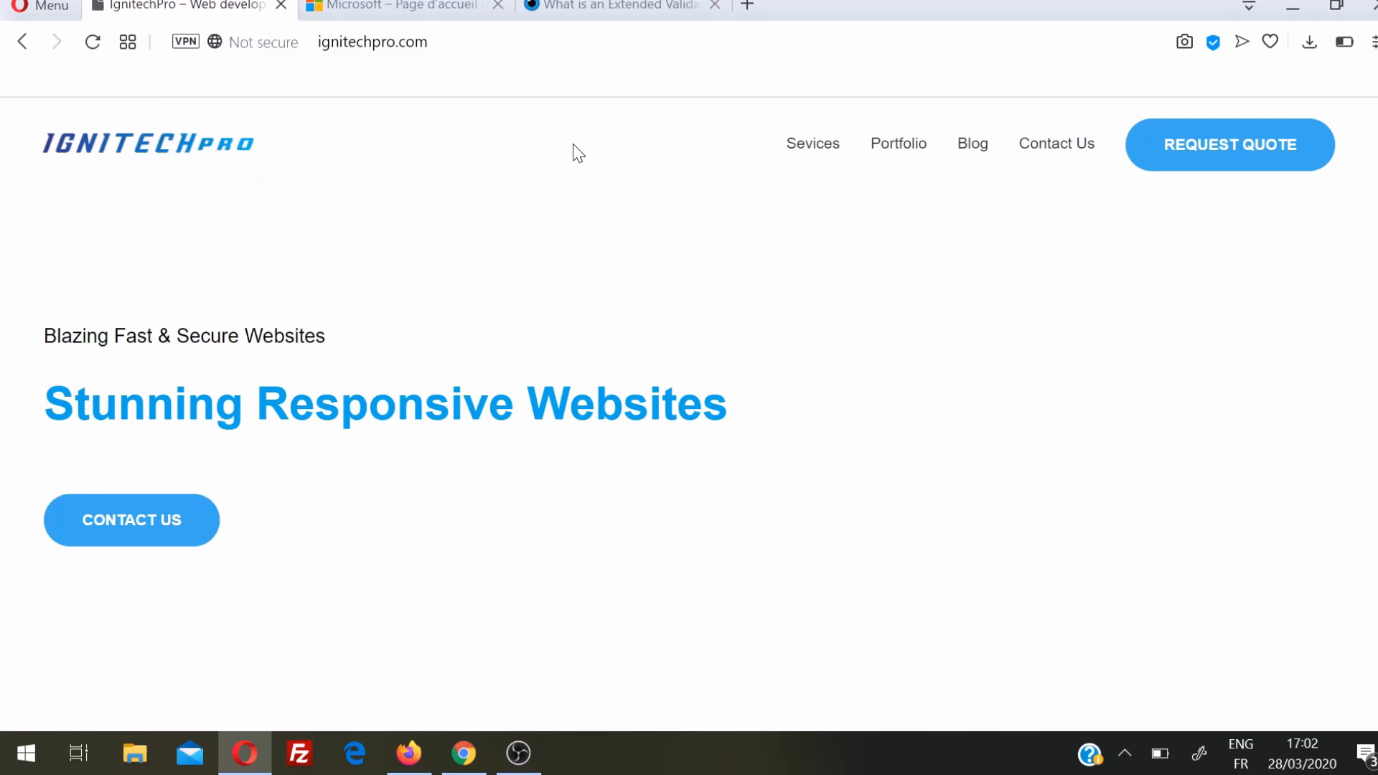
pyautogui.moveTo(442, 193)
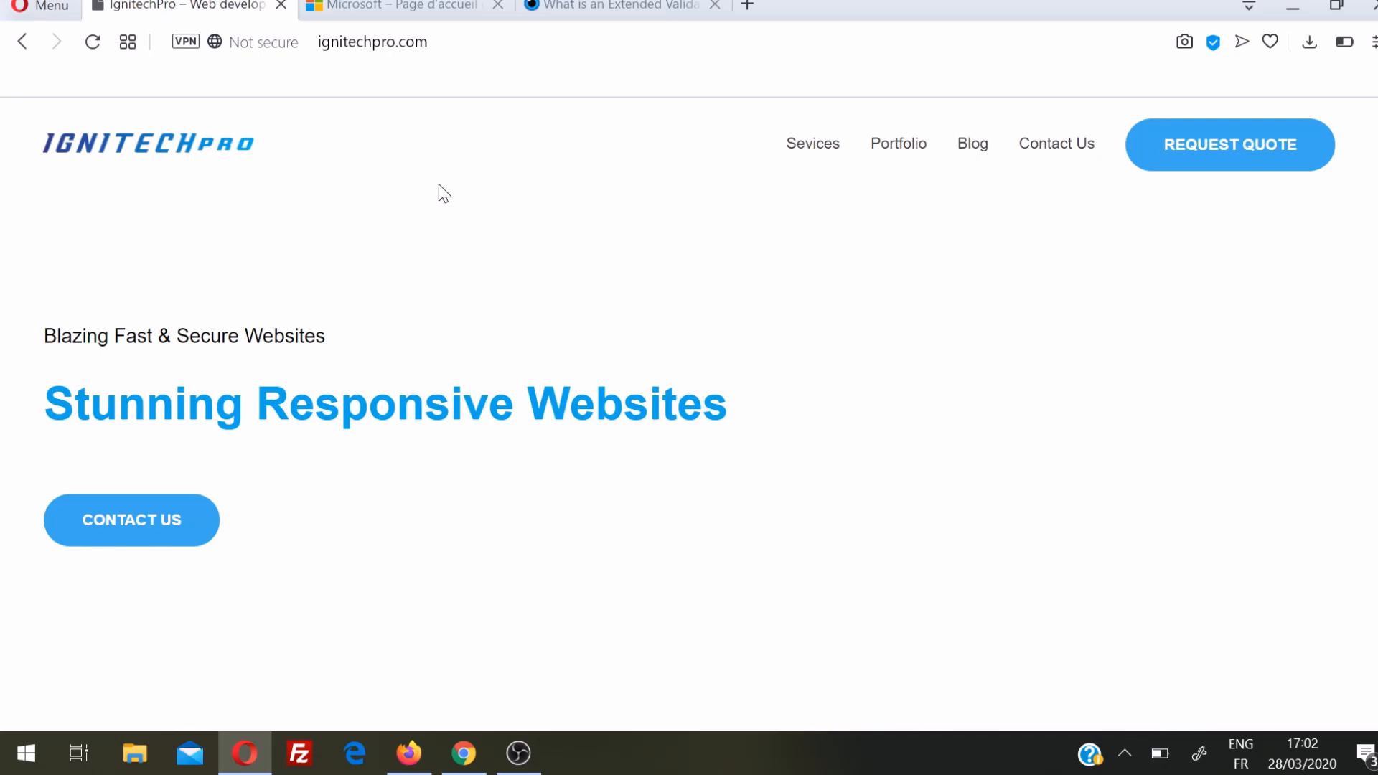
pyautogui.moveTo(404, 7)
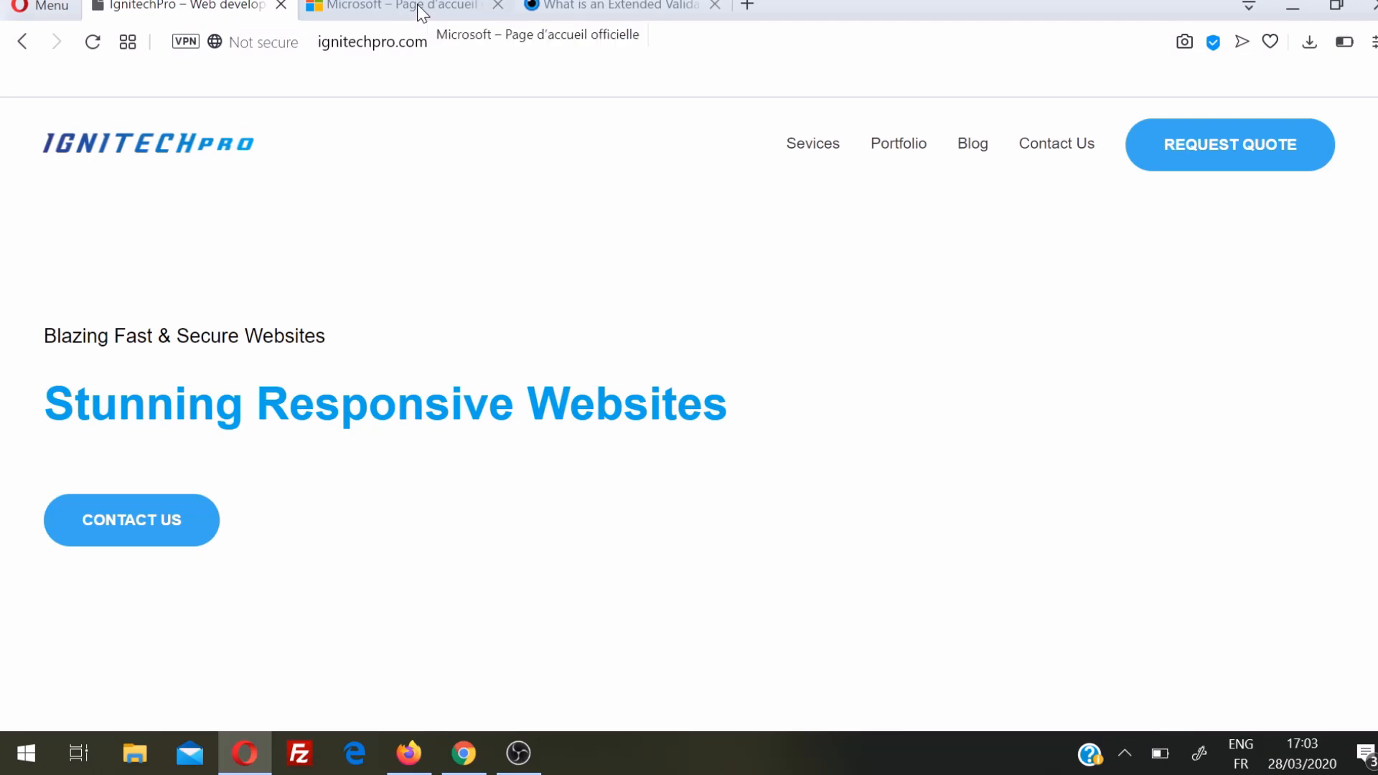
pyautogui.click(400, 6)
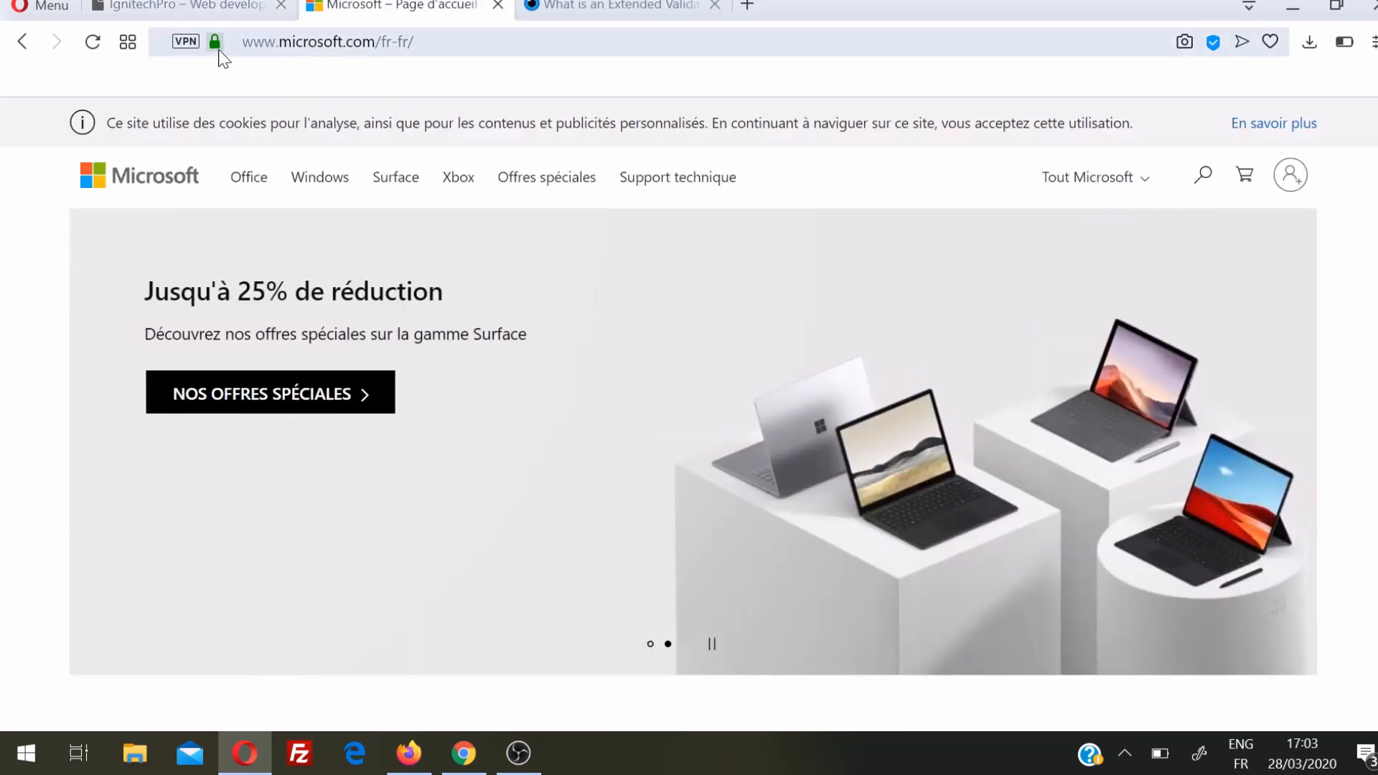
pyautogui.moveTo(216, 41)
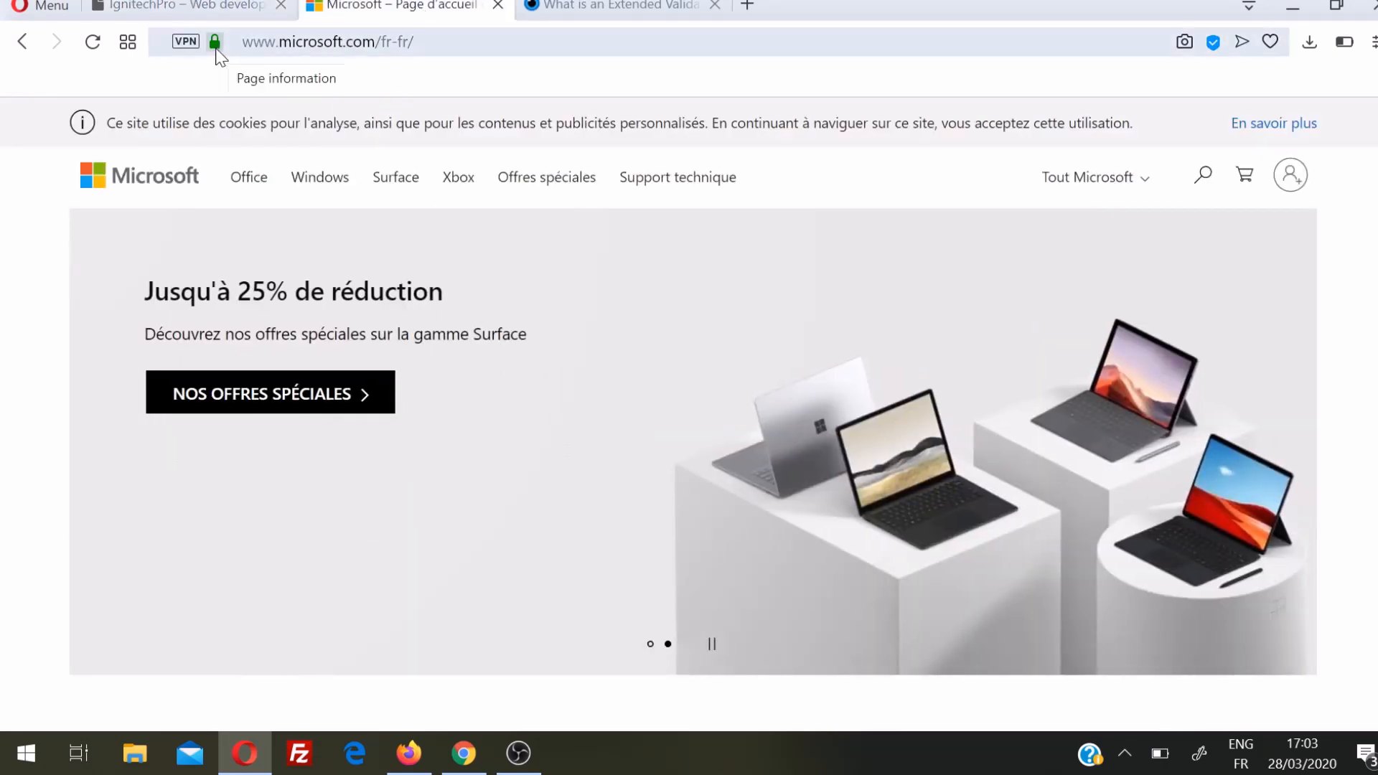
pyautogui.moveTo(466, 32)
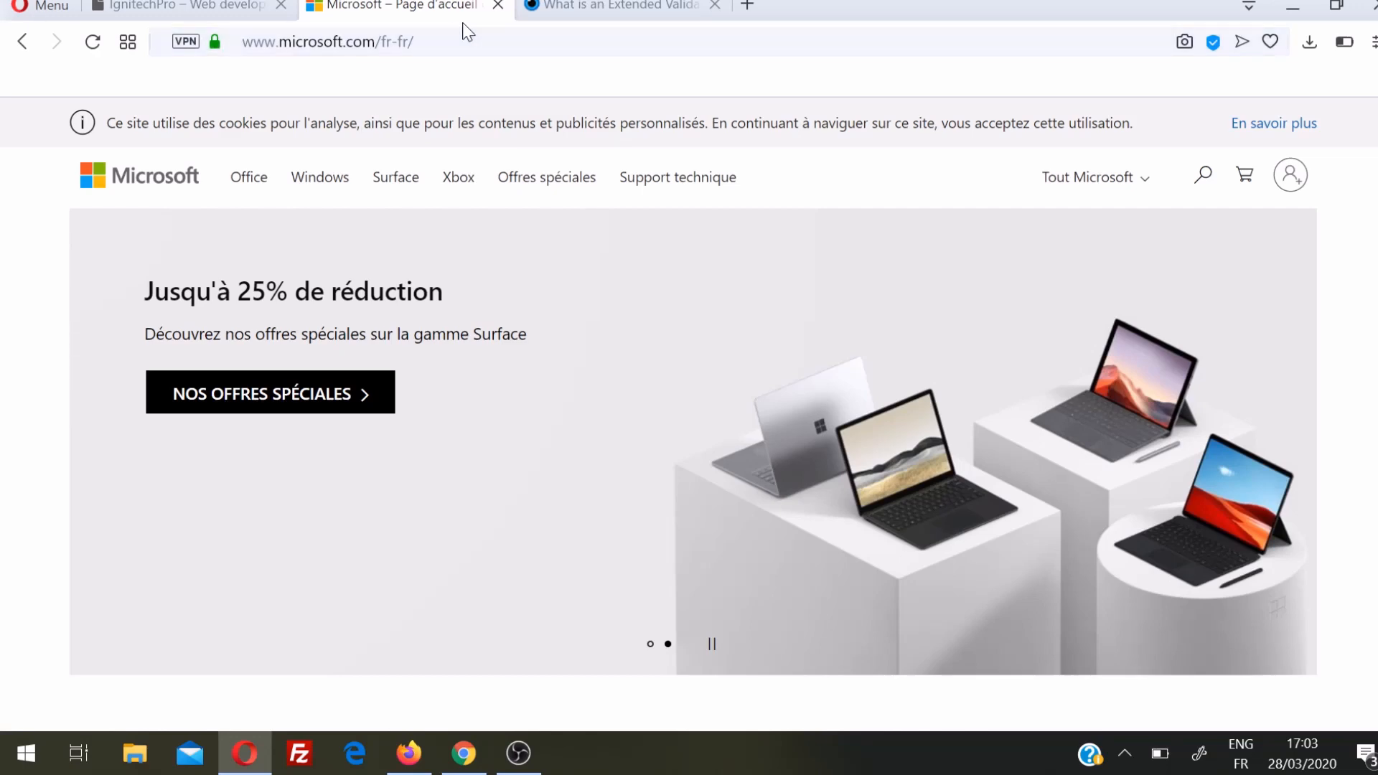
pyautogui.click(612, 5)
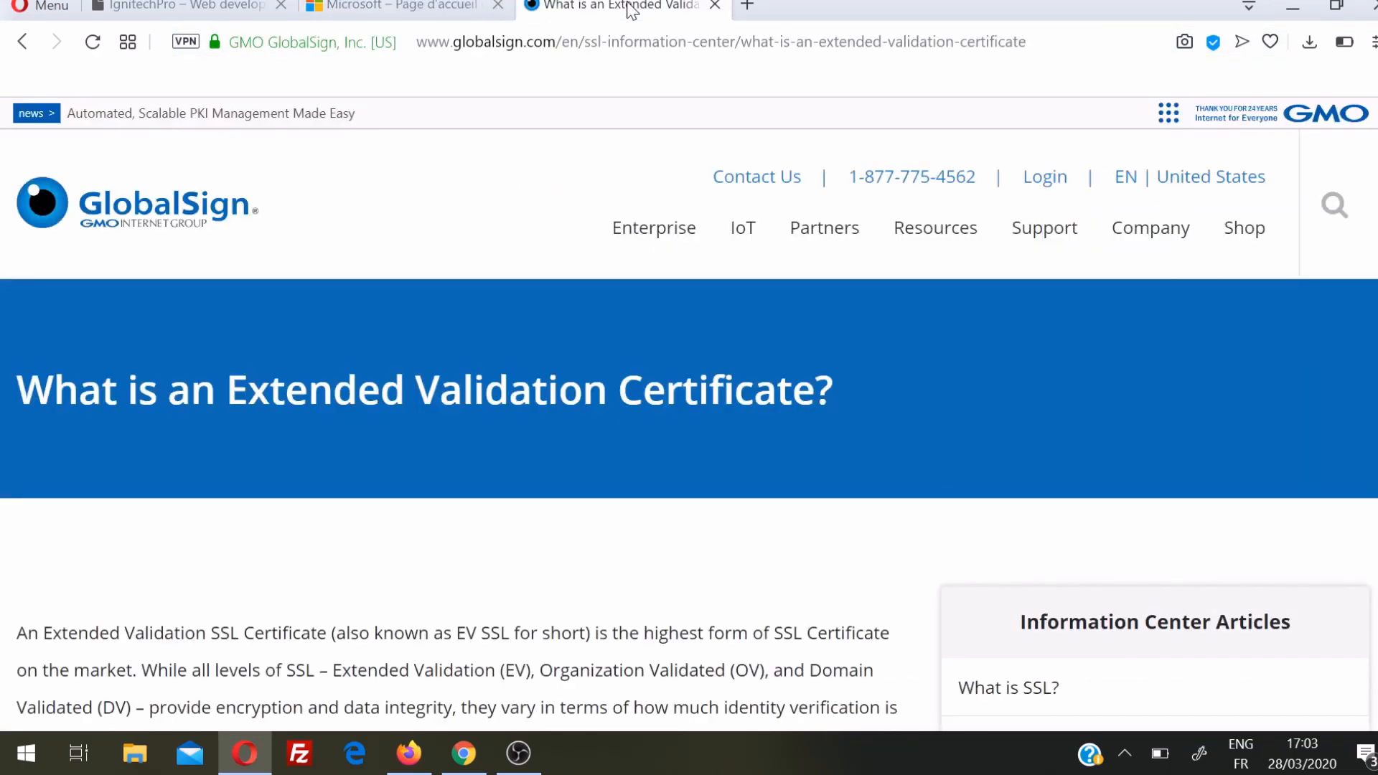
pyautogui.moveTo(237, 42)
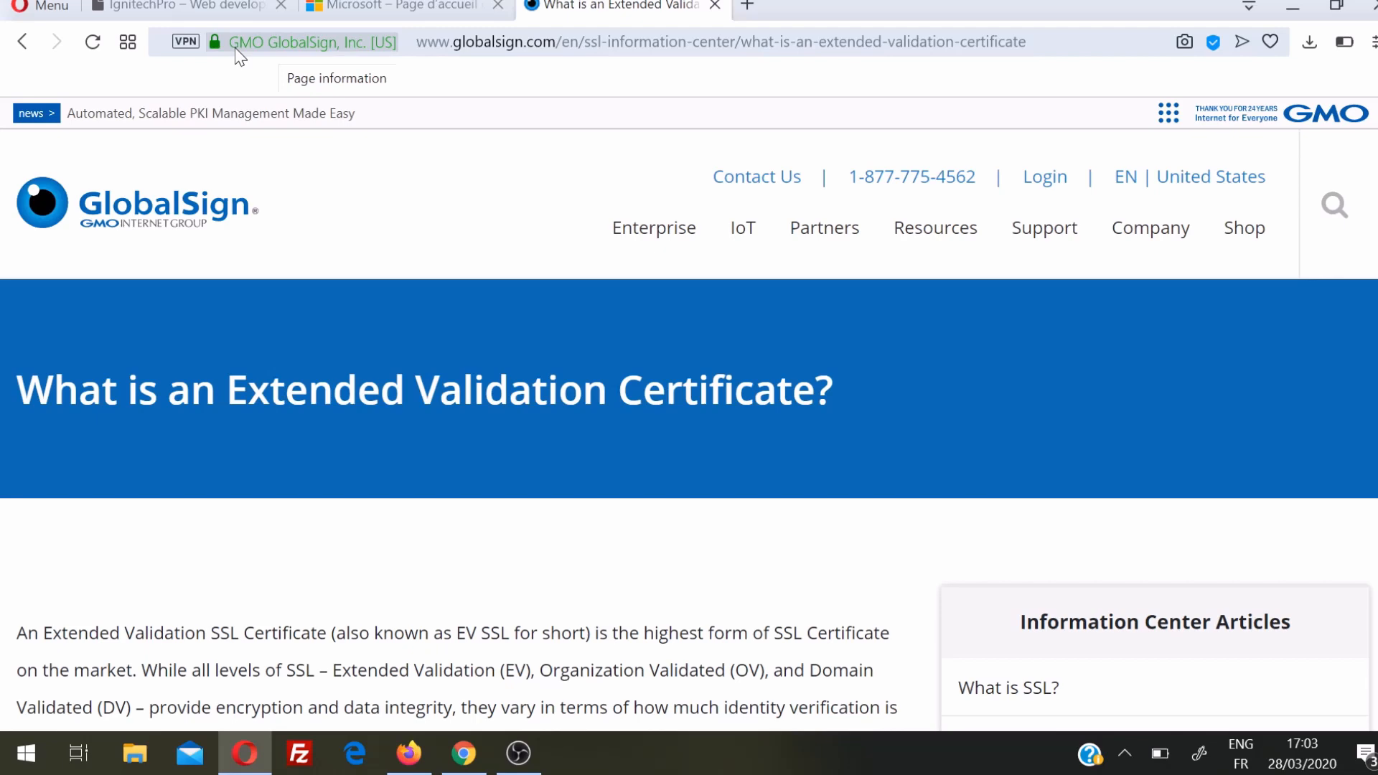
pyautogui.moveTo(367, 10)
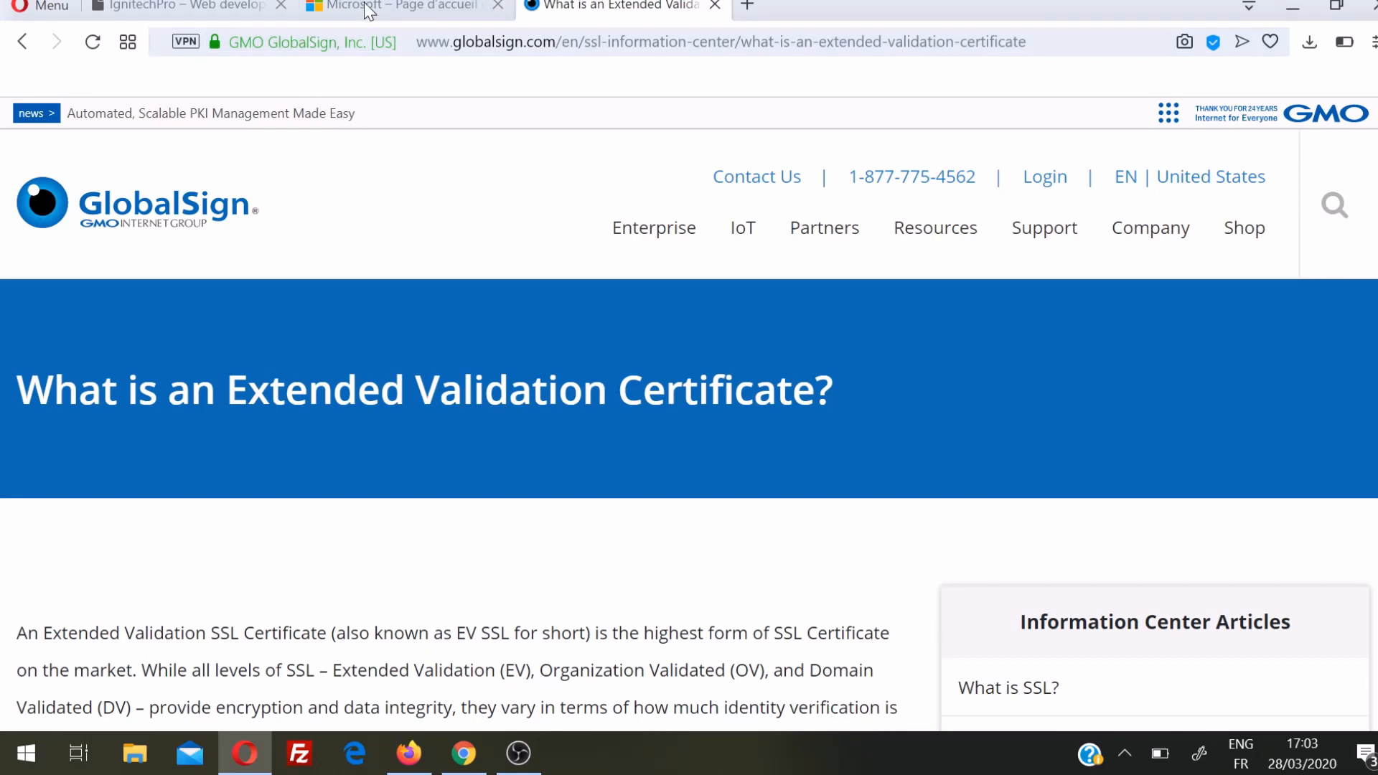
pyautogui.click(396, 6)
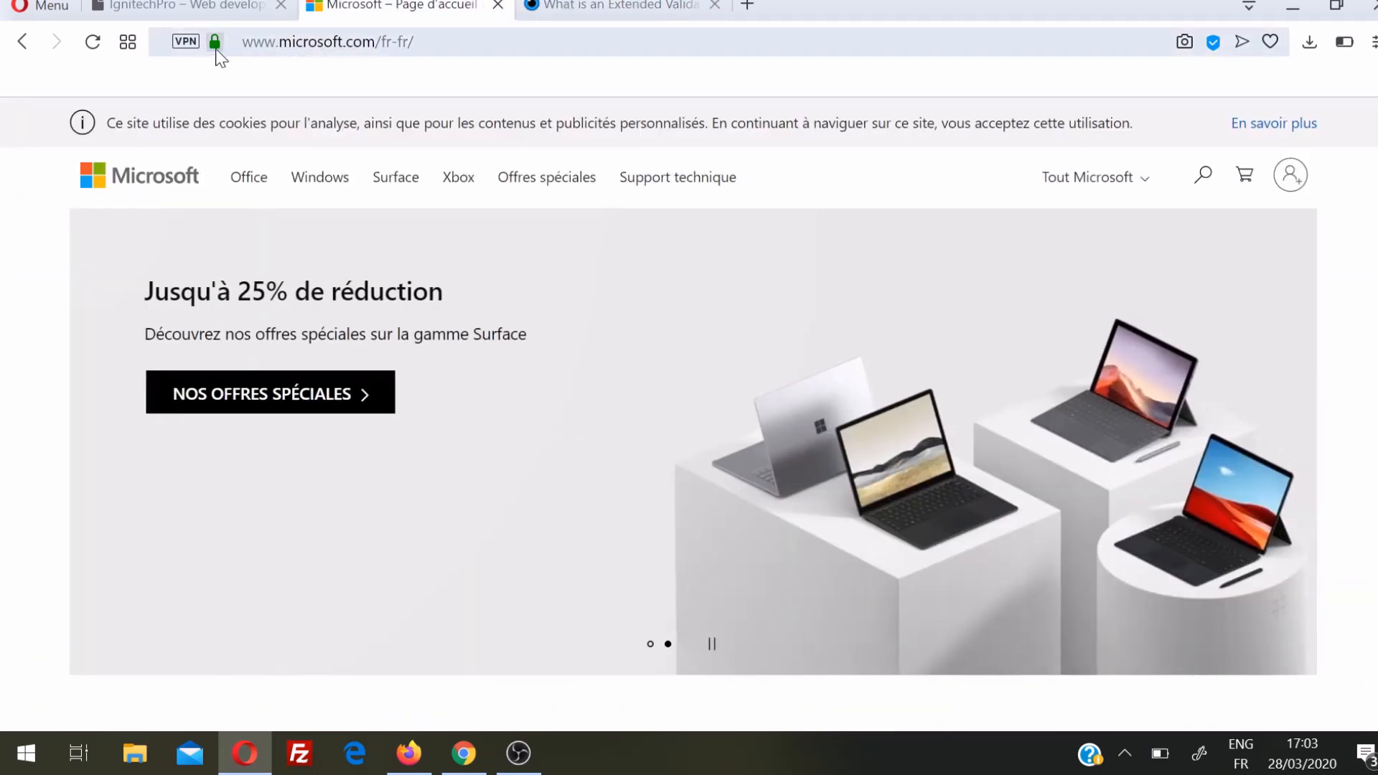
pyautogui.moveTo(216, 42)
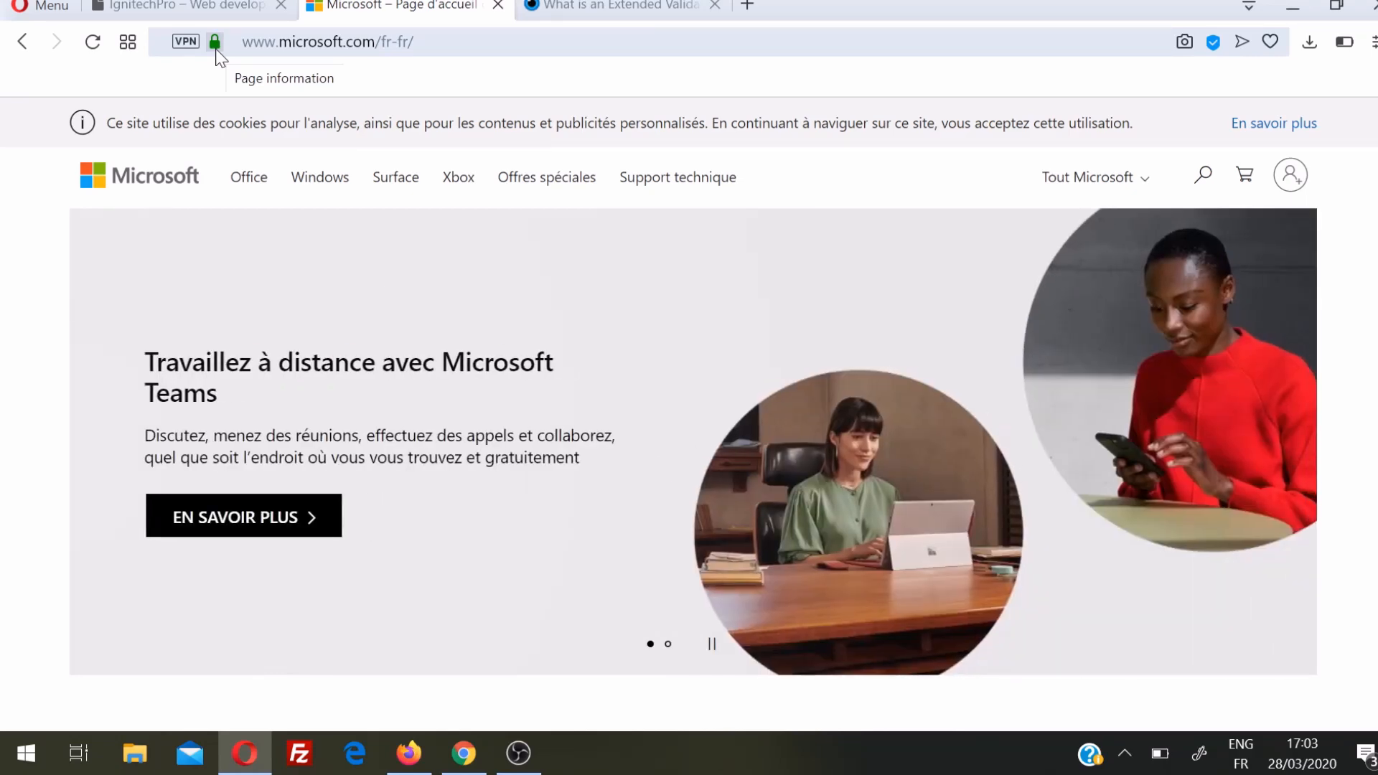
# View ignitechpro.com's 'Not secure' details and Microsoft's padlock details, then the GlobalSign article.
pyautogui.click(185, 5)
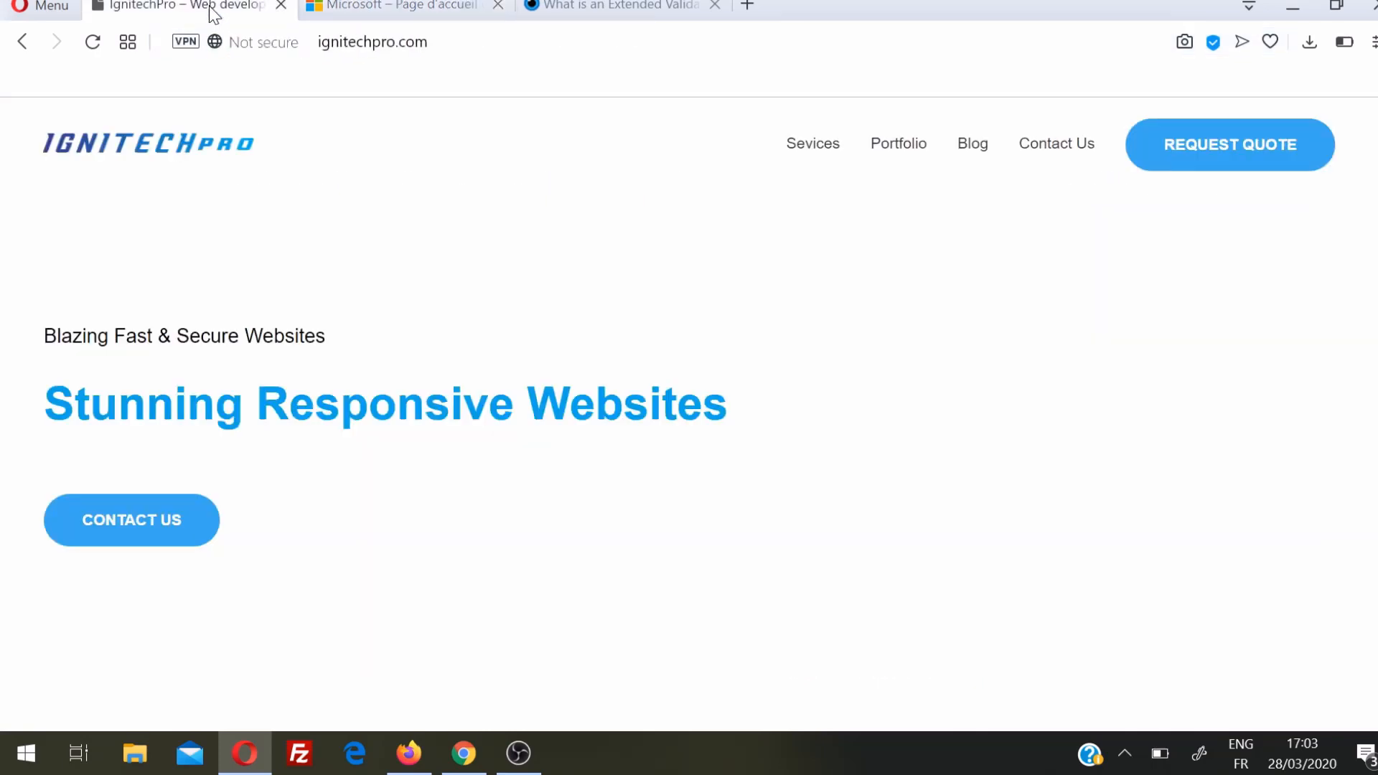
pyautogui.click(262, 41)
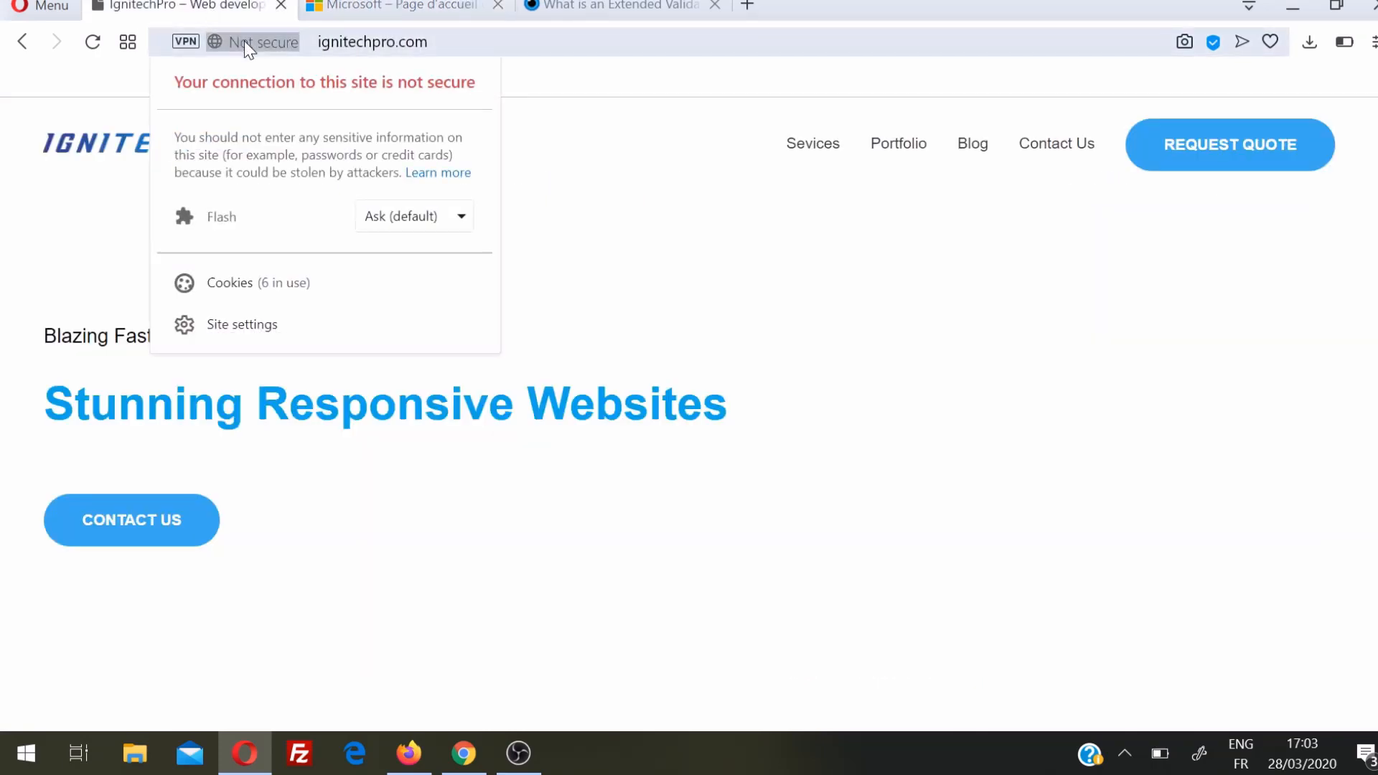
pyautogui.moveTo(544, 82)
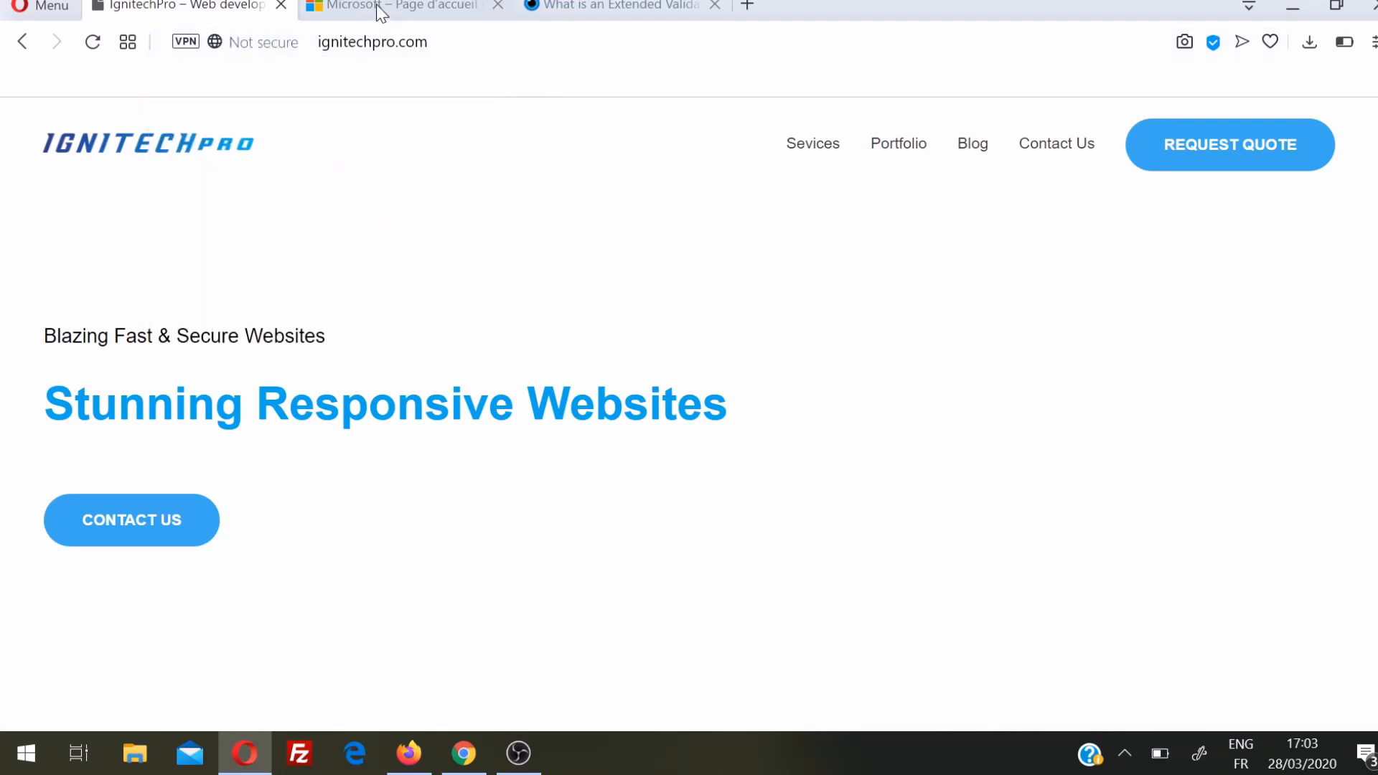
pyautogui.click(400, 5)
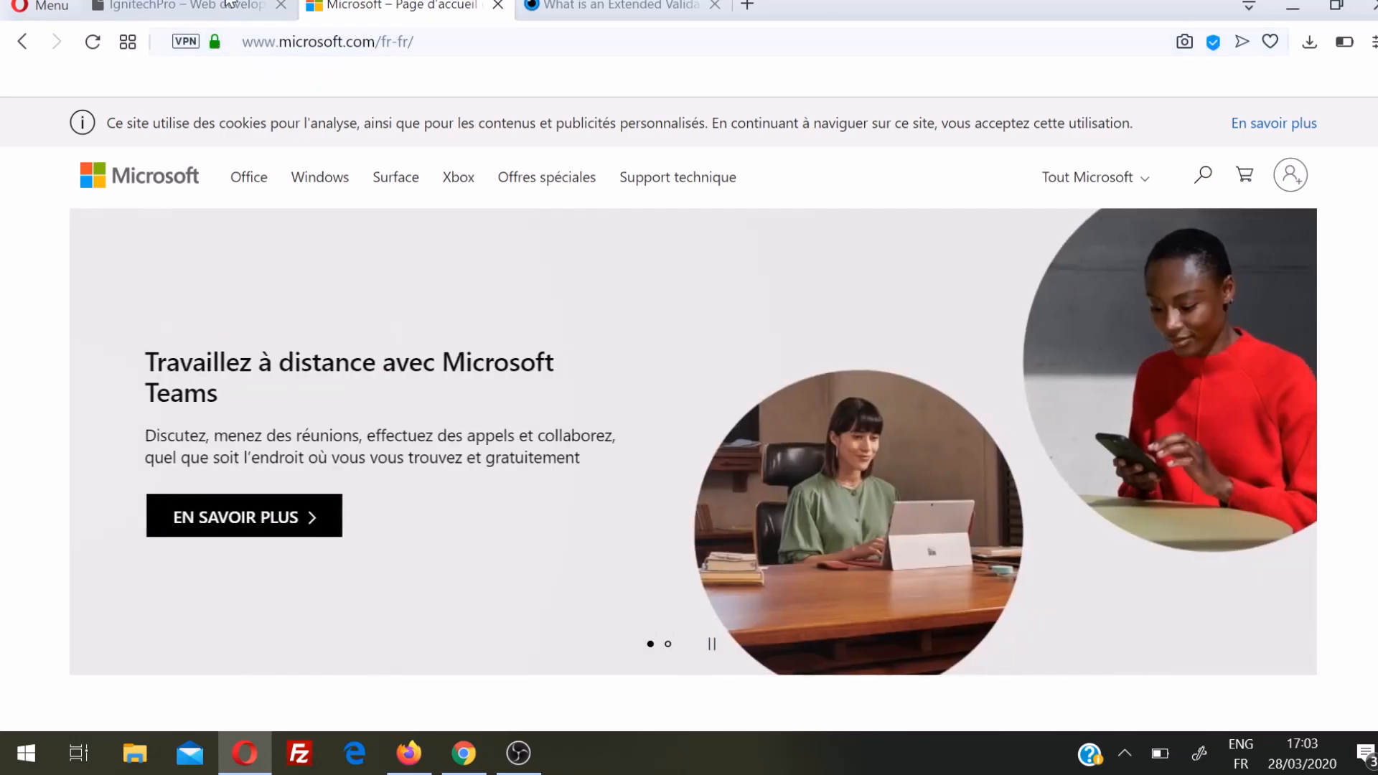
pyautogui.moveTo(176, 6)
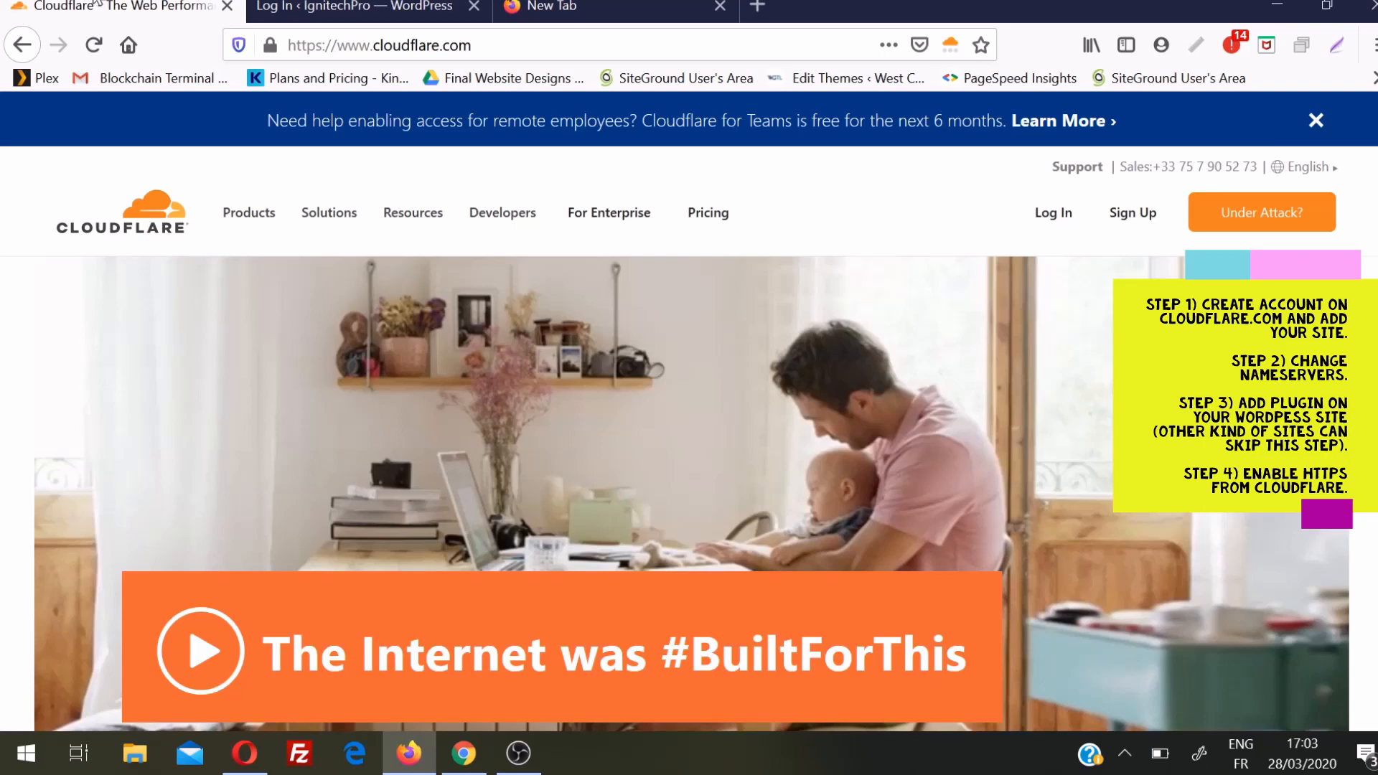
pyautogui.moveTo(809, 369)
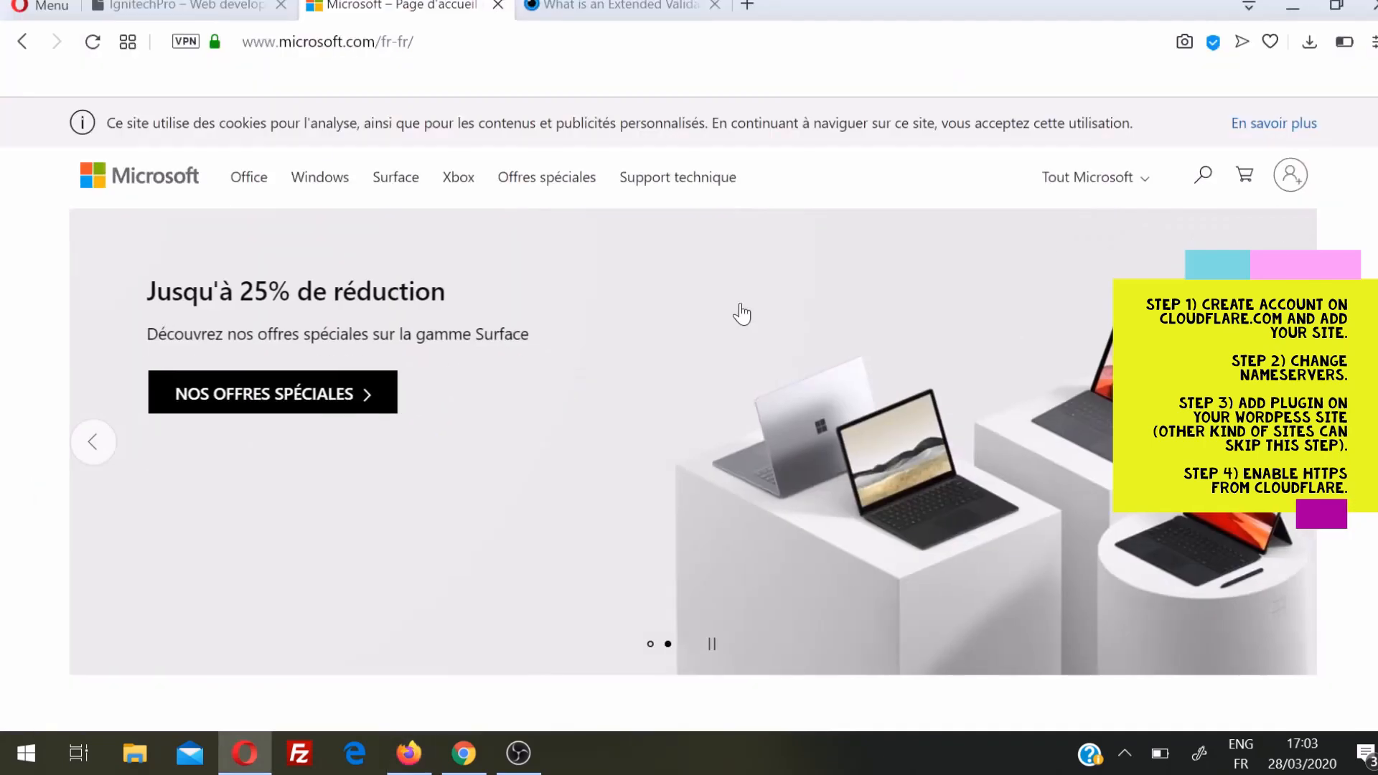
pyautogui.click(215, 41)
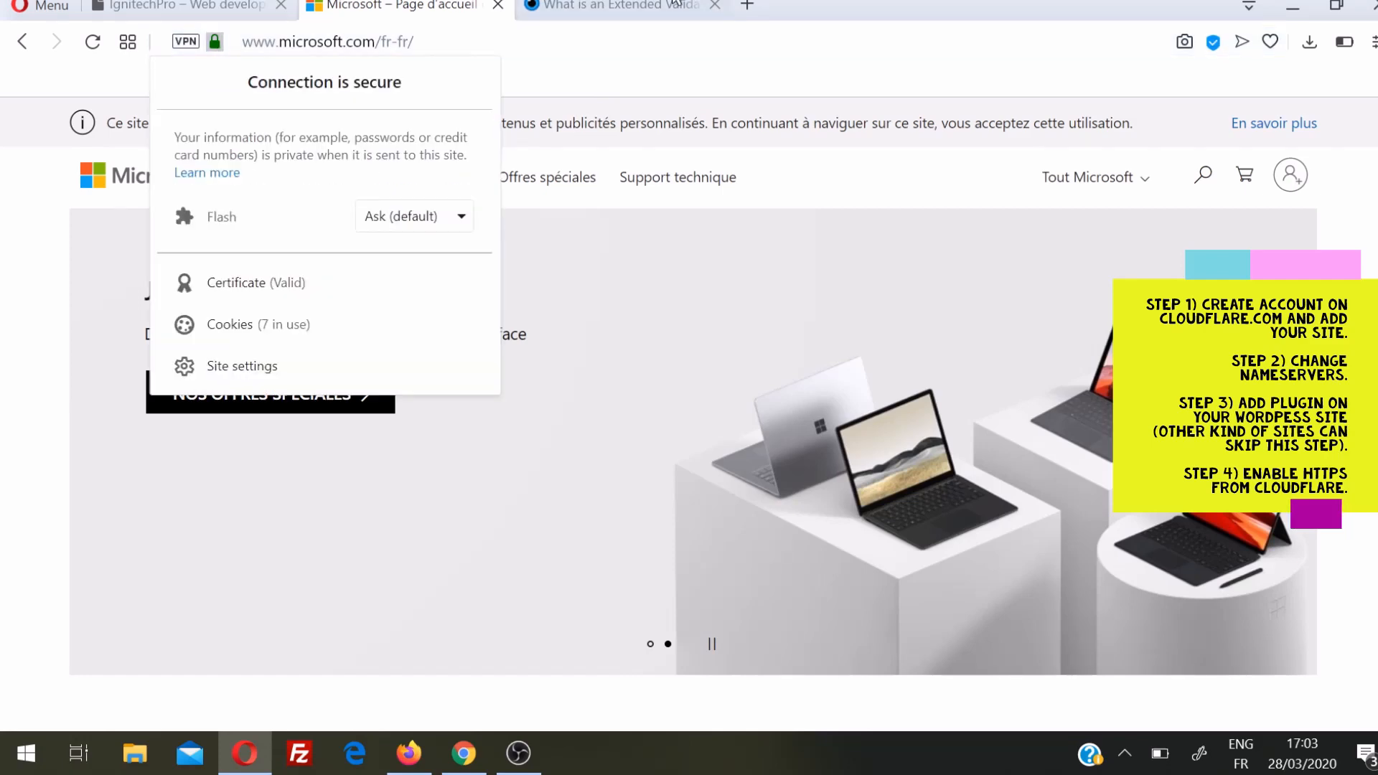
pyautogui.click(615, 7)
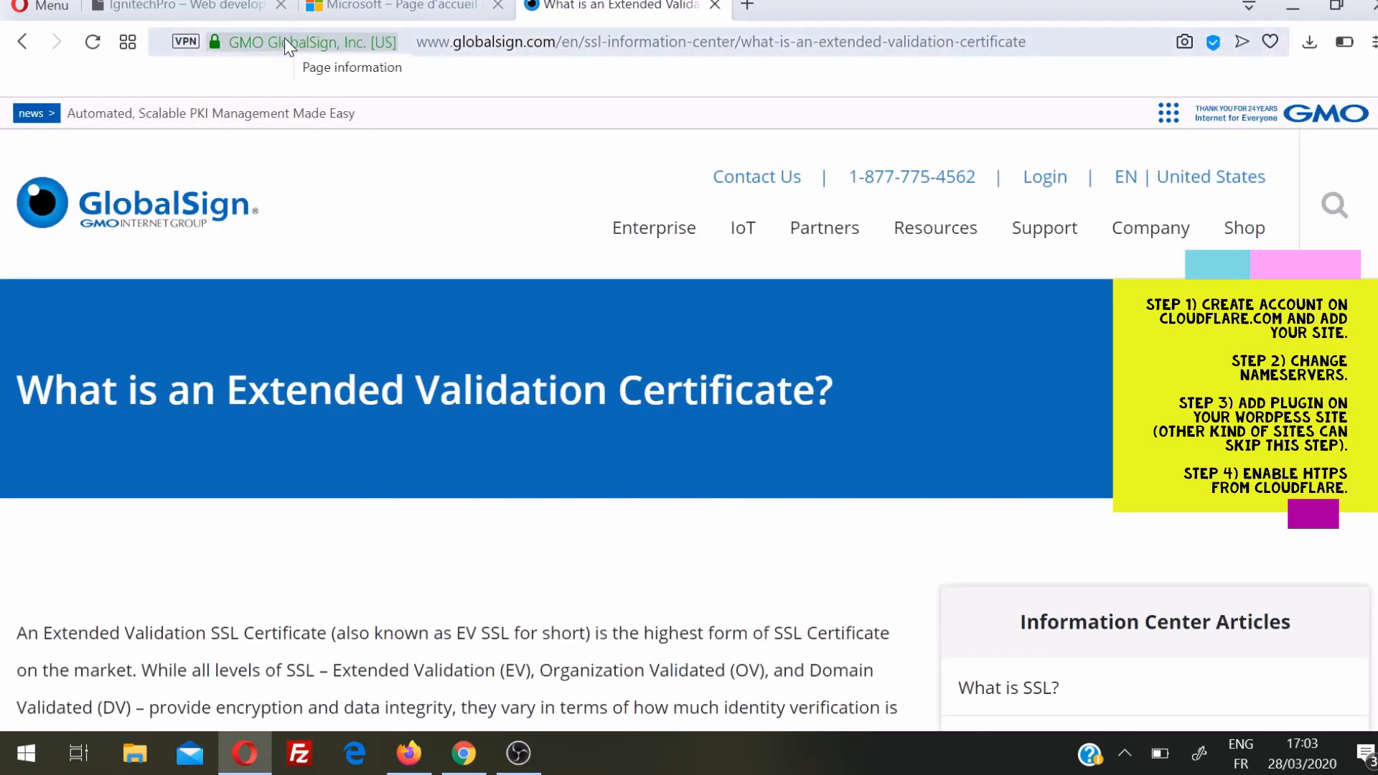
pyautogui.moveTo(369, 12)
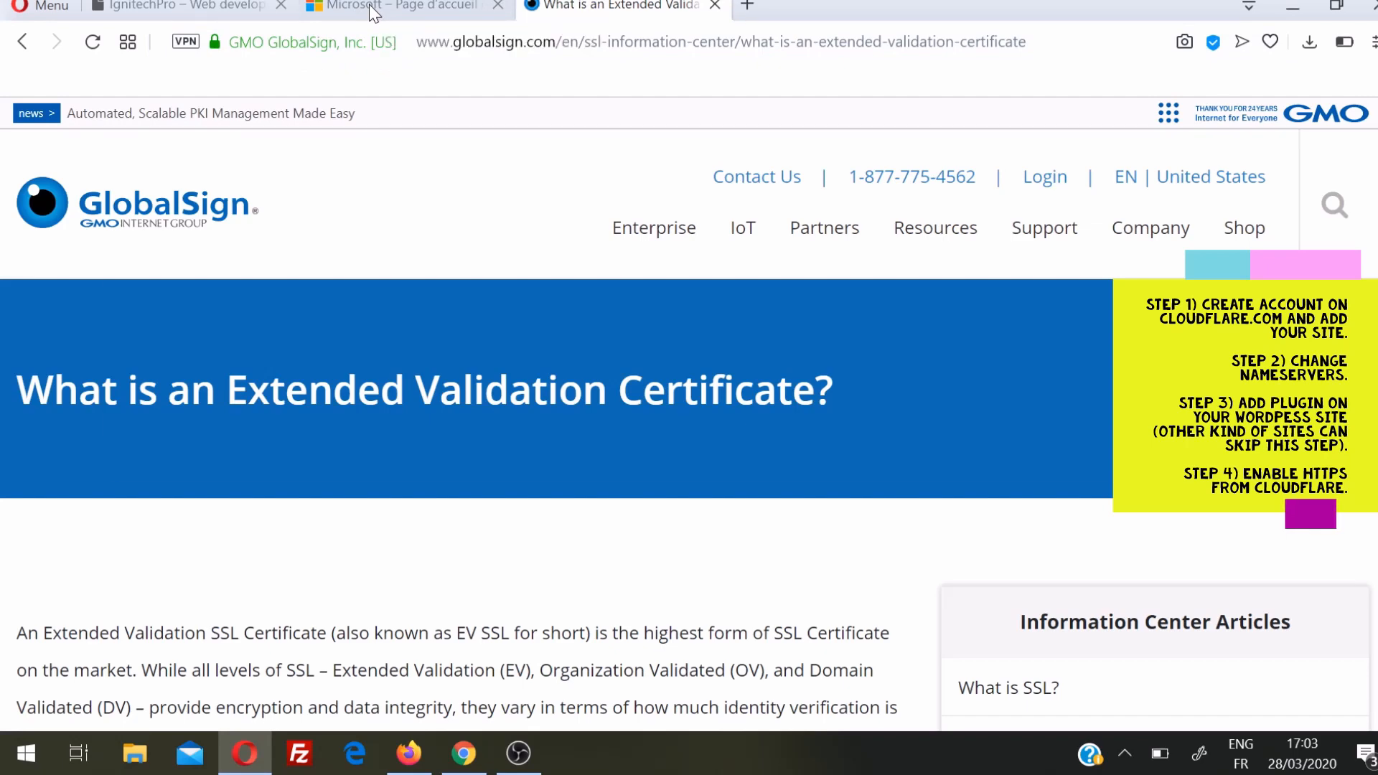
pyautogui.click(408, 753)
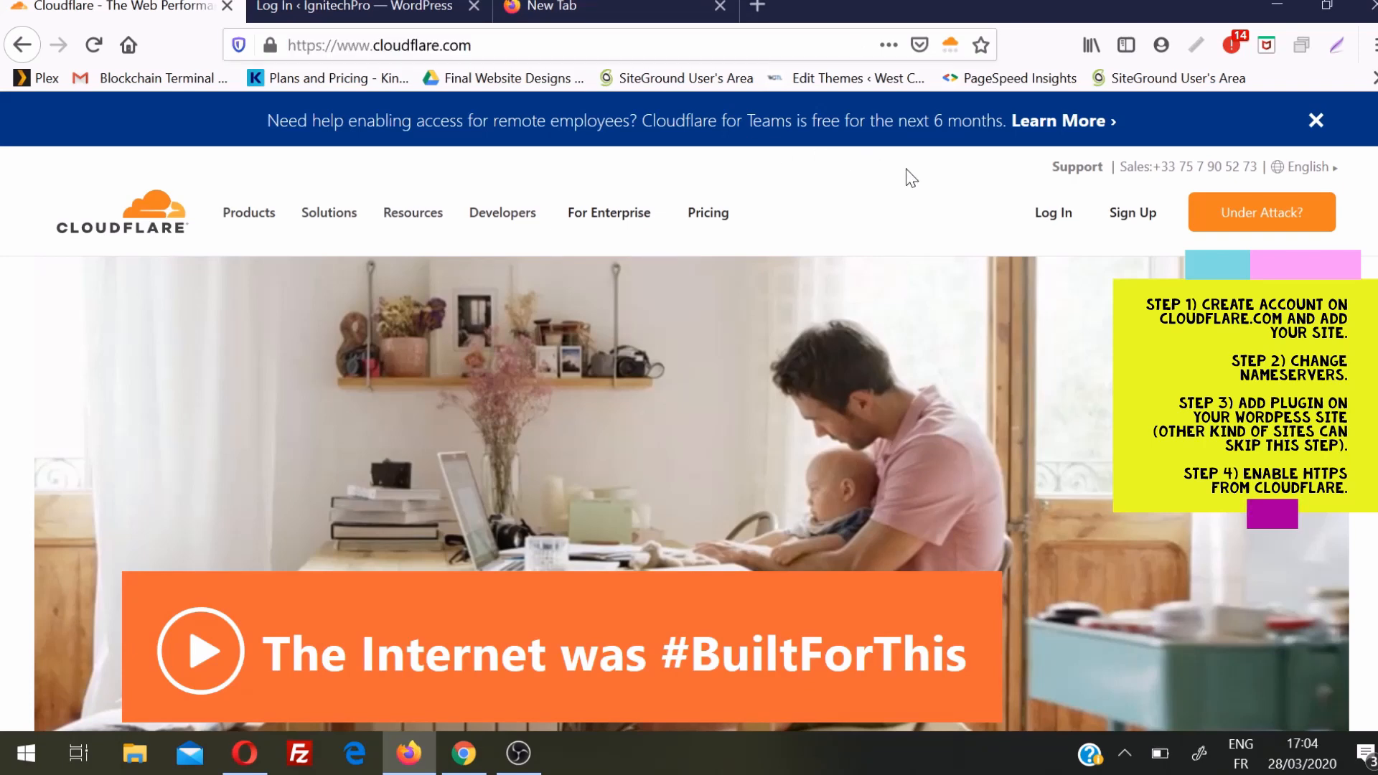
pyautogui.moveTo(1132, 212)
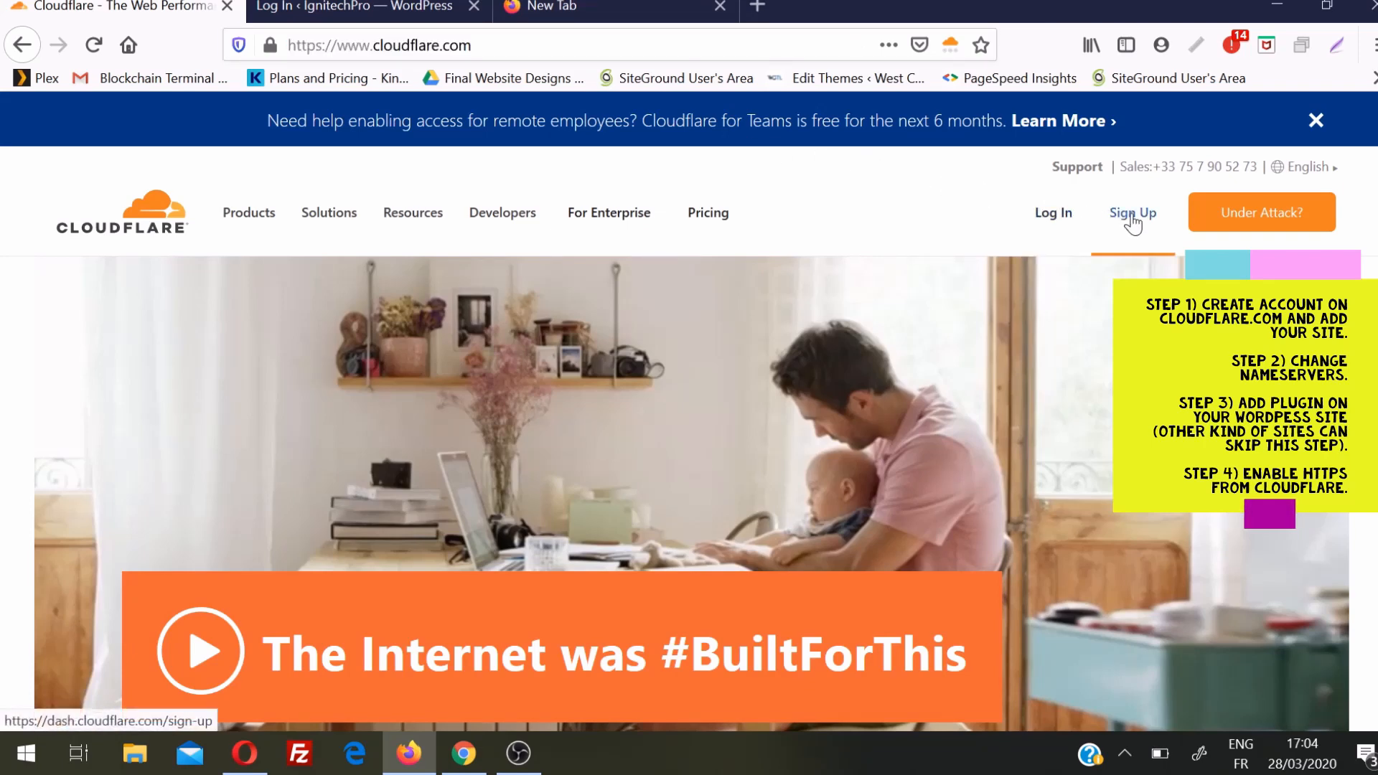
# Sign up for Cloudflare using the saved login suggestion, opting in to email offers.
pyautogui.click(1132, 212)
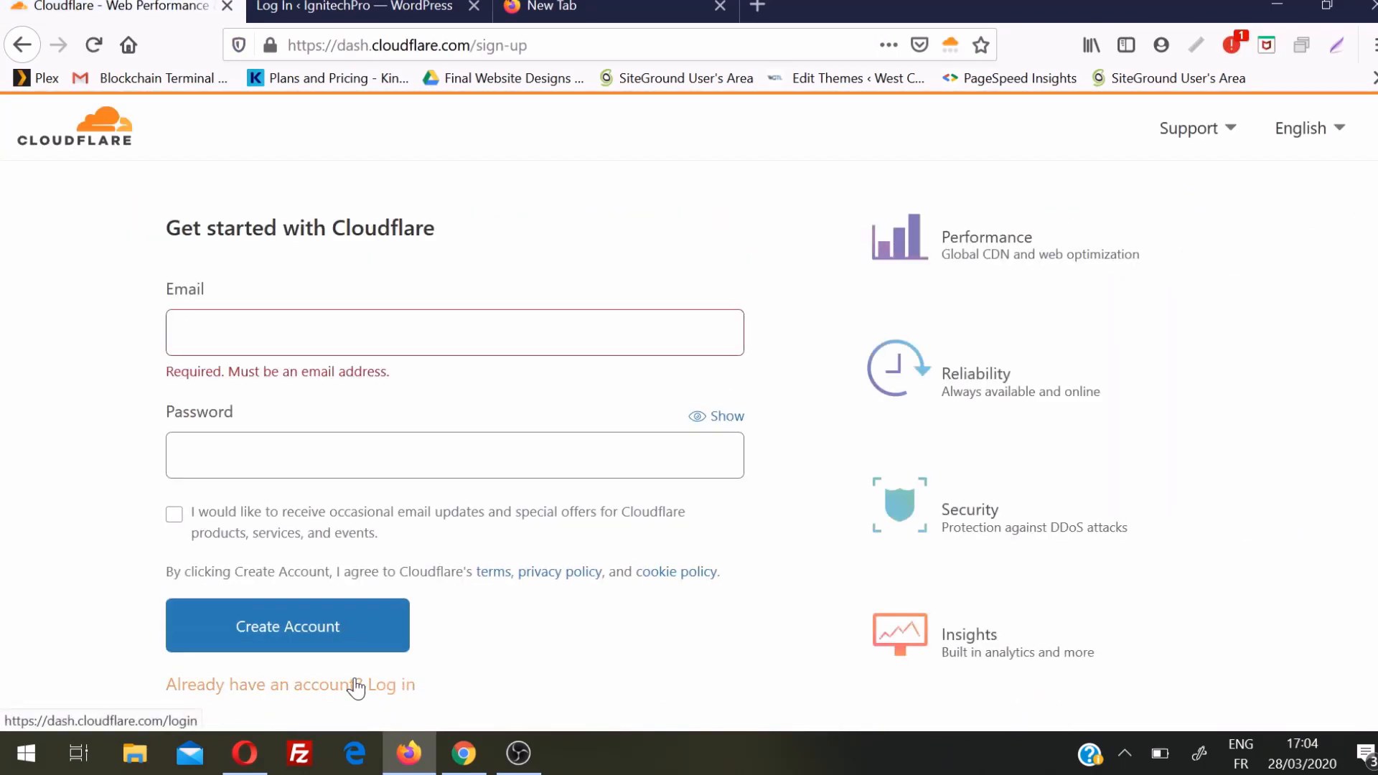
pyautogui.click(454, 332)
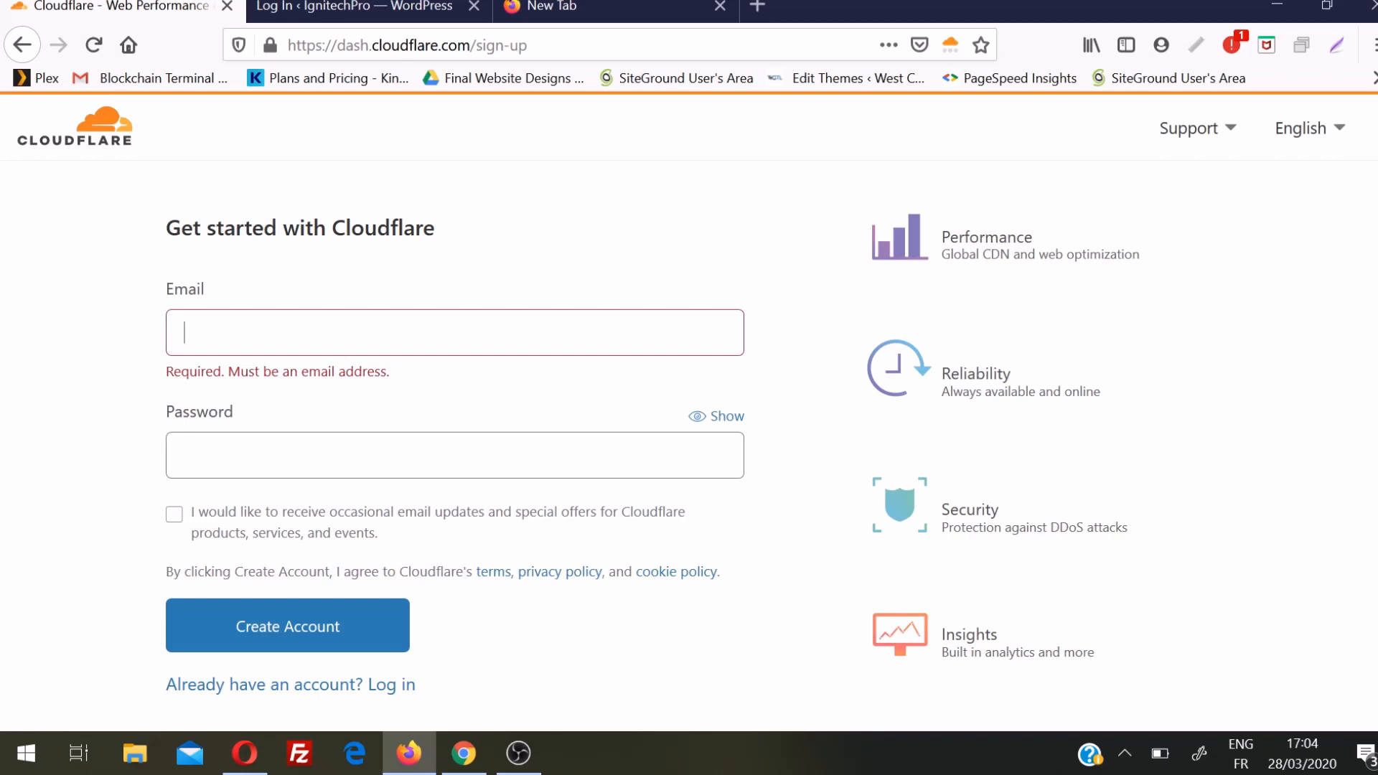
pyautogui.write('pro')
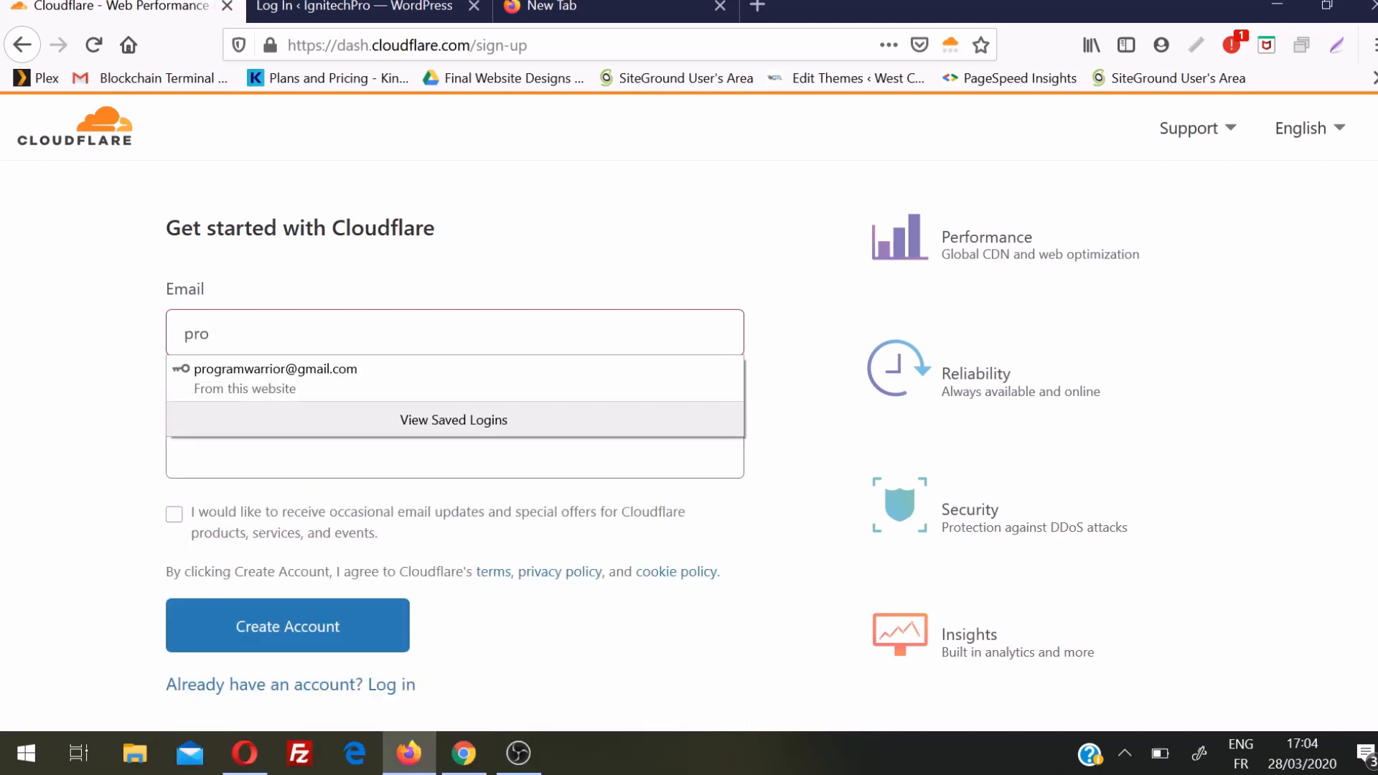
pyautogui.click(277, 369)
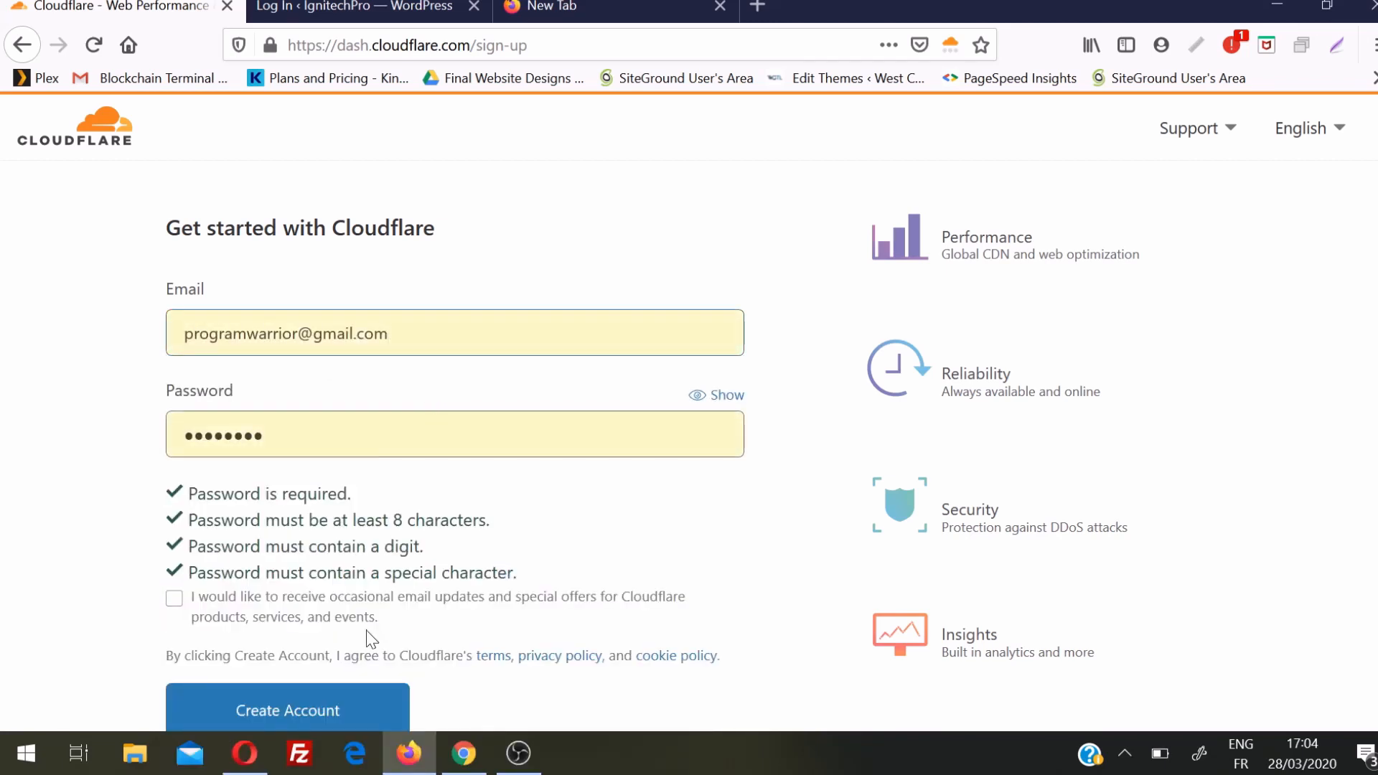
pyautogui.click(173, 599)
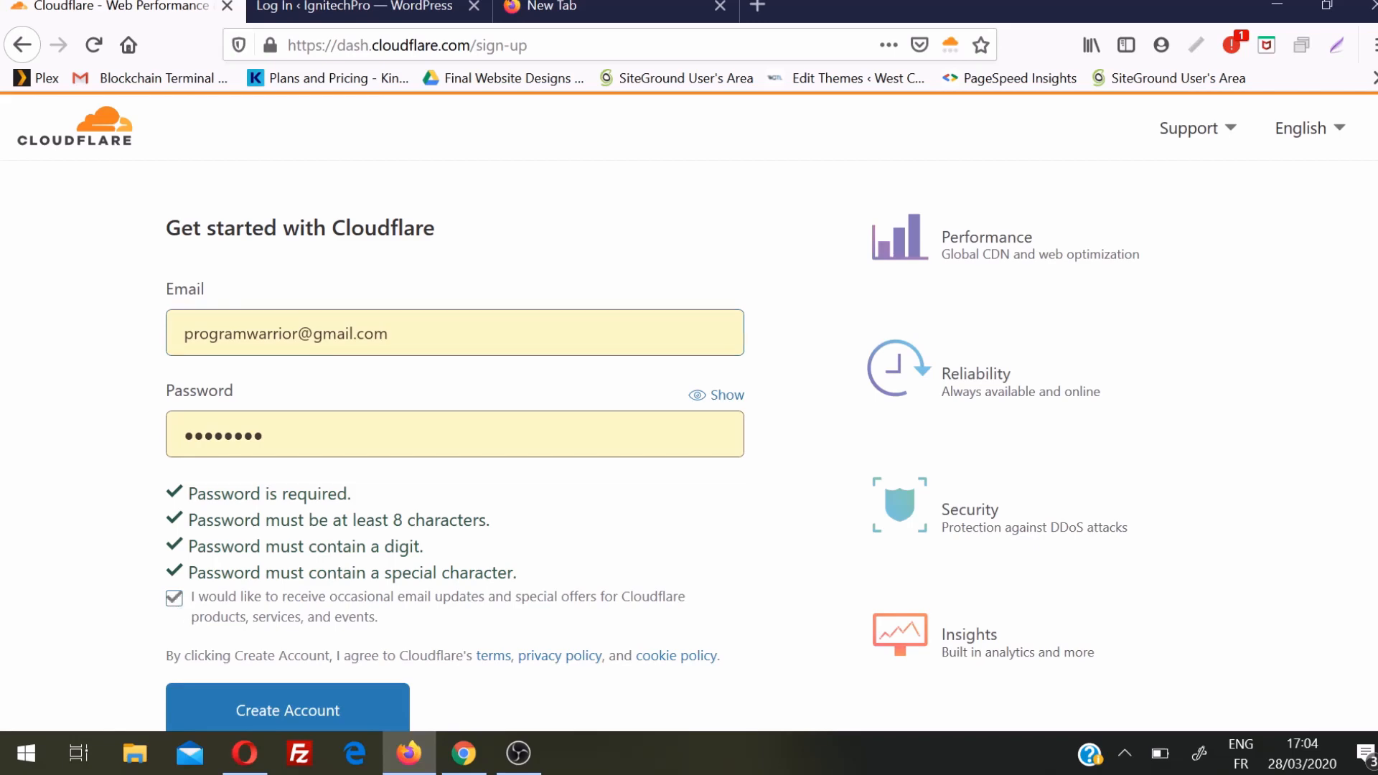
pyautogui.click(286, 710)
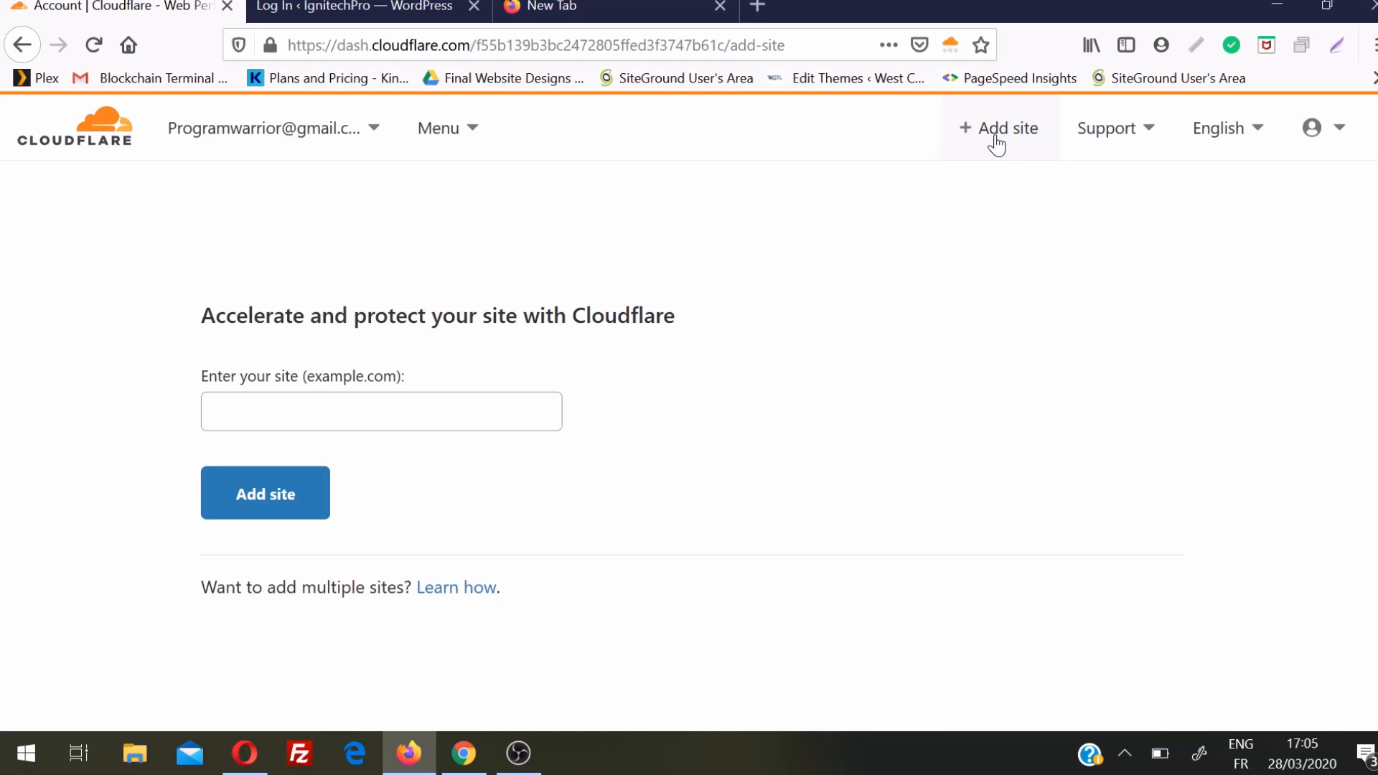
pyautogui.click(381, 411)
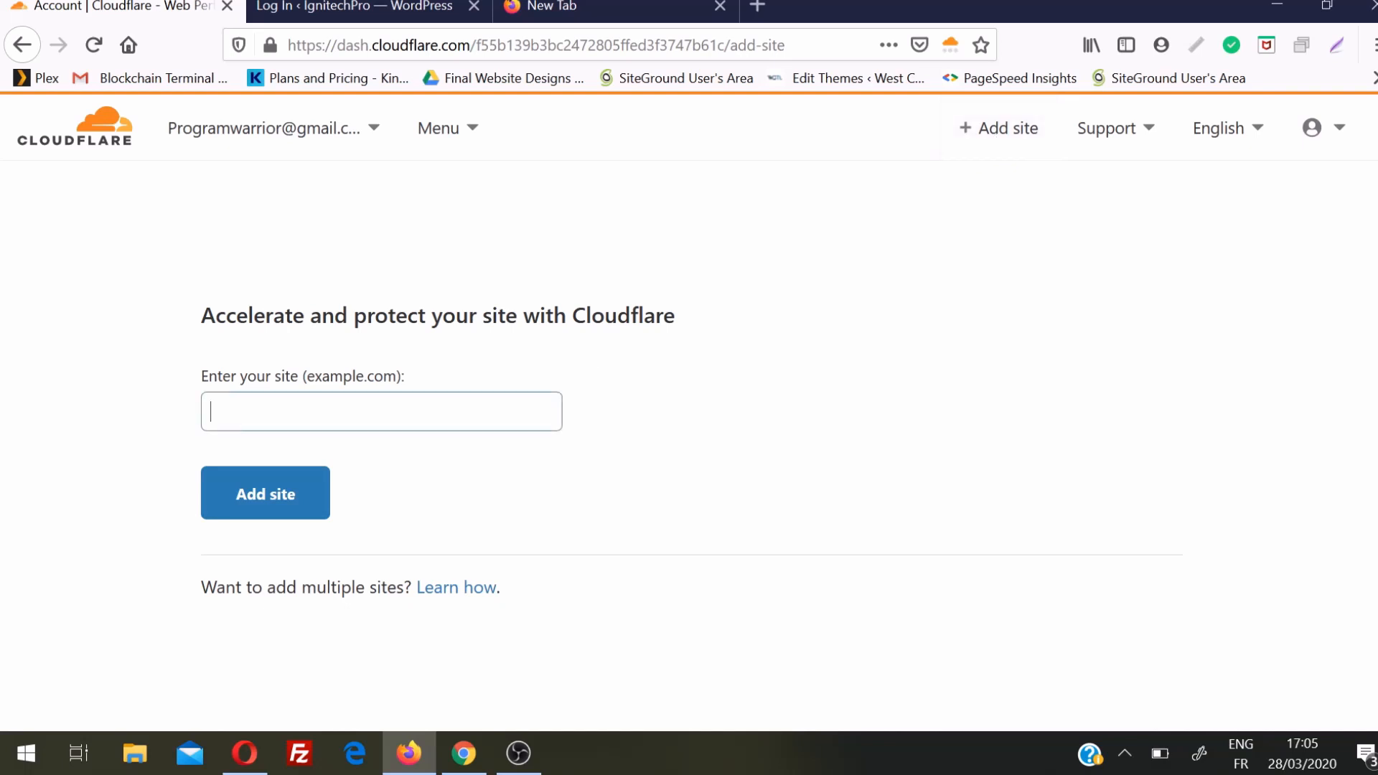
pyautogui.click(360, 7)
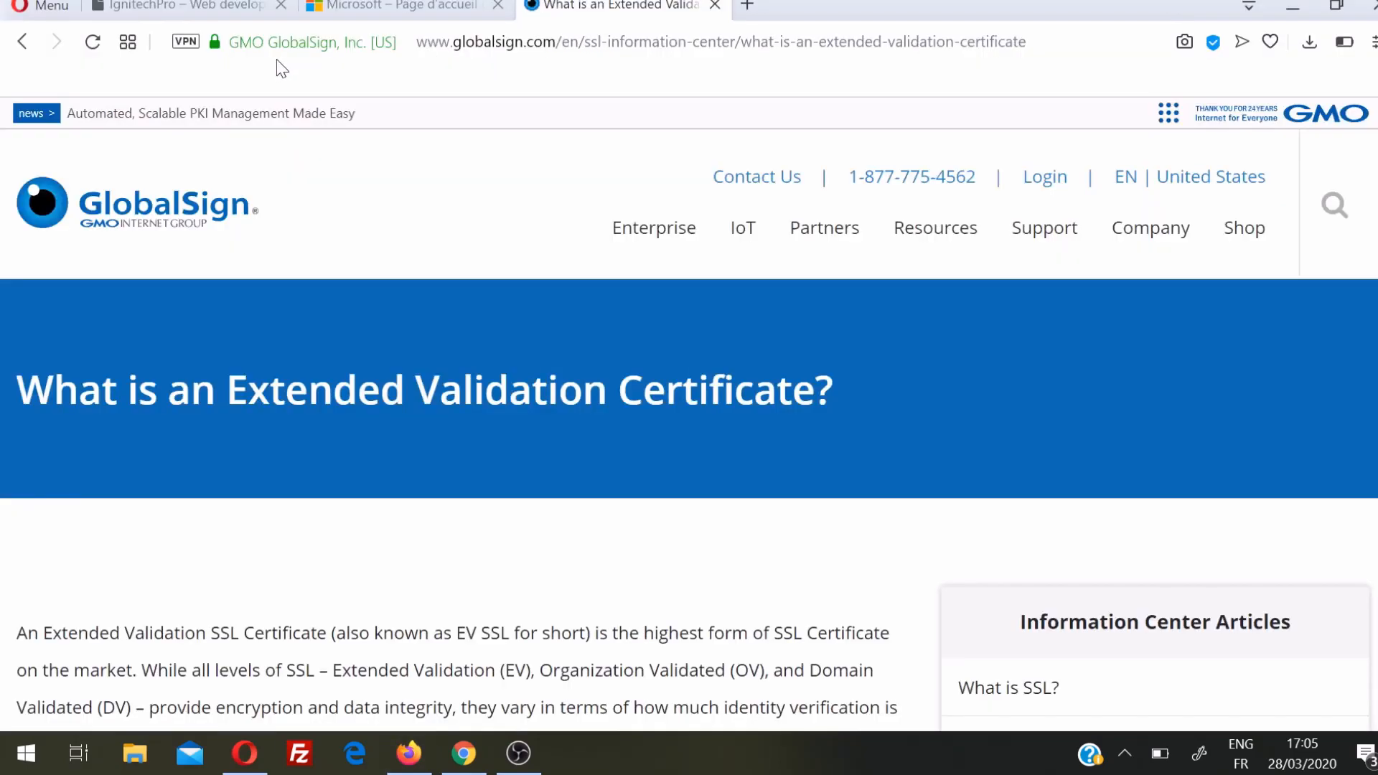
pyautogui.click(407, 753)
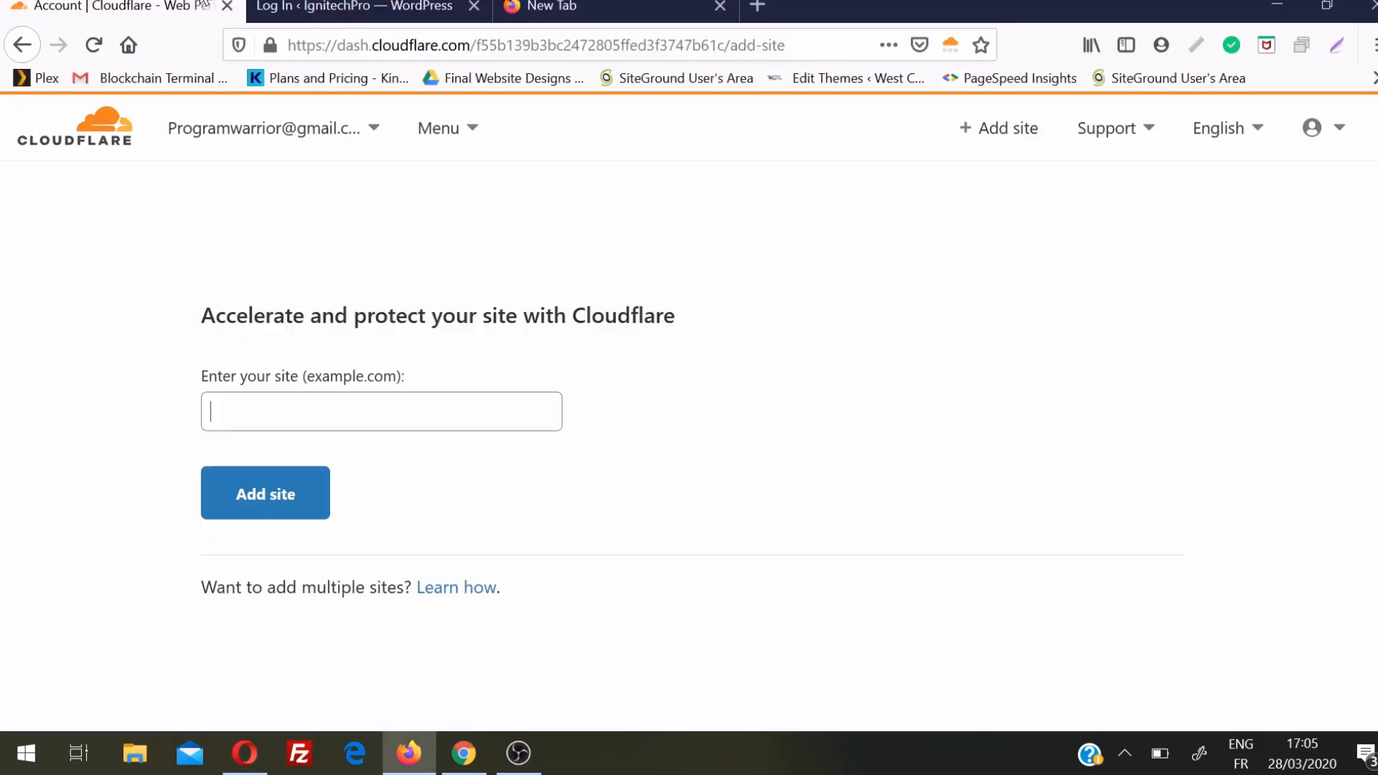
pyautogui.write('http://ignitechpro.com')
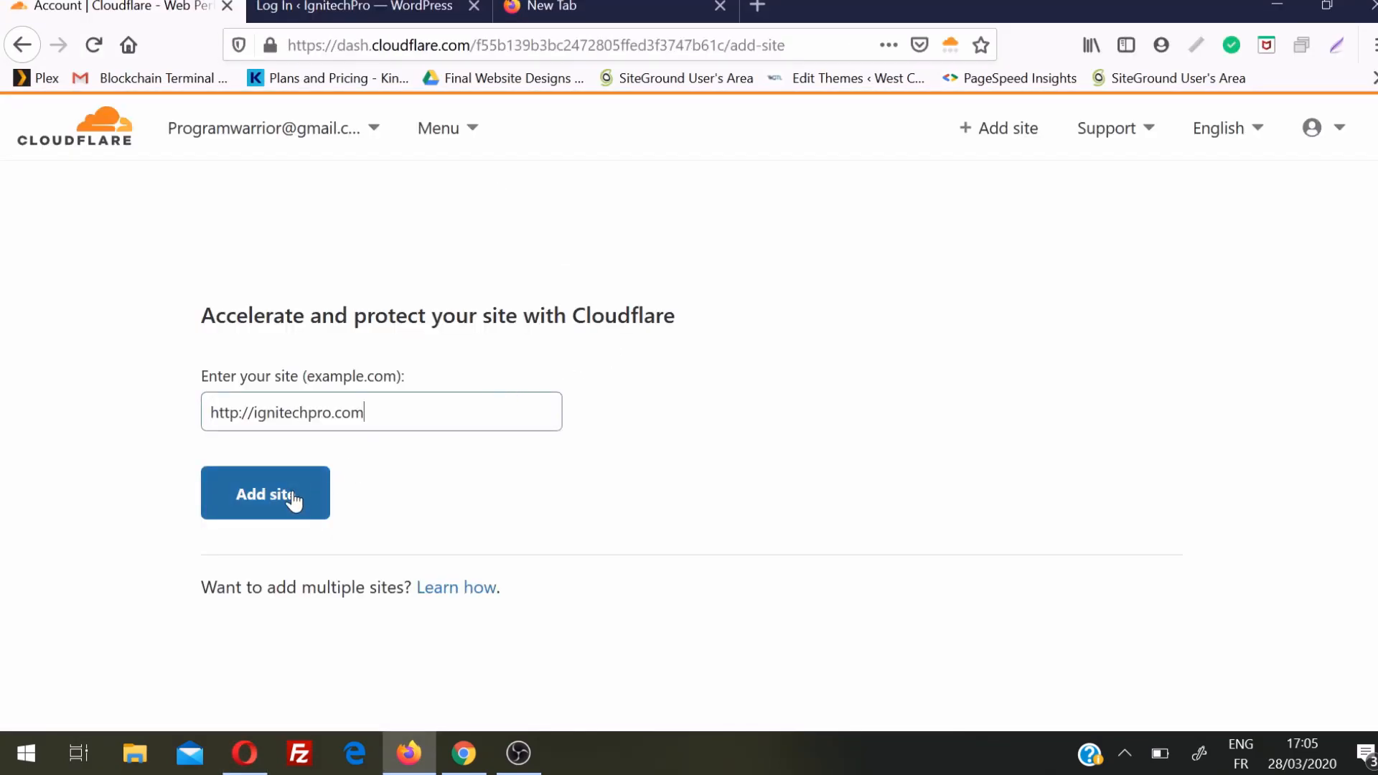
pyautogui.click(265, 492)
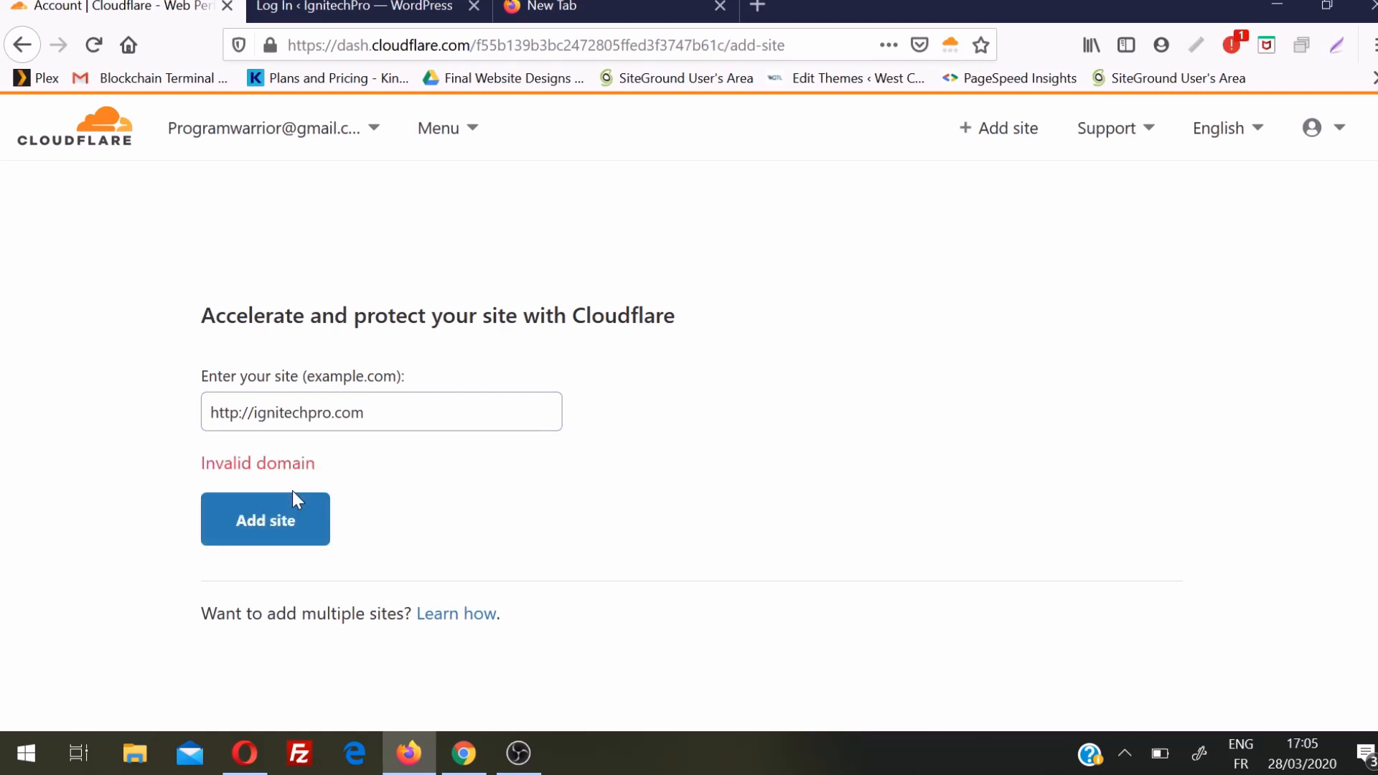
# Remove the http prefix, resubmit ignitechpro.com, and select the Free plan.
pyautogui.doubleClick(231, 412)
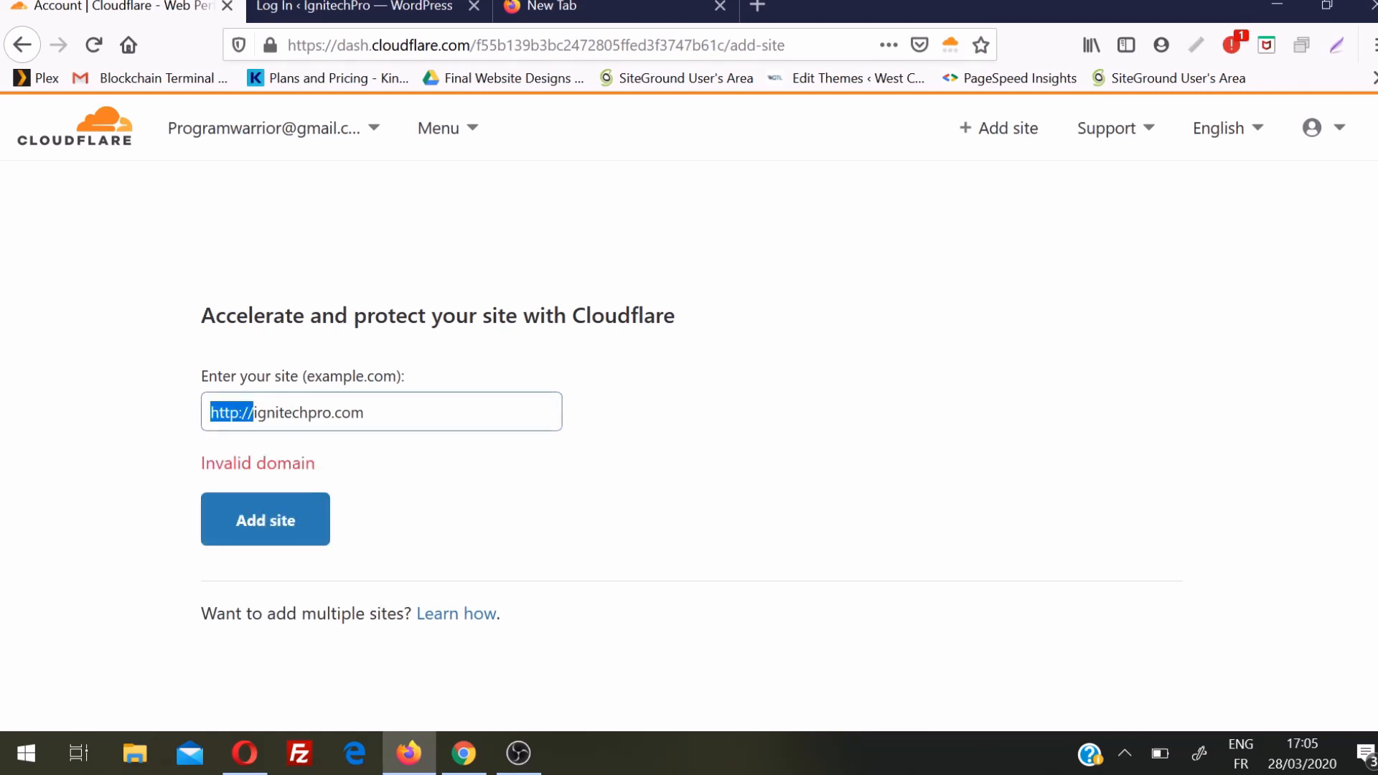
pyautogui.click(264, 518)
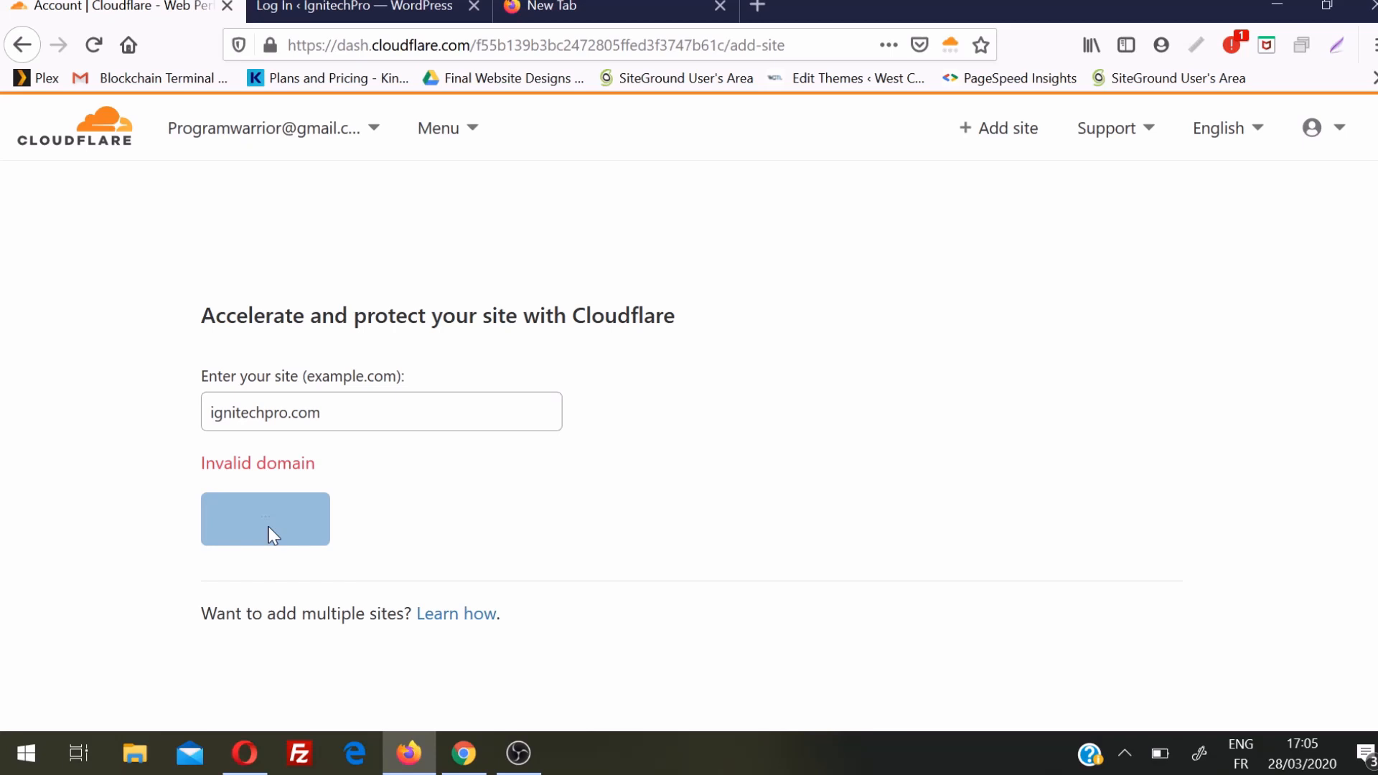
pyautogui.click(265, 518)
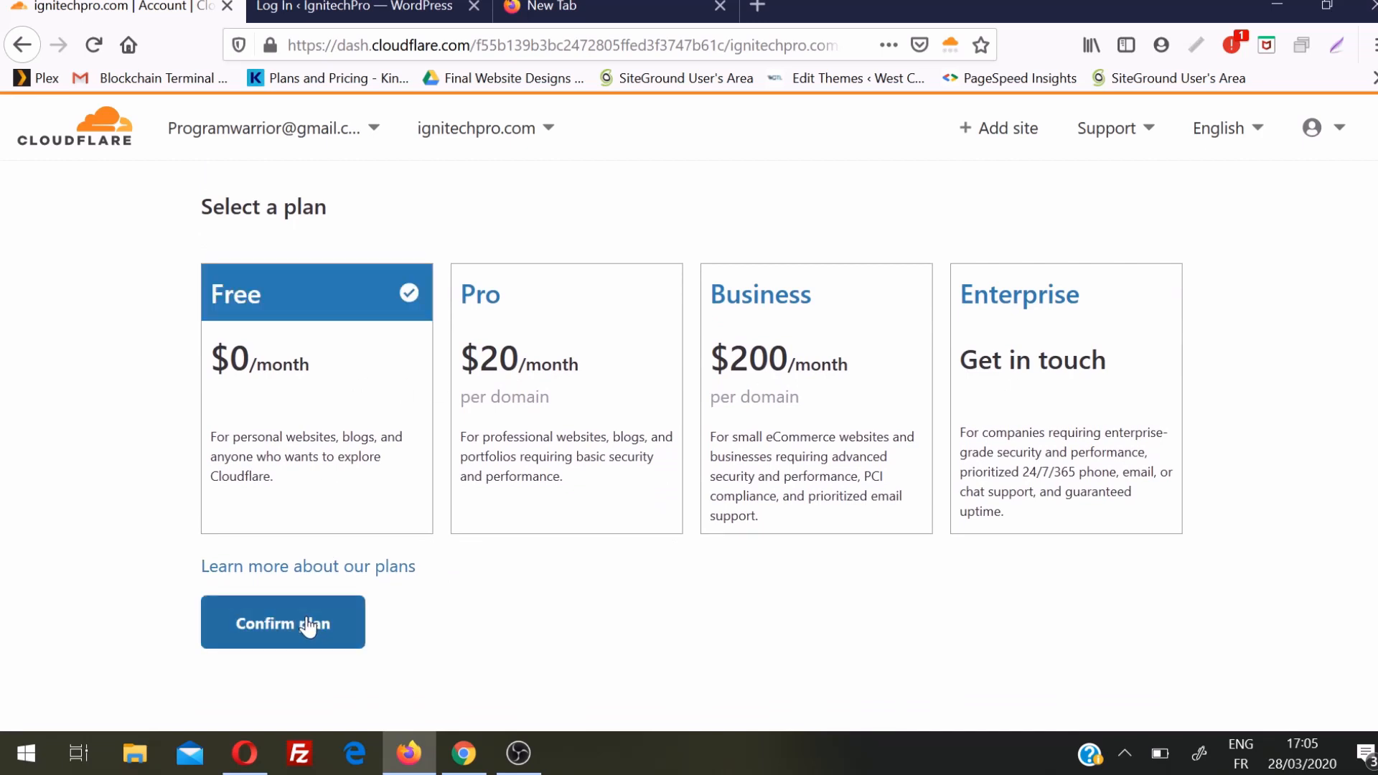
# Confirm the Free plan and scroll to the end of the imported DNS records.
pyautogui.click(283, 623)
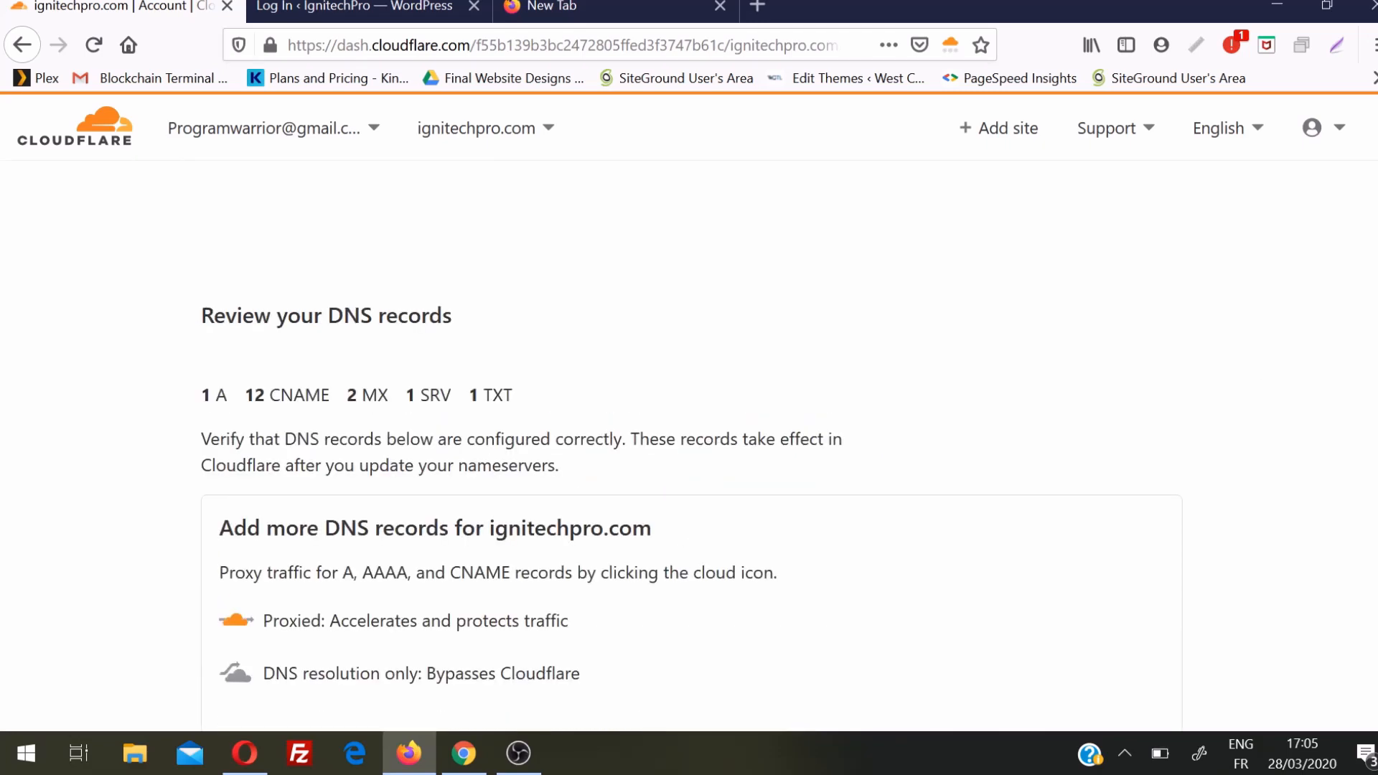
pyautogui.scroll(-3)
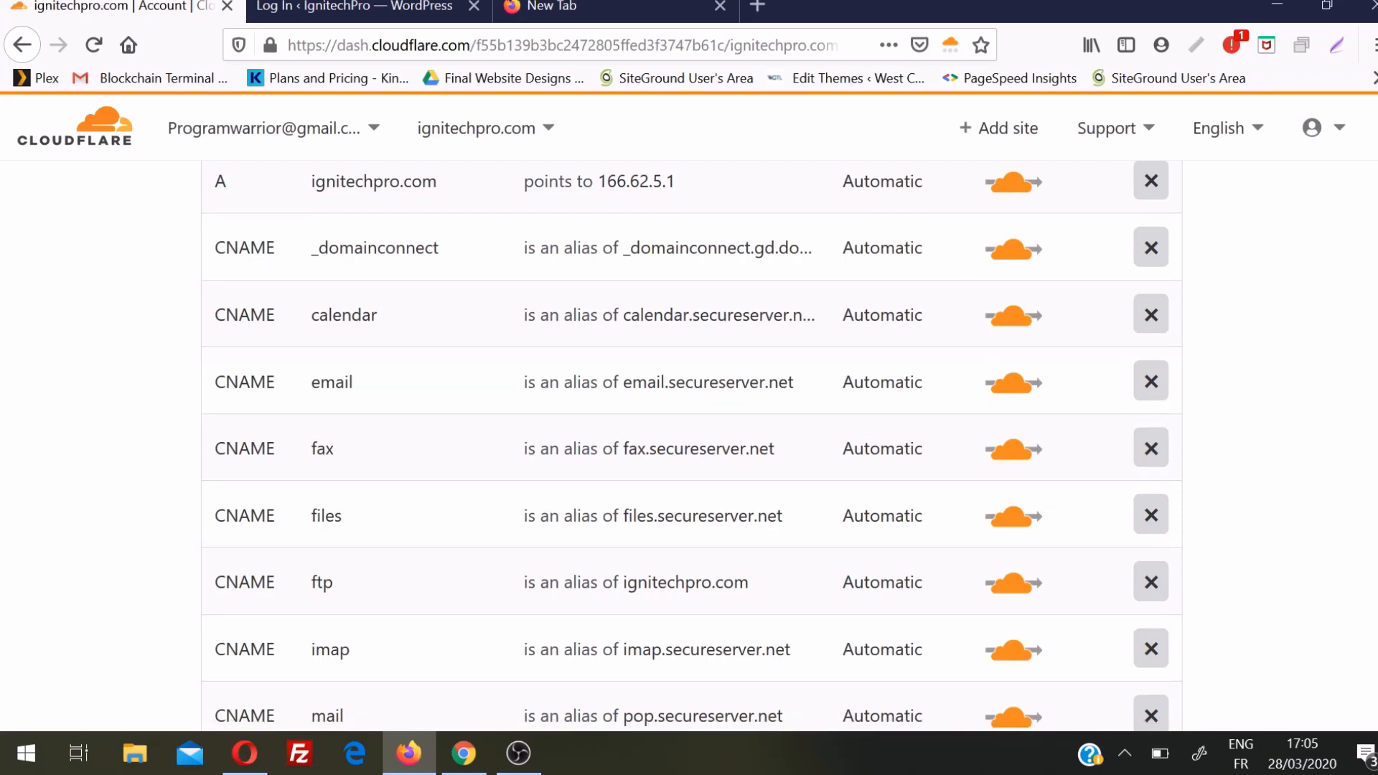
pyautogui.scroll(-3)
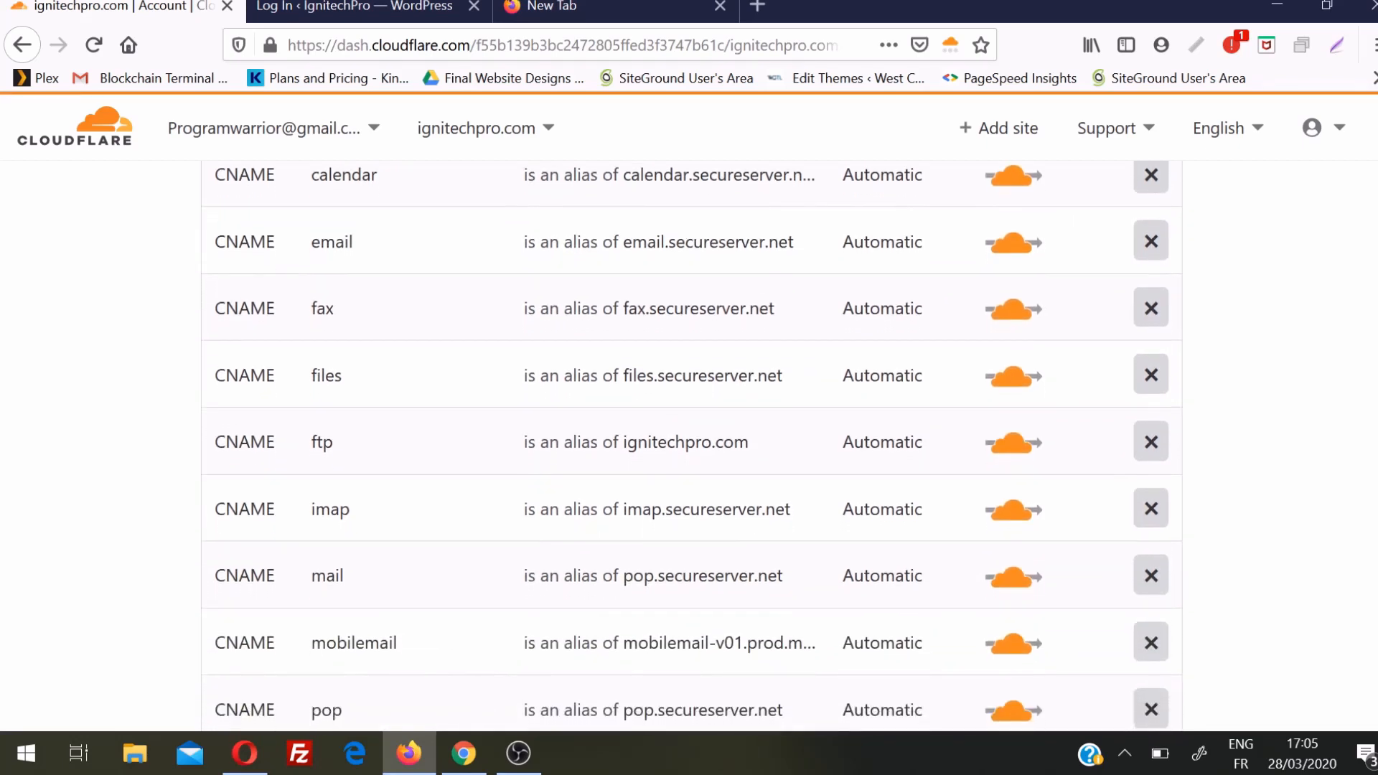
pyautogui.scroll(-3)
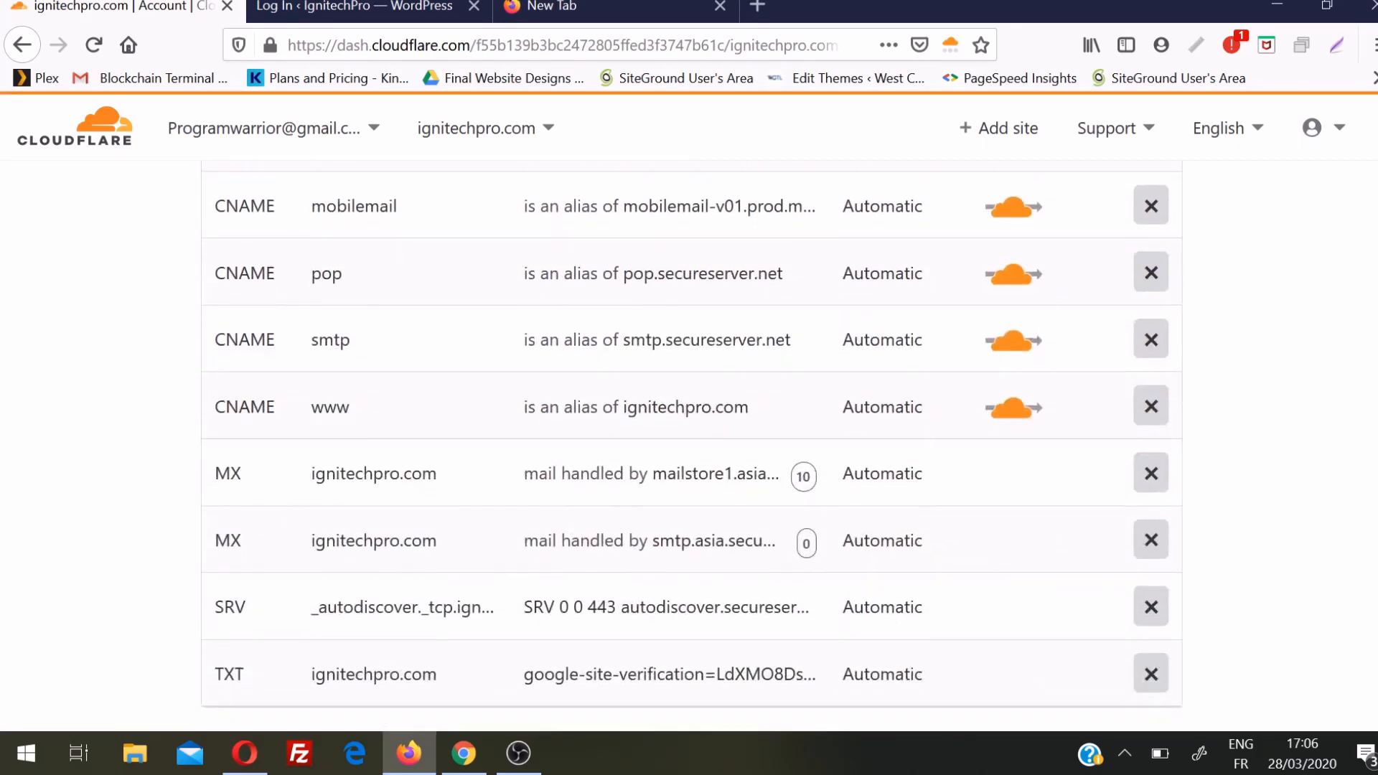
pyautogui.scroll(-3)
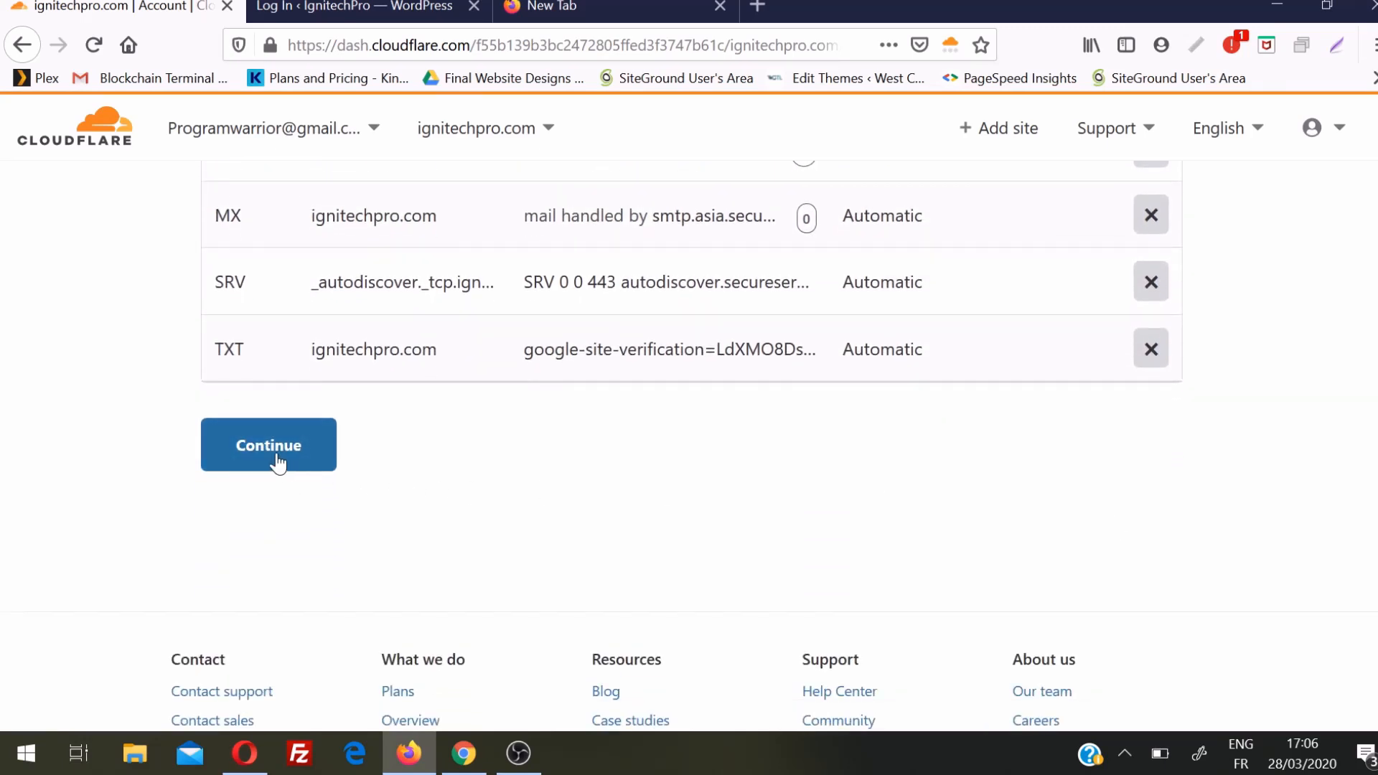
# Continue to the nameserver steps, select the josh and zoe nameservers, and follow the GoDaddy link.
pyautogui.click(267, 445)
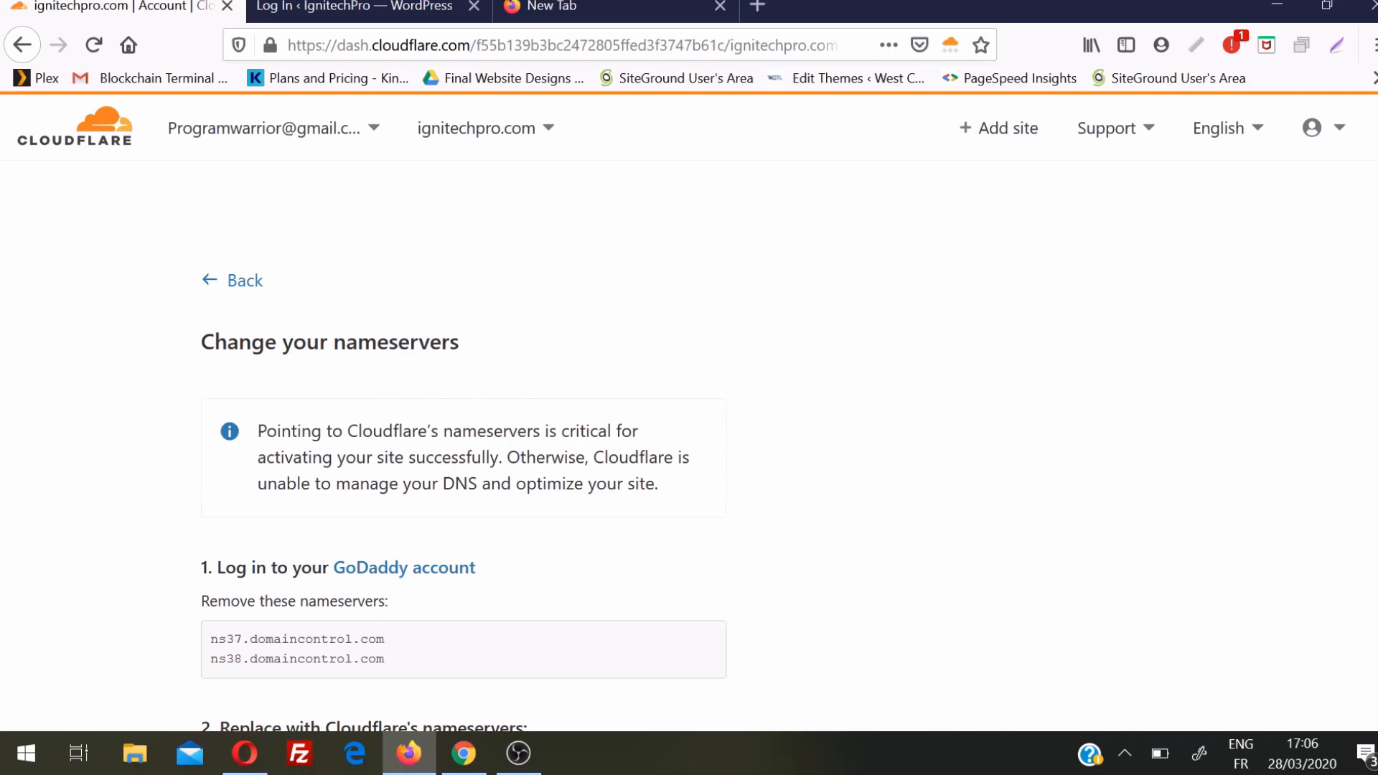
pyautogui.scroll(-3)
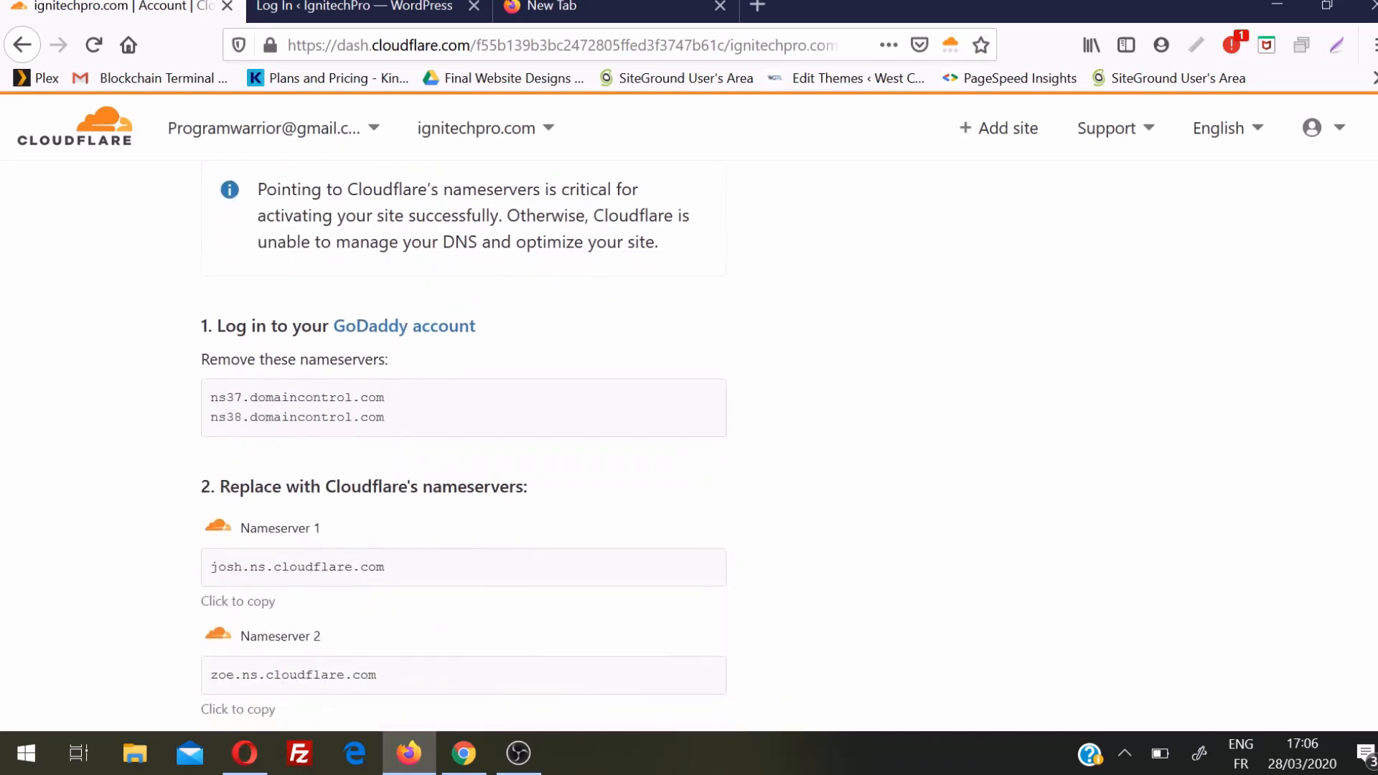
pyautogui.moveTo(338, 338)
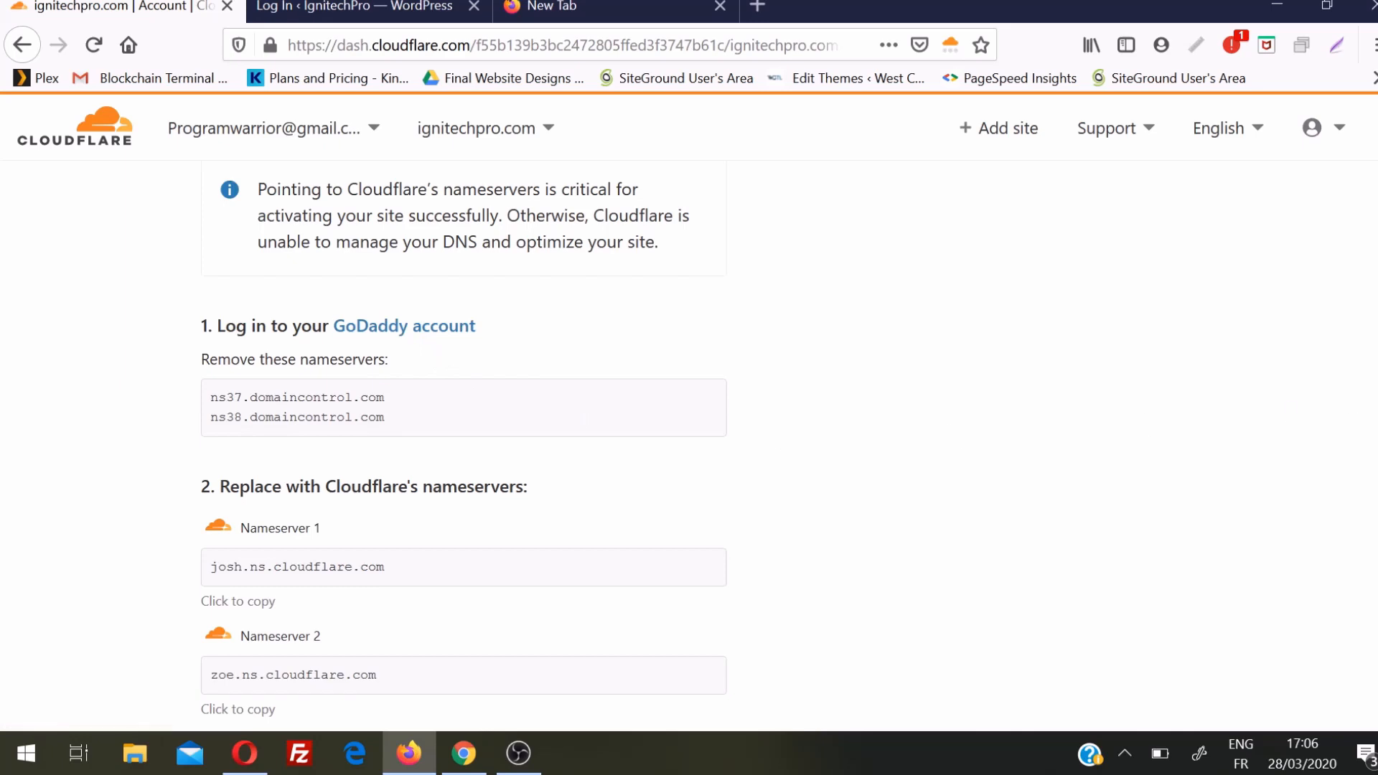
pyautogui.scroll(-3)
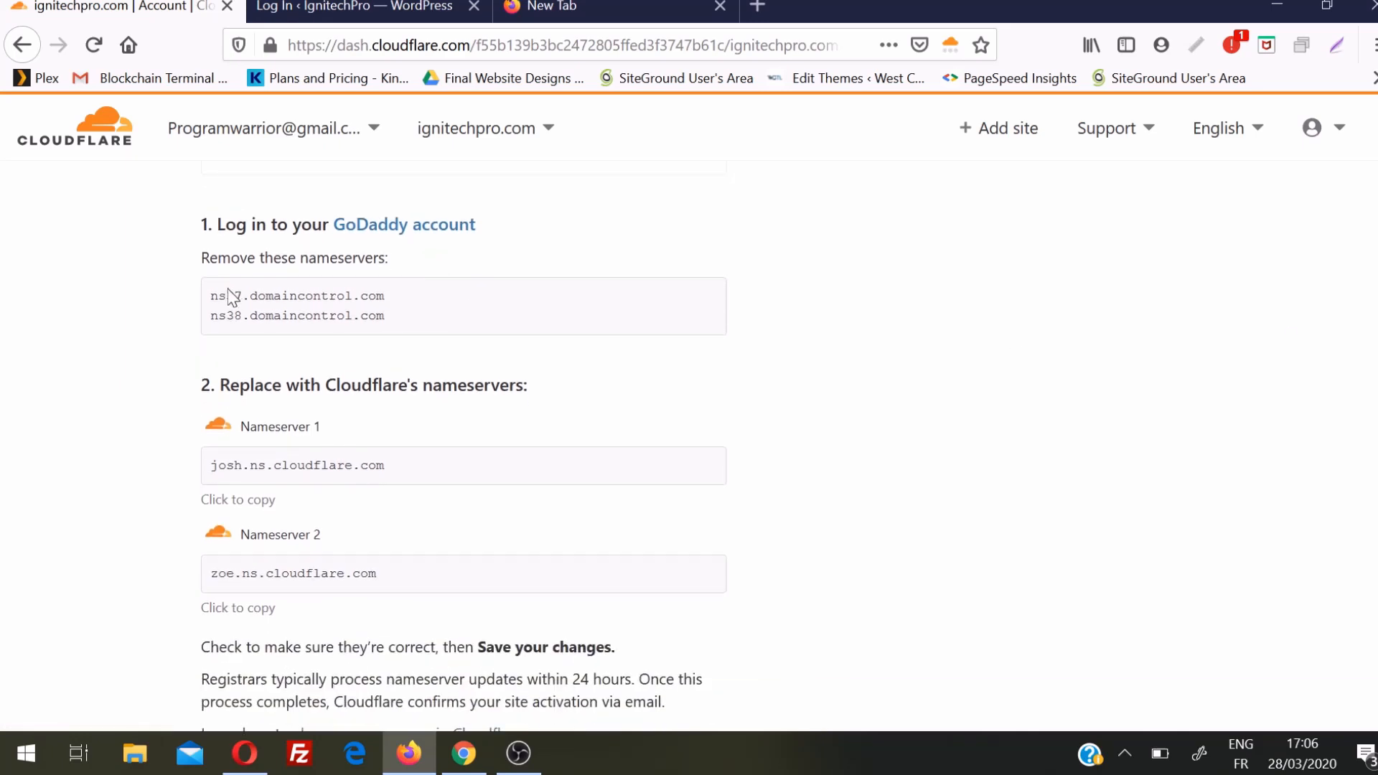
pyautogui.doubleClick(297, 295)
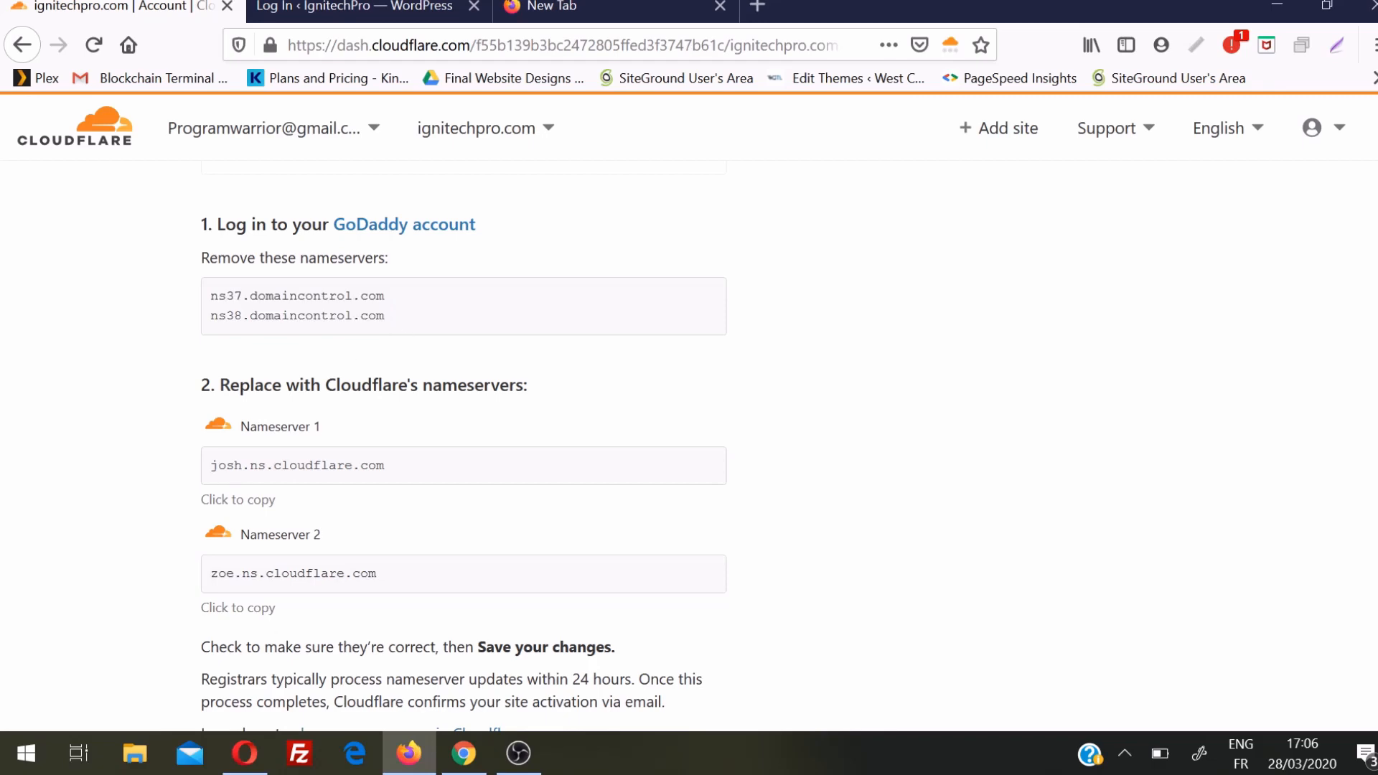
pyautogui.doubleClick(294, 465)
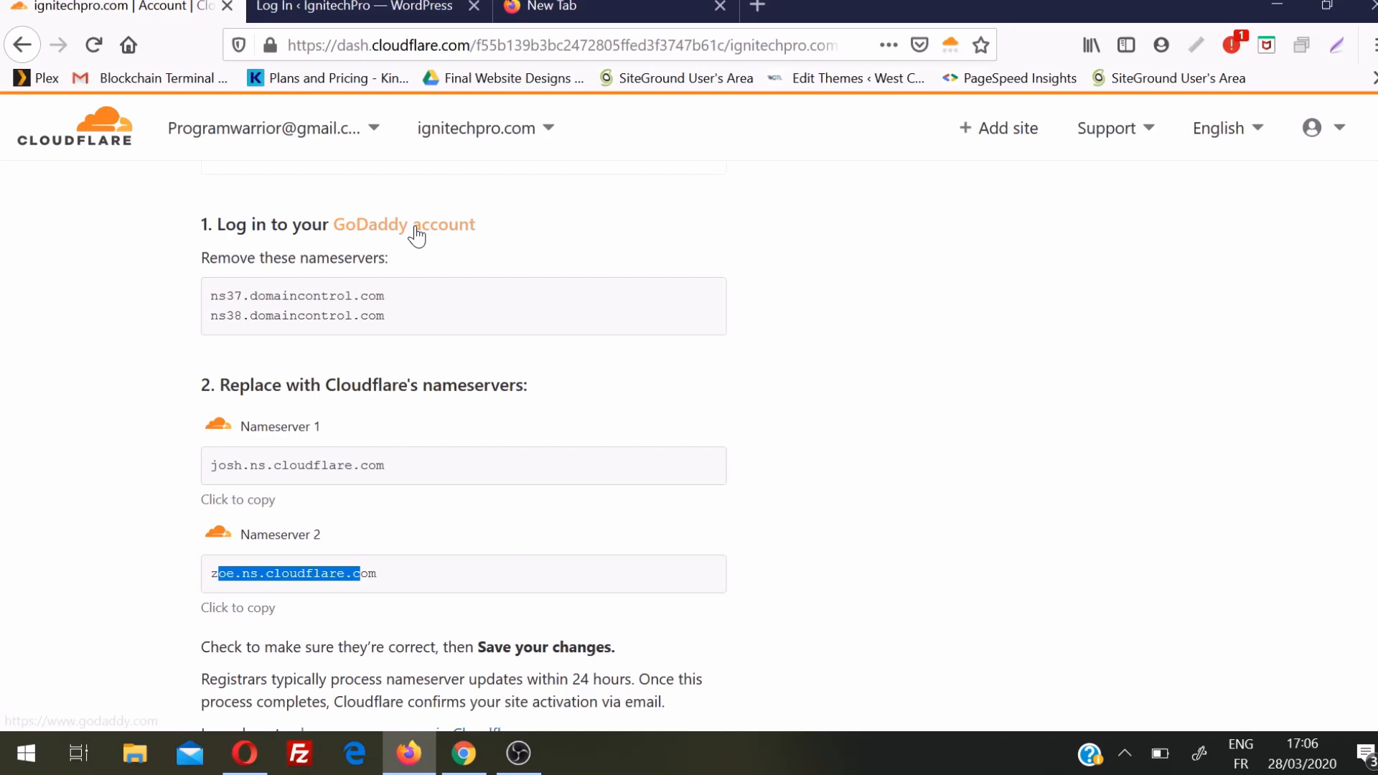
pyautogui.moveTo(1086, 319)
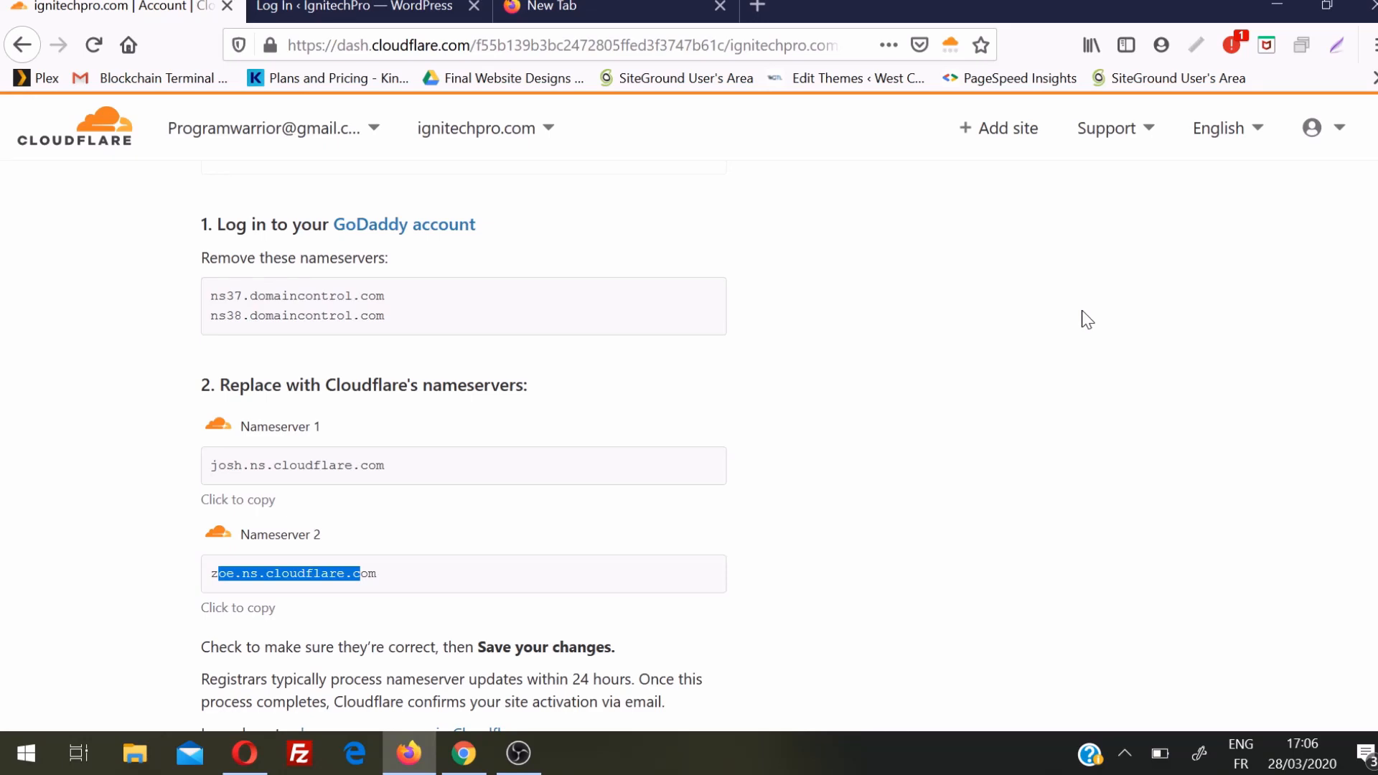
pyautogui.moveTo(666, 243)
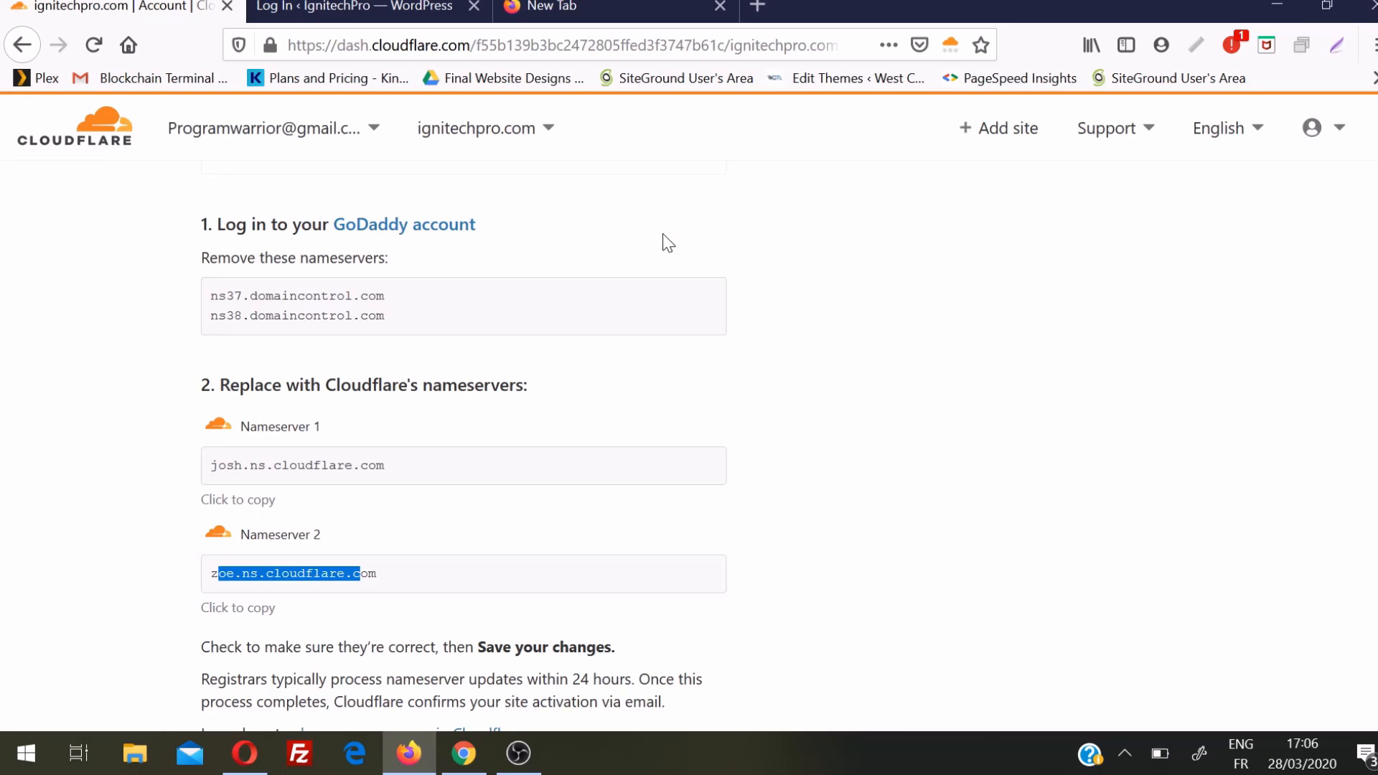
pyautogui.moveTo(404, 225)
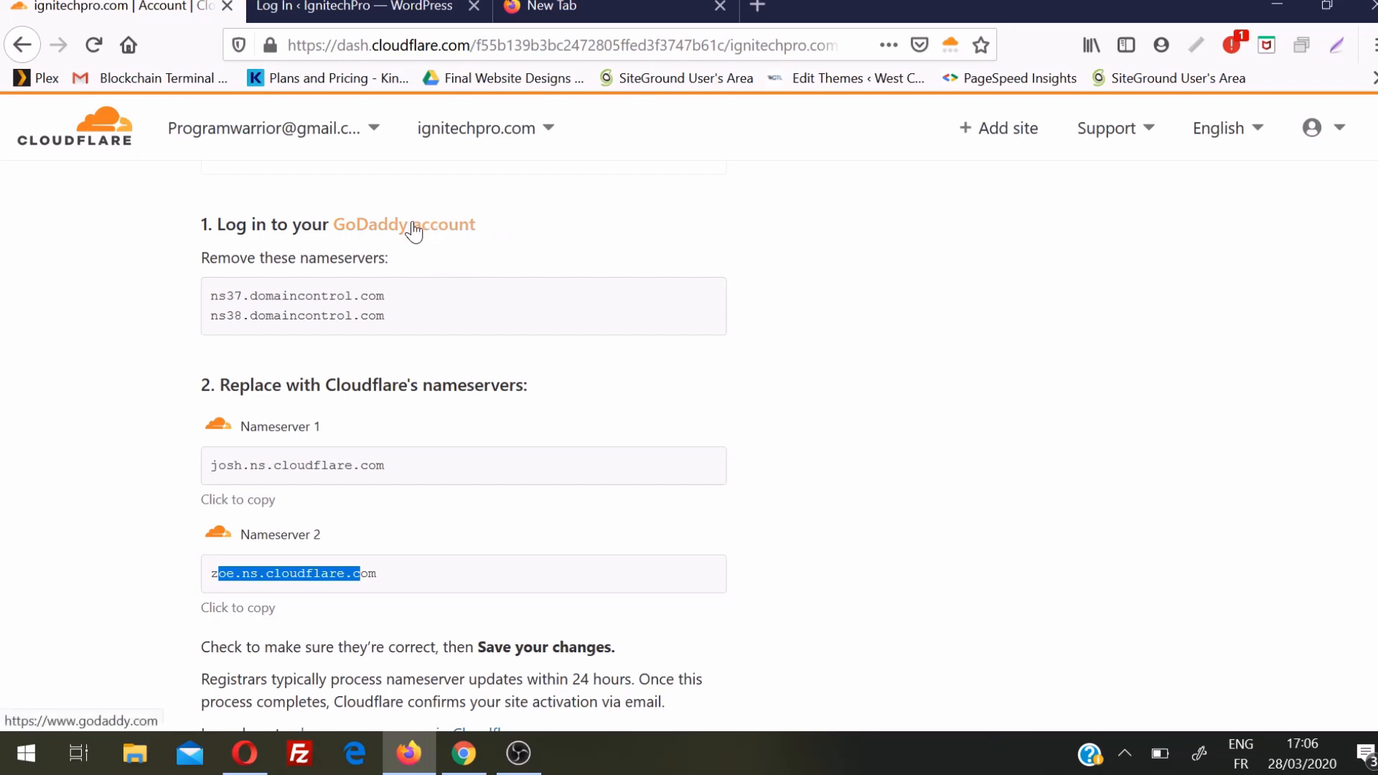
pyautogui.click(404, 224)
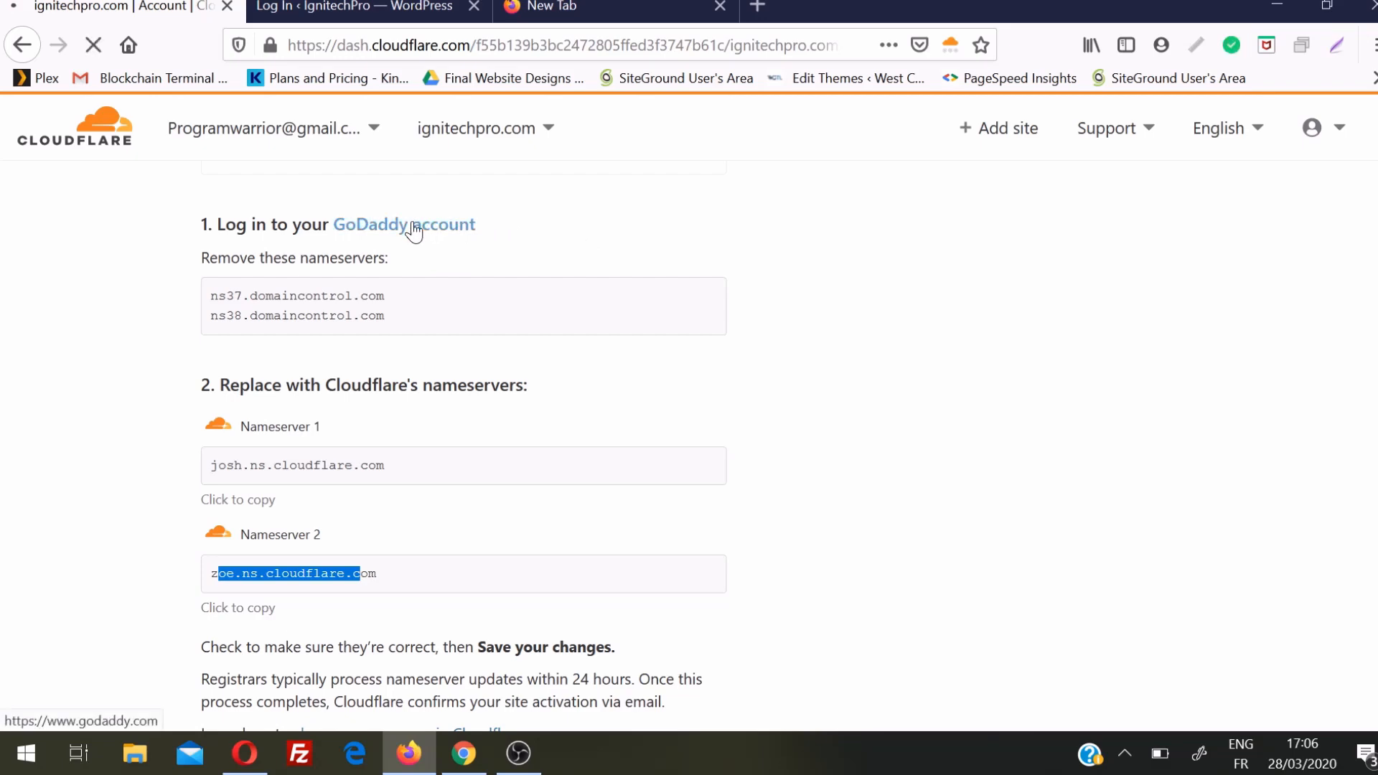
# Sign in to GoDaddy as a registered user with the account password.
pyautogui.click(404, 224)
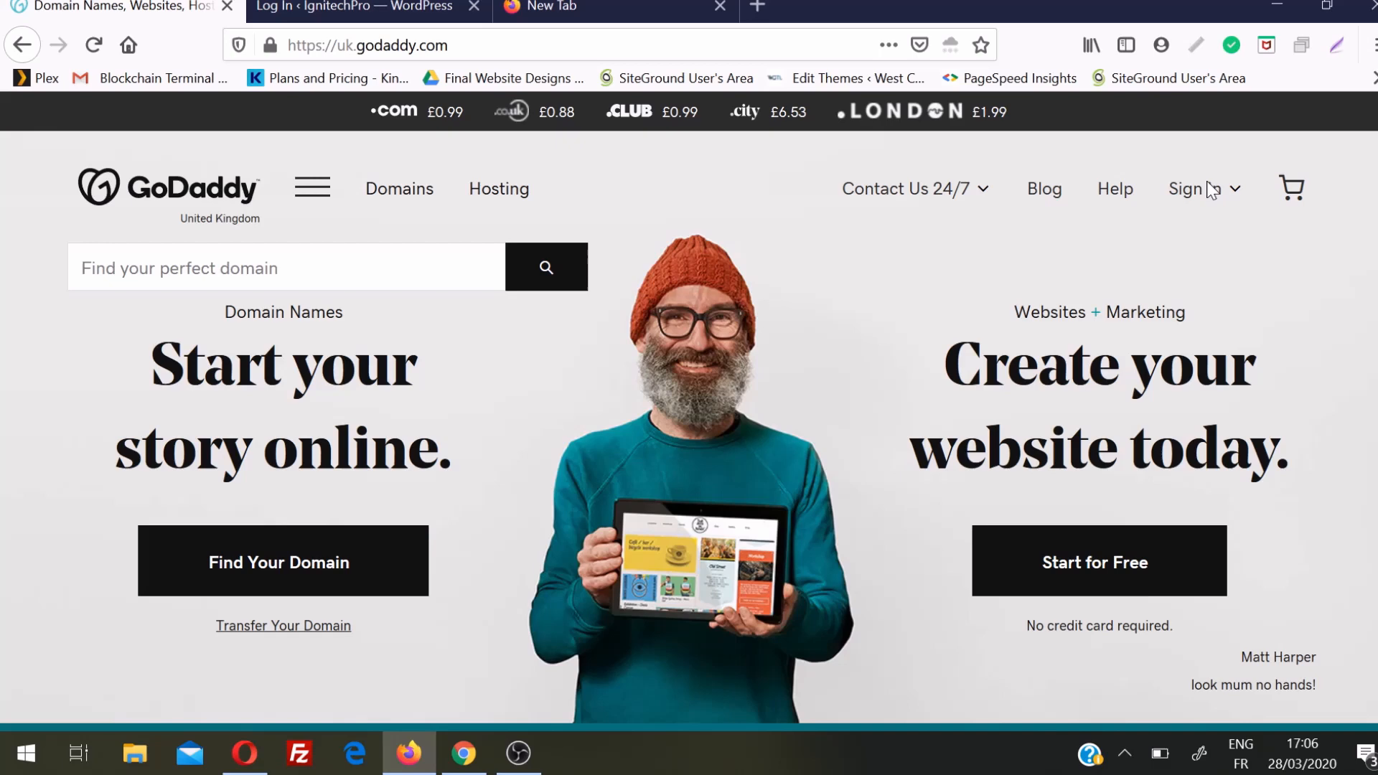
pyautogui.click(1197, 188)
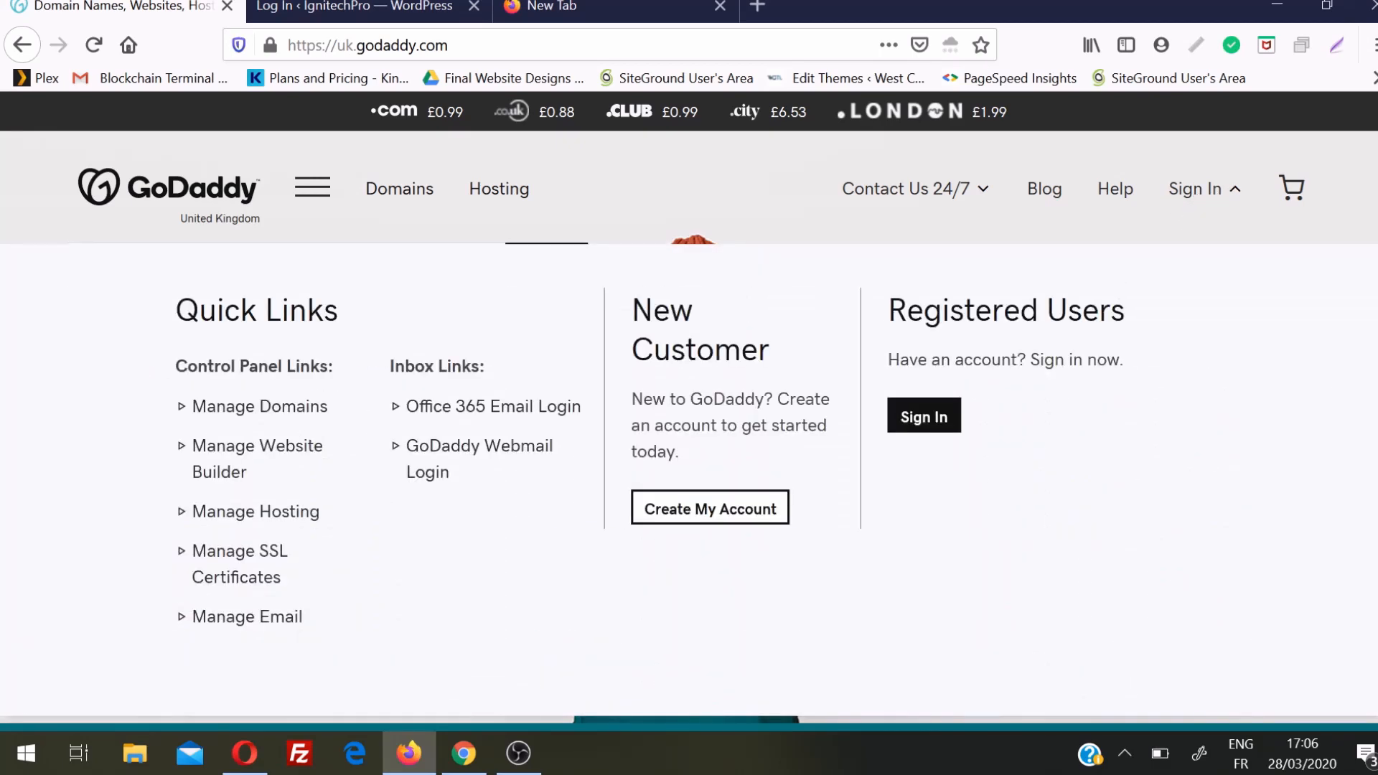
pyautogui.click(923, 415)
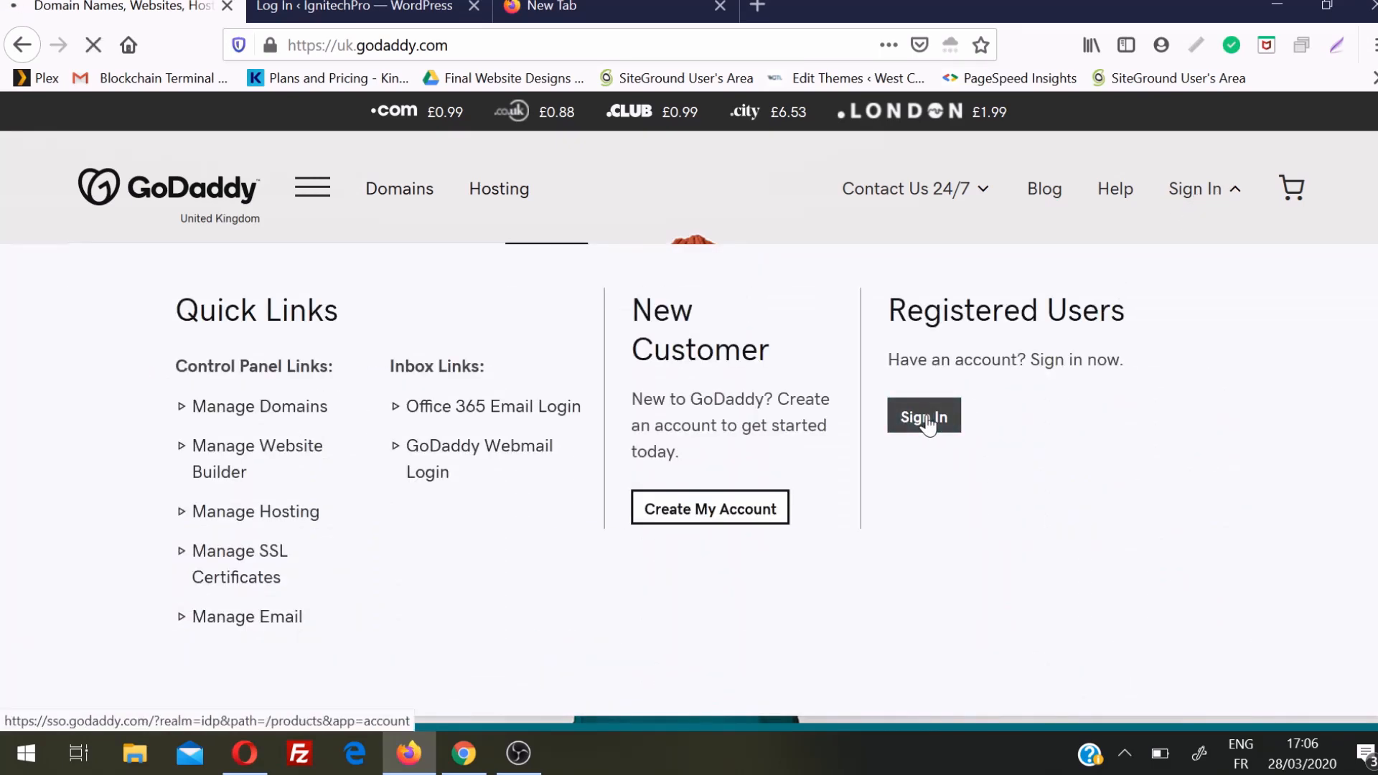
pyautogui.click(921, 415)
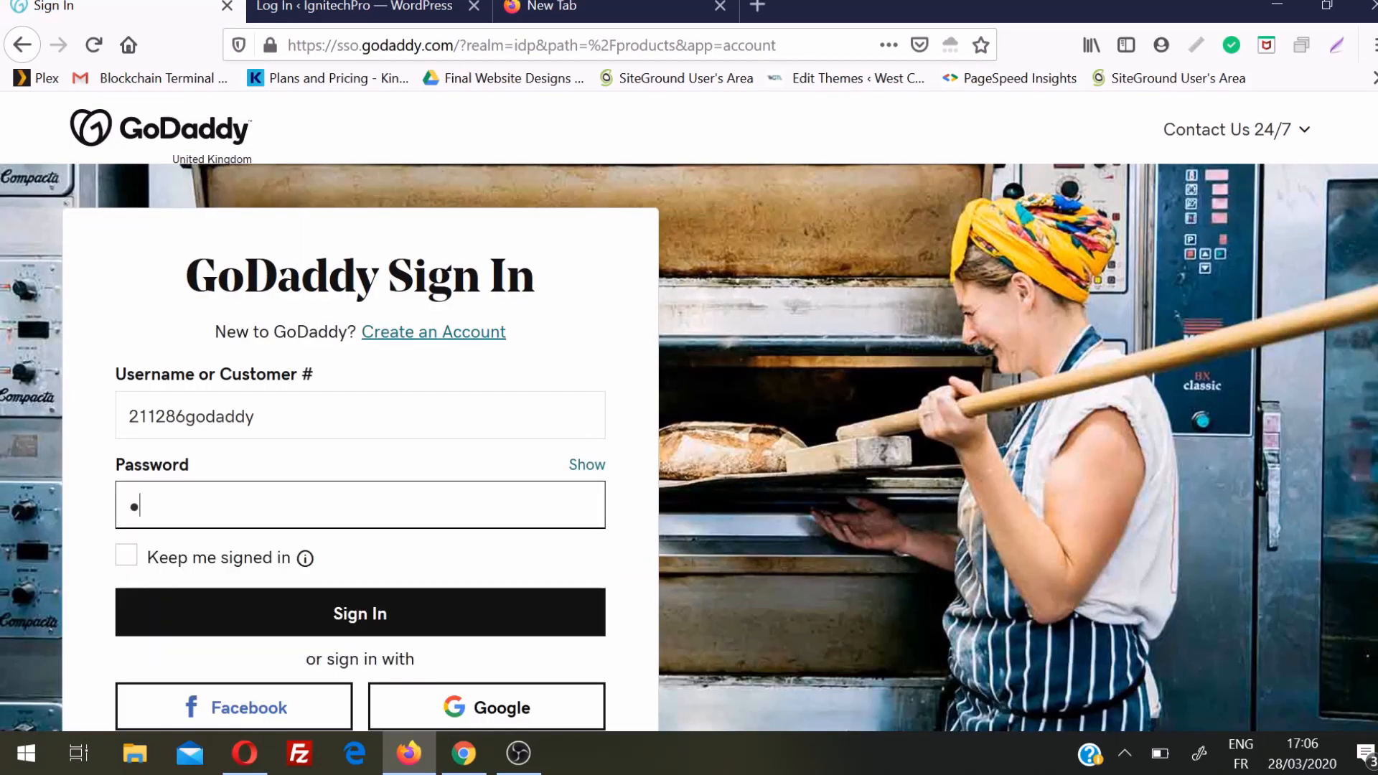
pyautogui.write('password')
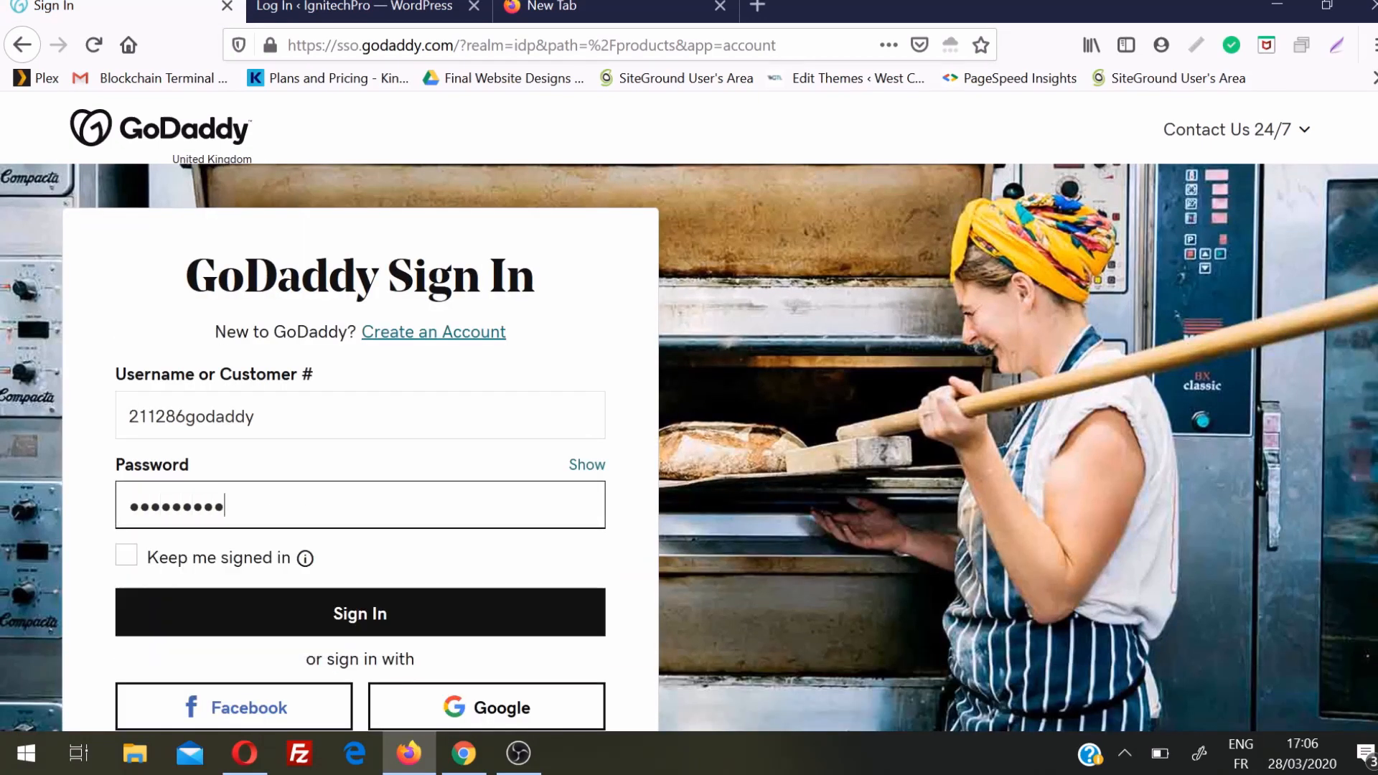
pyautogui.click(359, 612)
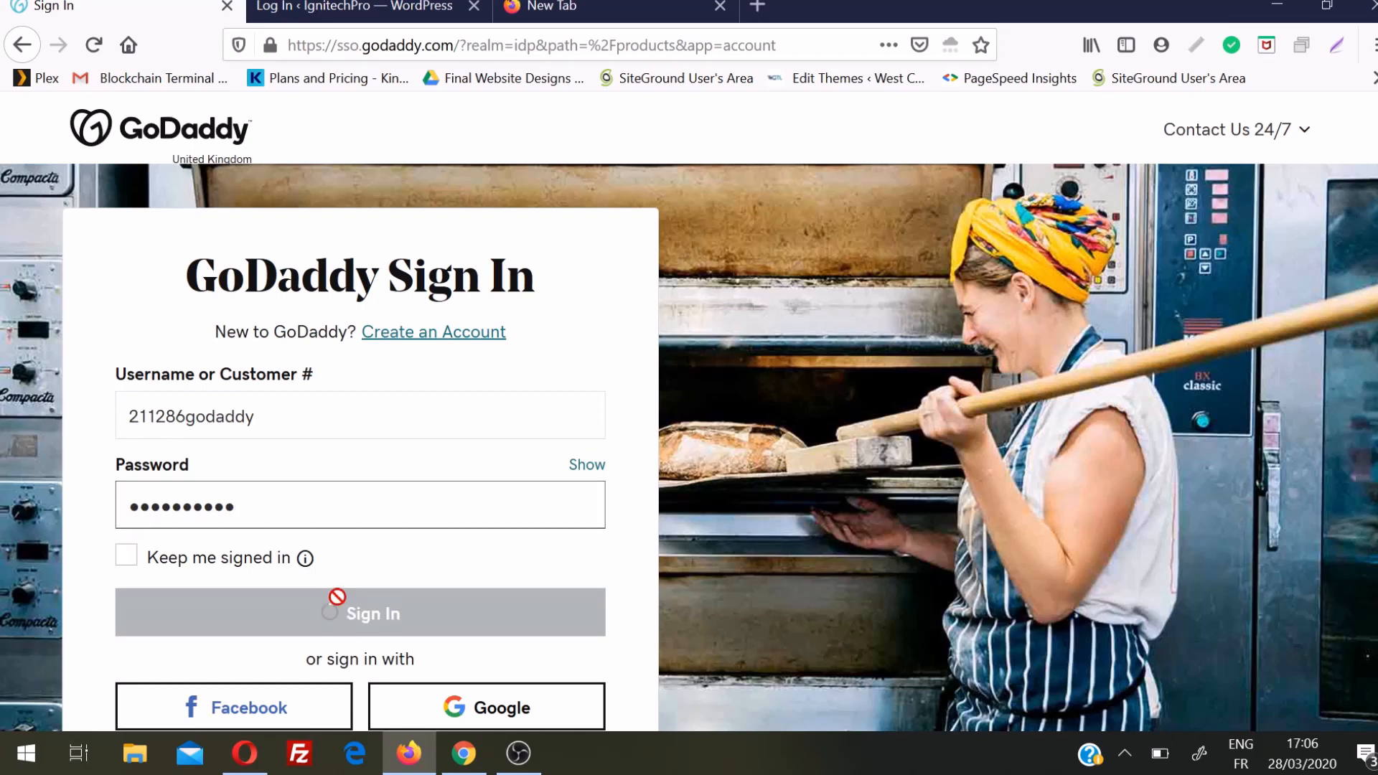
pyautogui.click(359, 612)
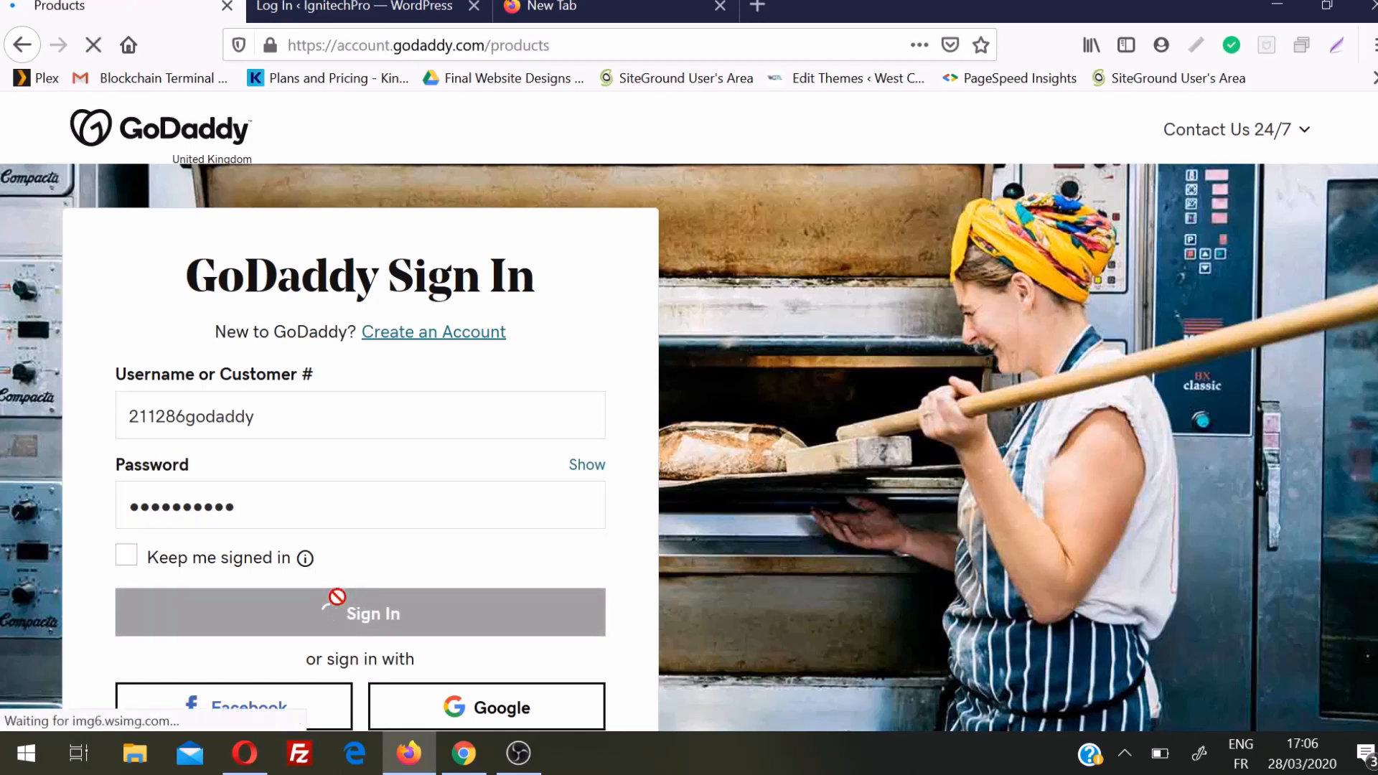
pyautogui.click(359, 612)
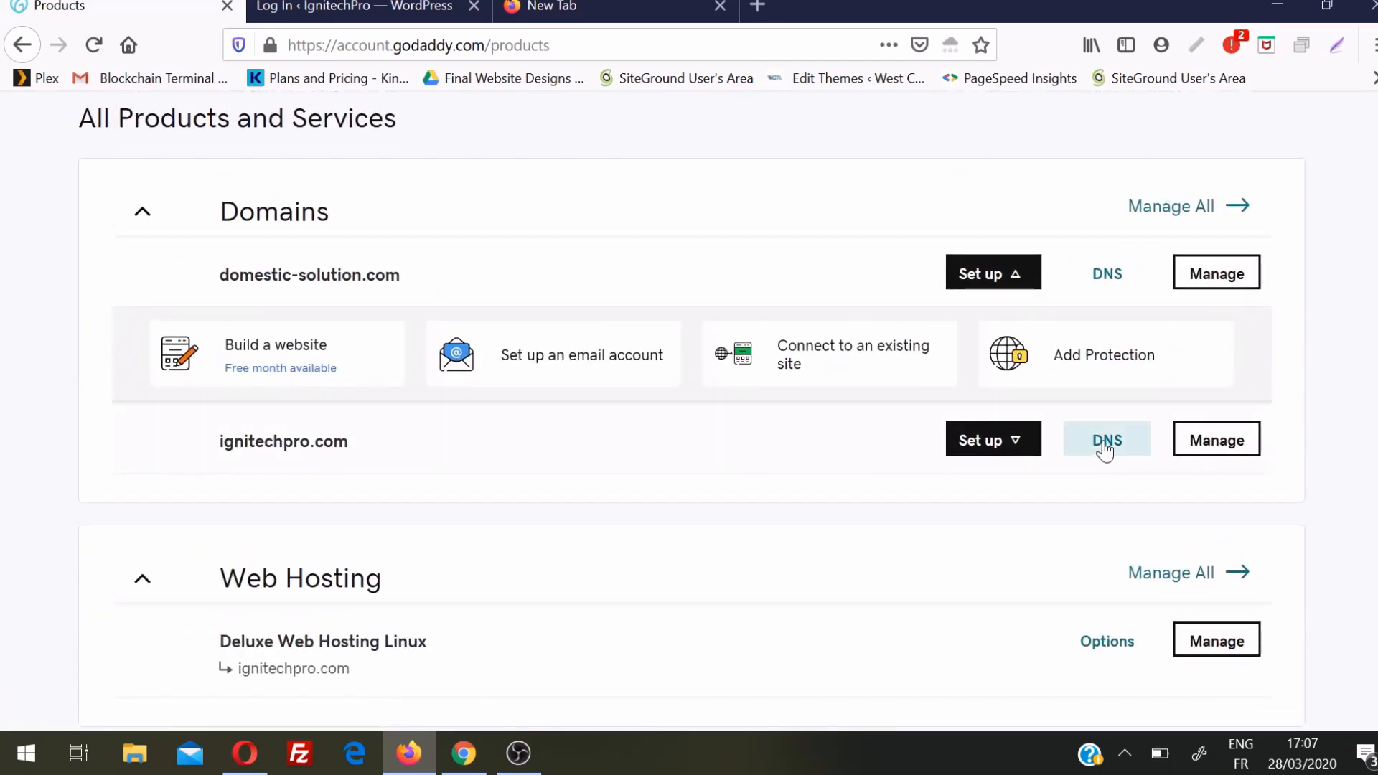
# Open ignitechpro.com's DNS page and scroll to its default domaincontrol nameservers.
pyautogui.click(1107, 439)
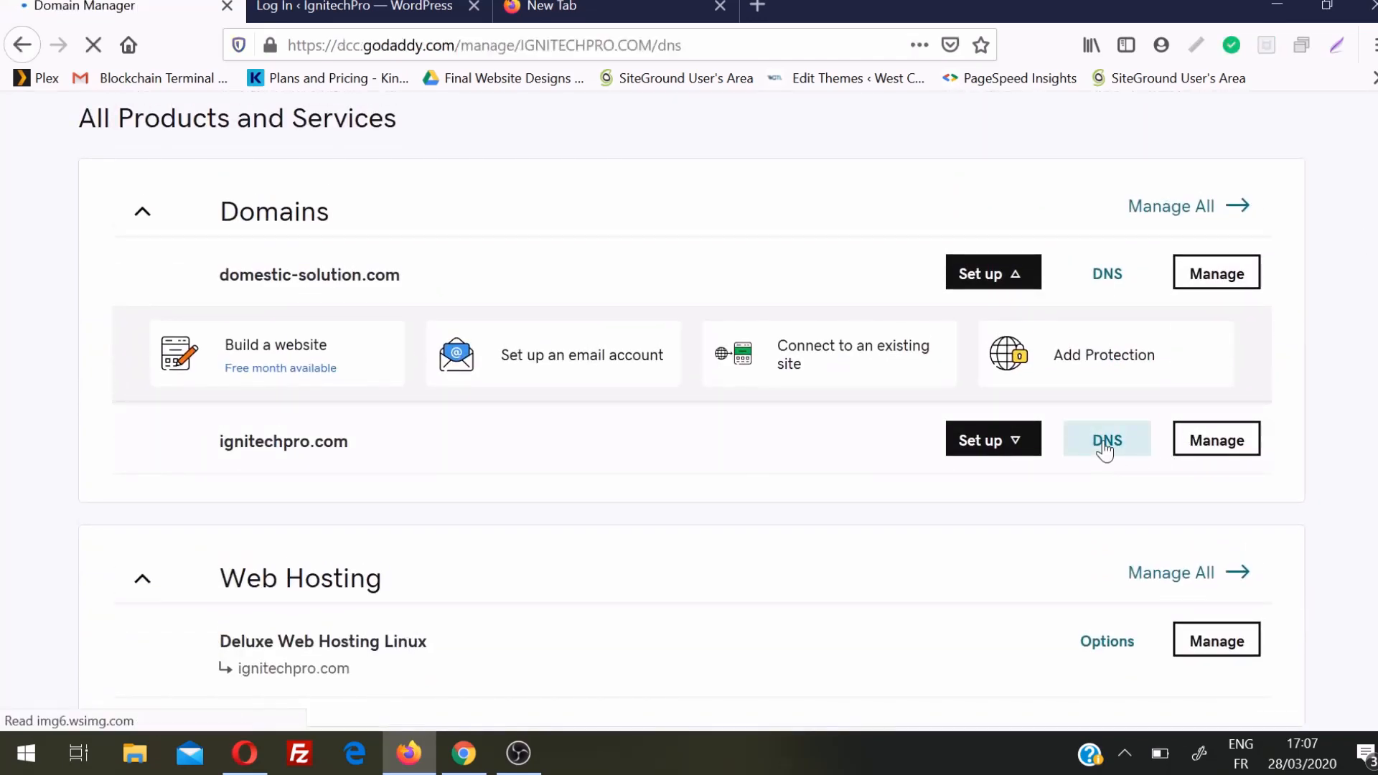
pyautogui.click(1107, 439)
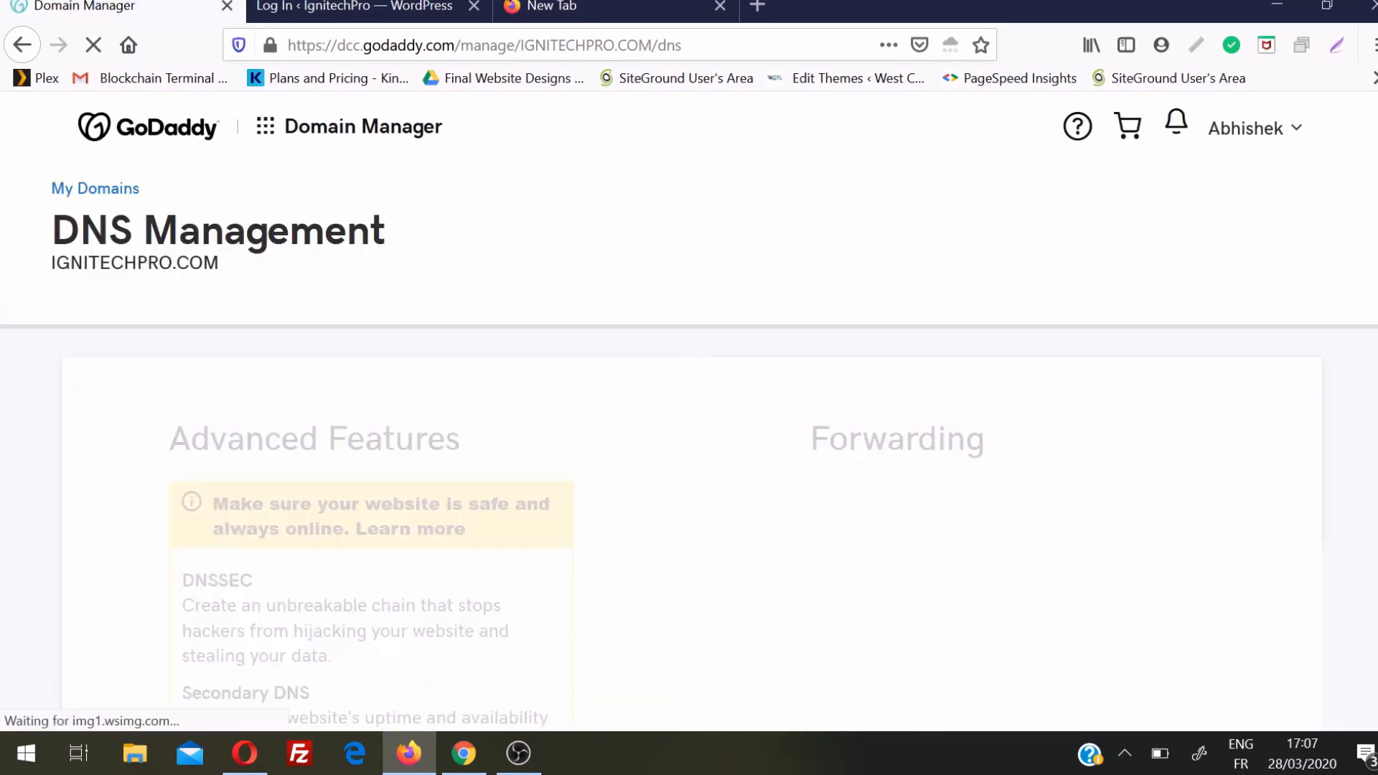
pyautogui.scroll(-3)
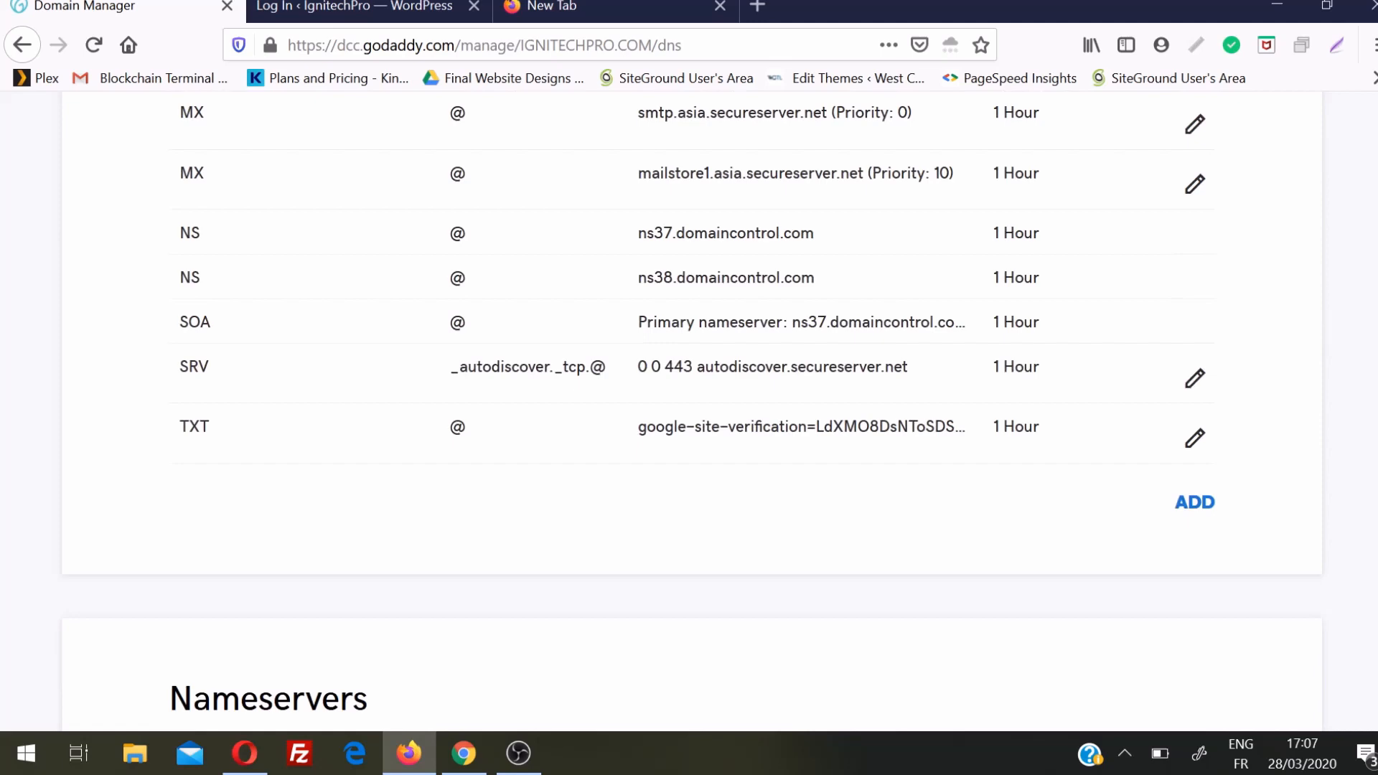
pyautogui.scroll(-3)
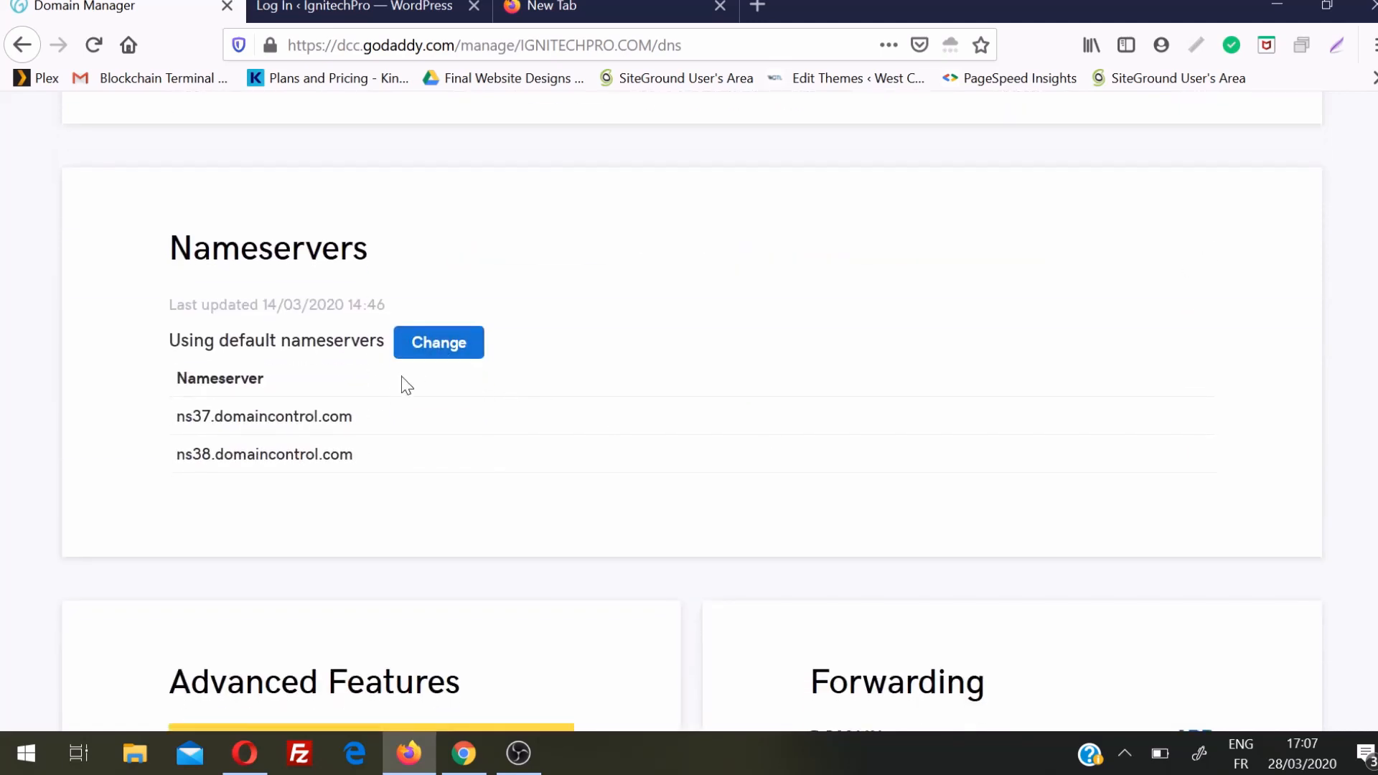
pyautogui.moveTo(57, 47)
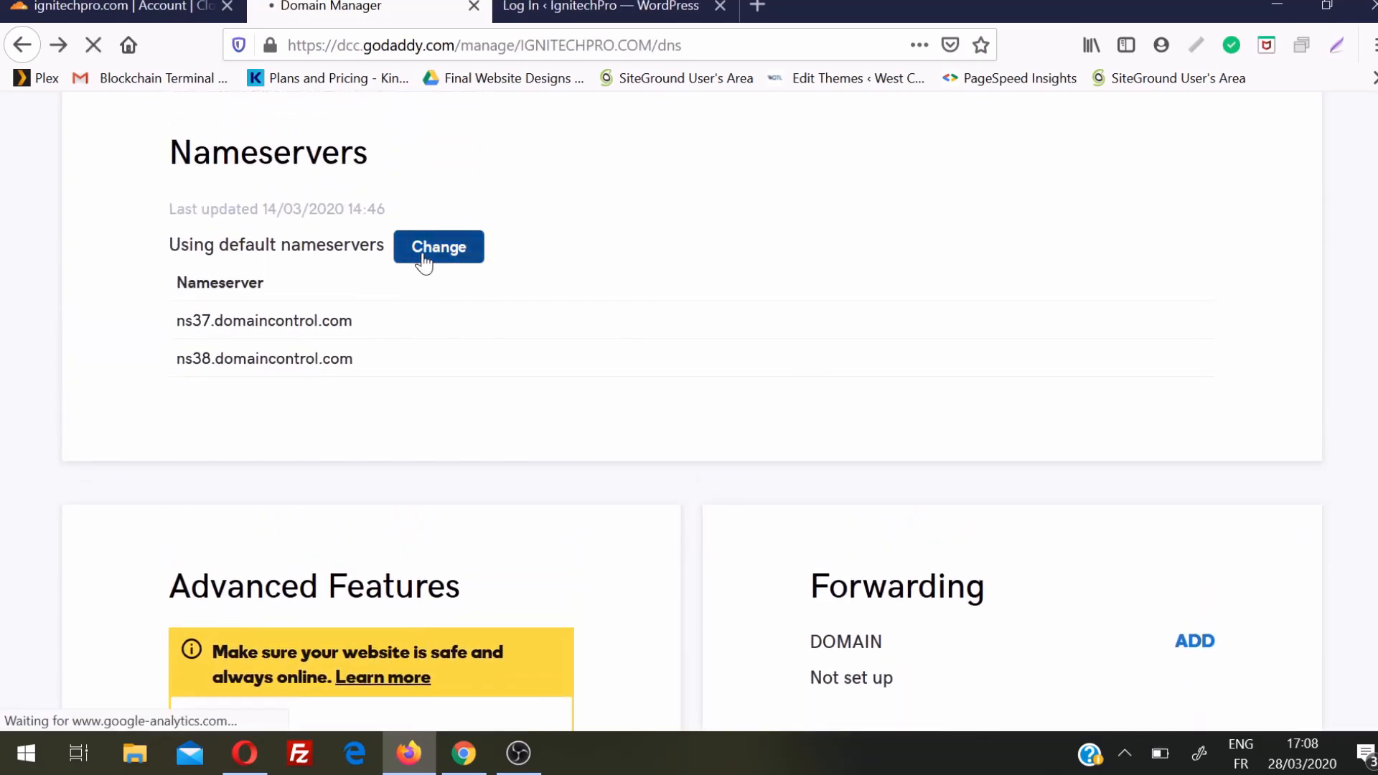
# Set custom nameservers josh.ns.cloudflare.com and zoe.ns.cloudflare.com for ignitechpro.com and save.
pyautogui.click(438, 247)
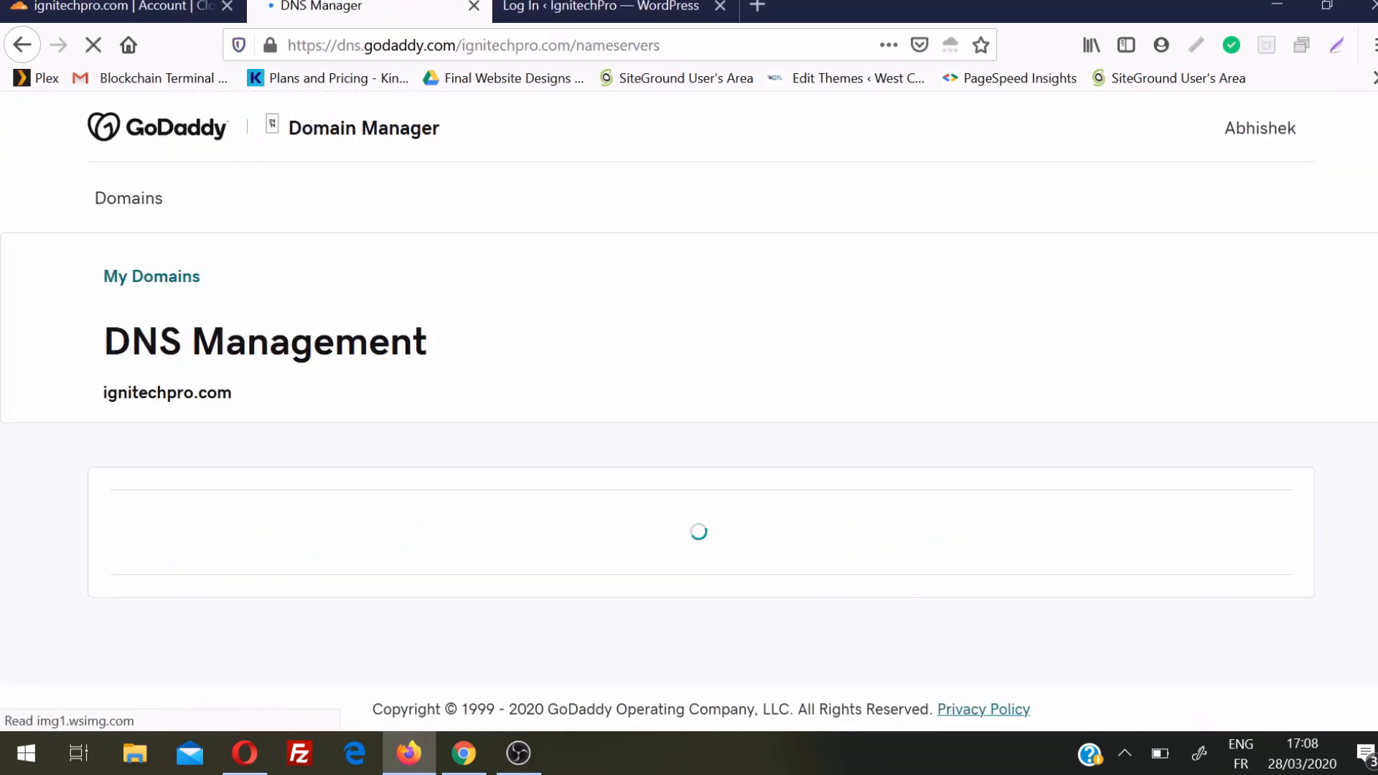
pyautogui.scroll(-3)
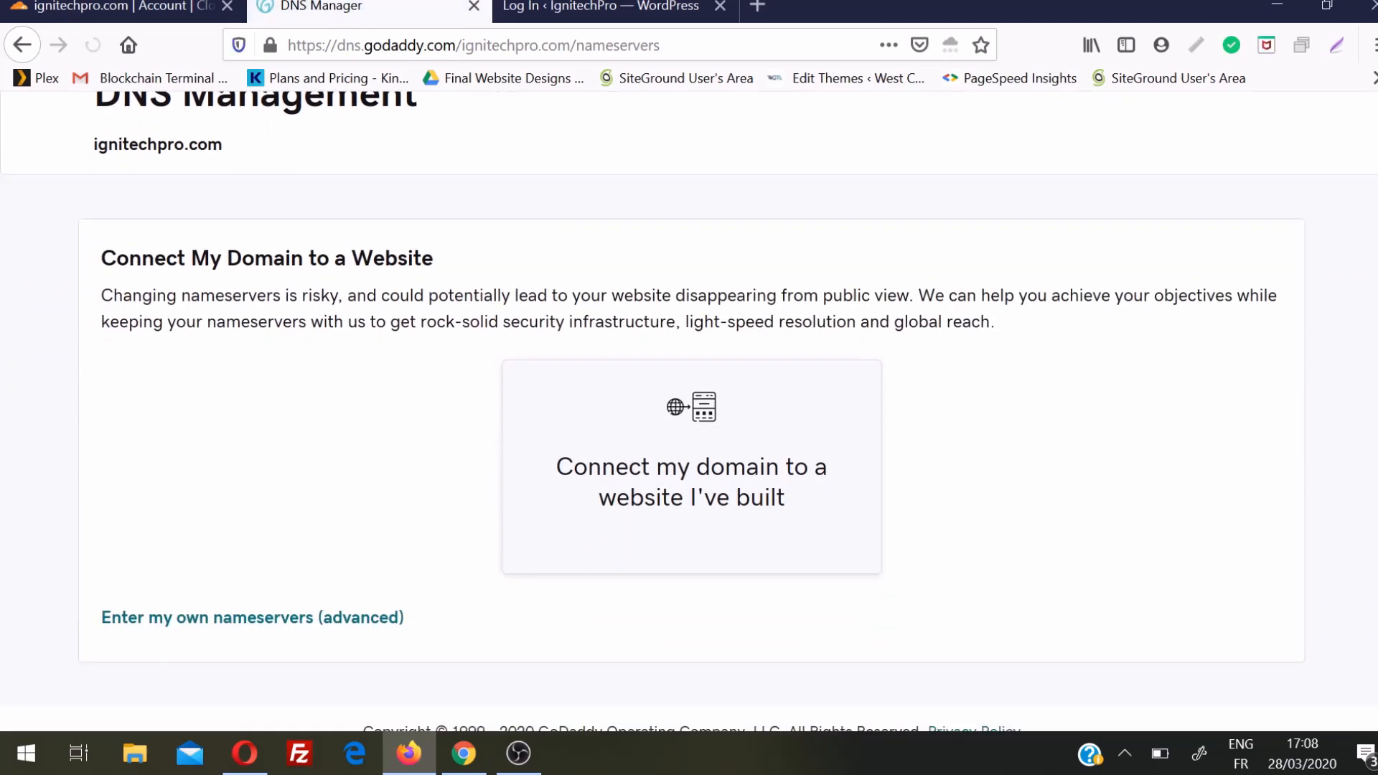
pyautogui.click(251, 618)
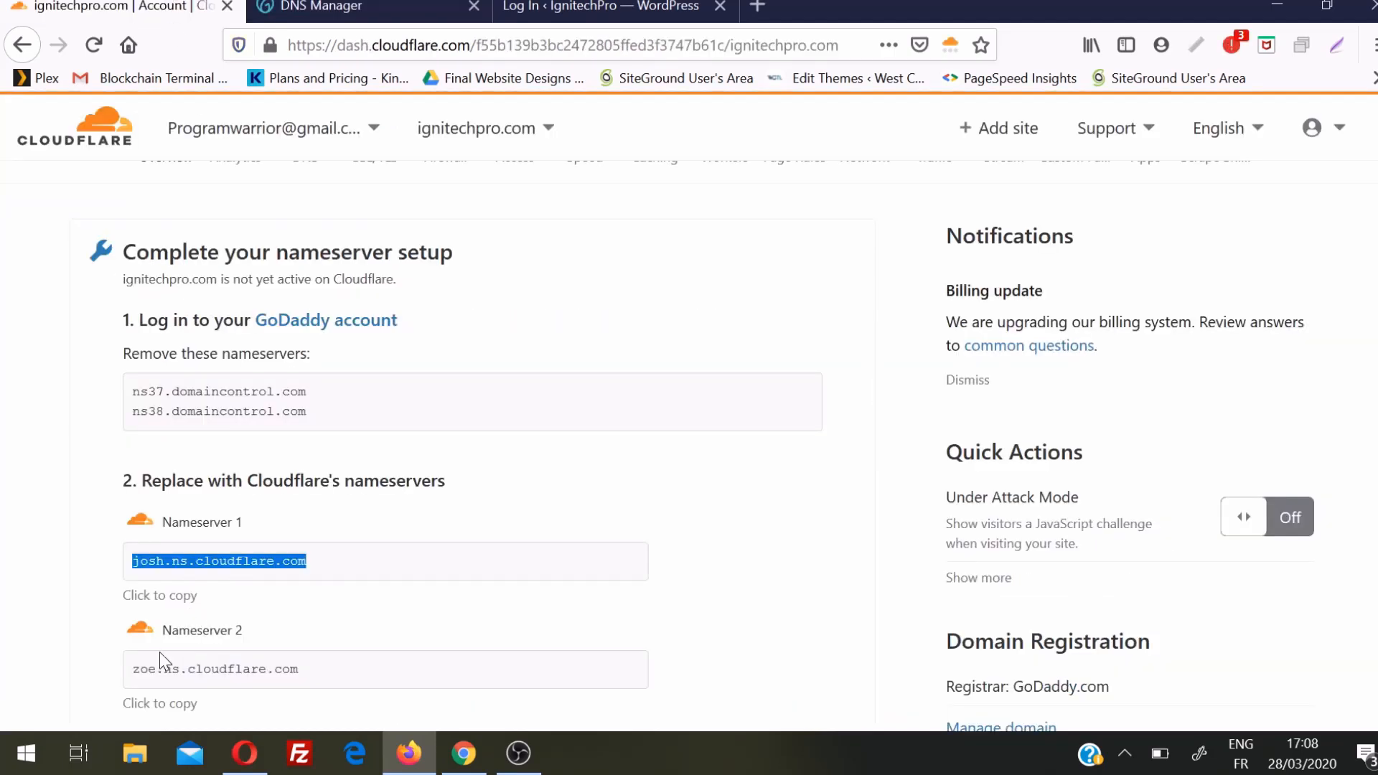
pyautogui.click(215, 669)
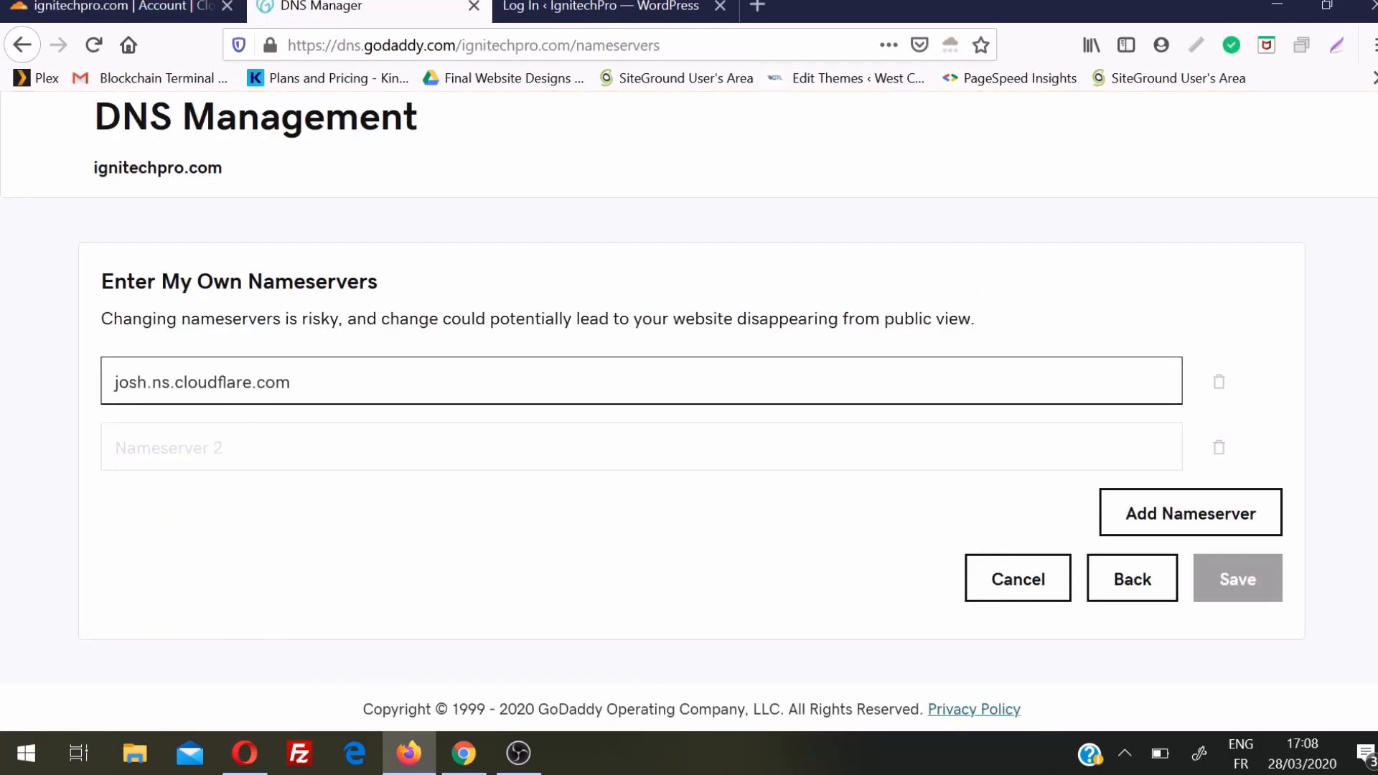
pyautogui.write('zoe.ns.cloudflare.com')
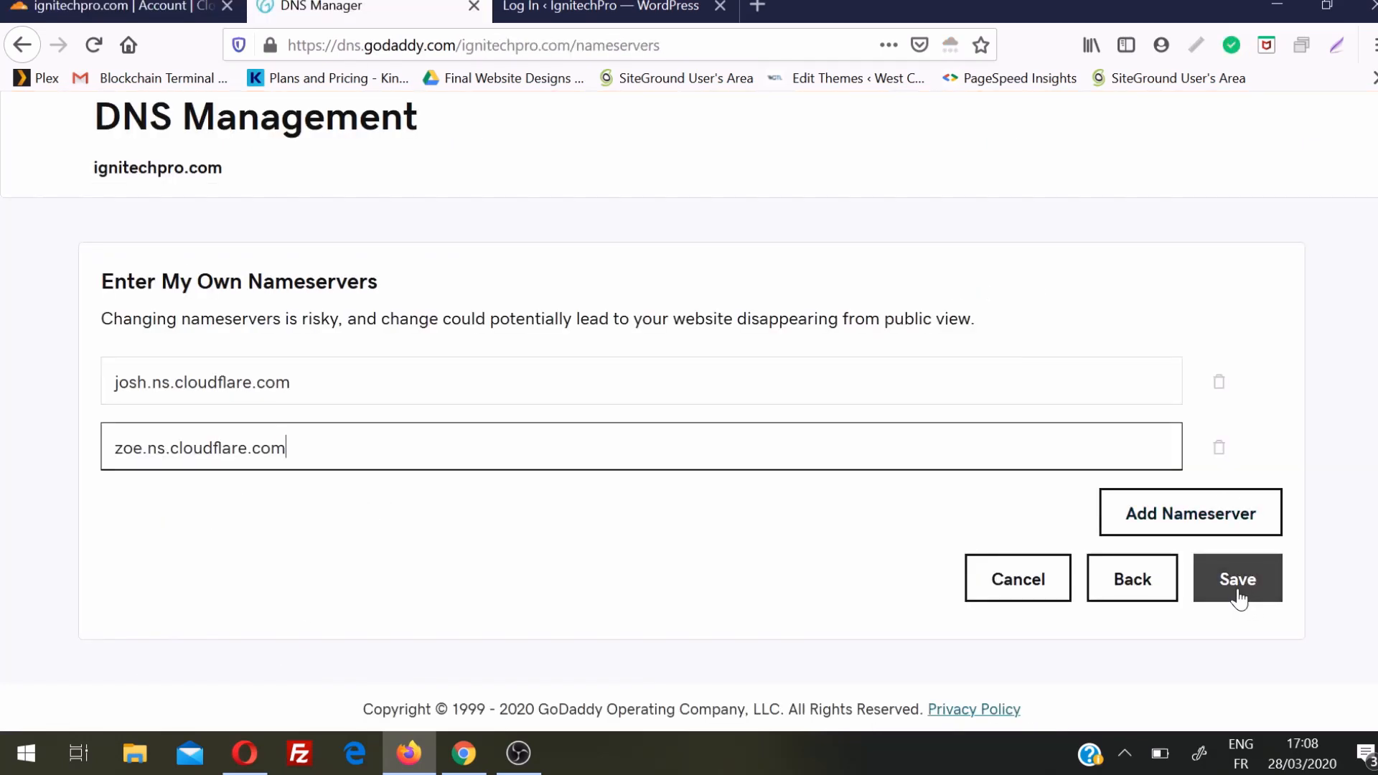
pyautogui.click(1237, 579)
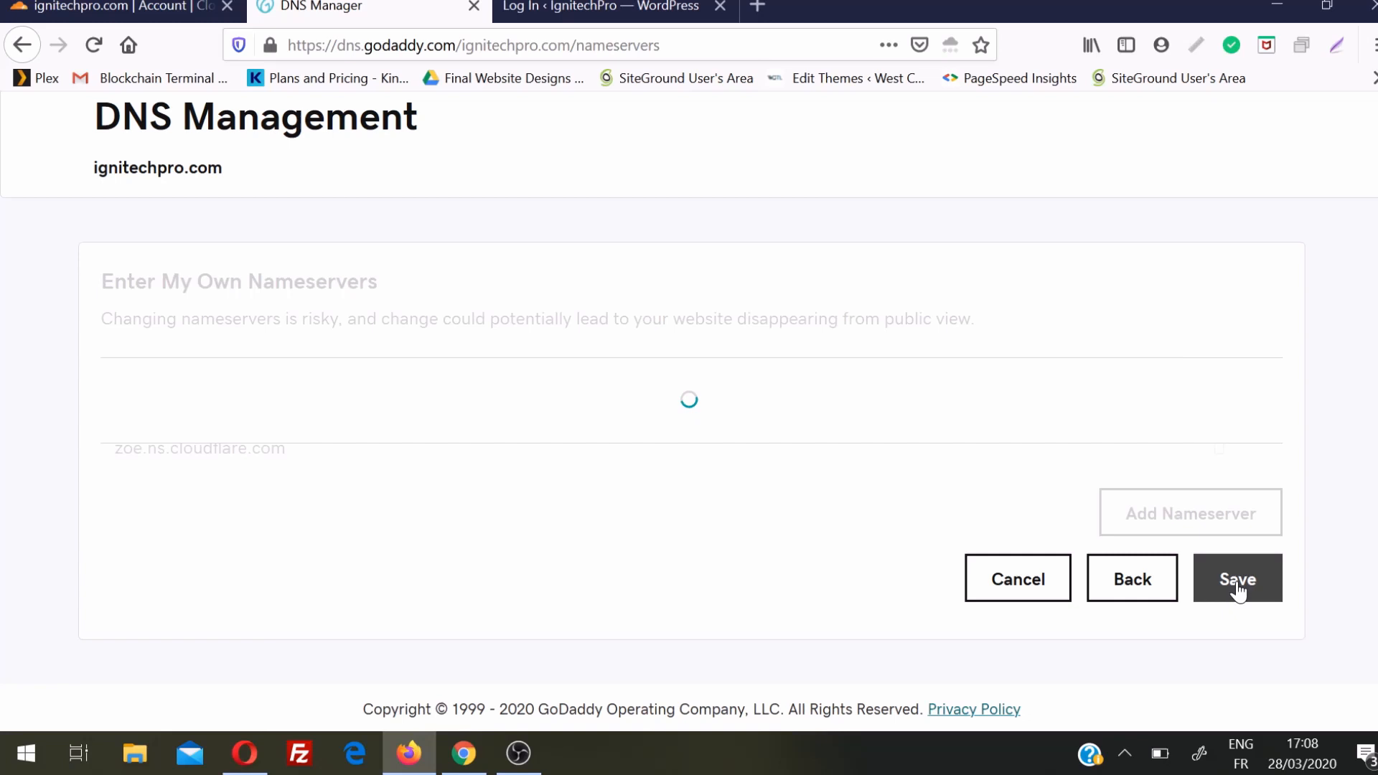
pyautogui.moveTo(696, 539)
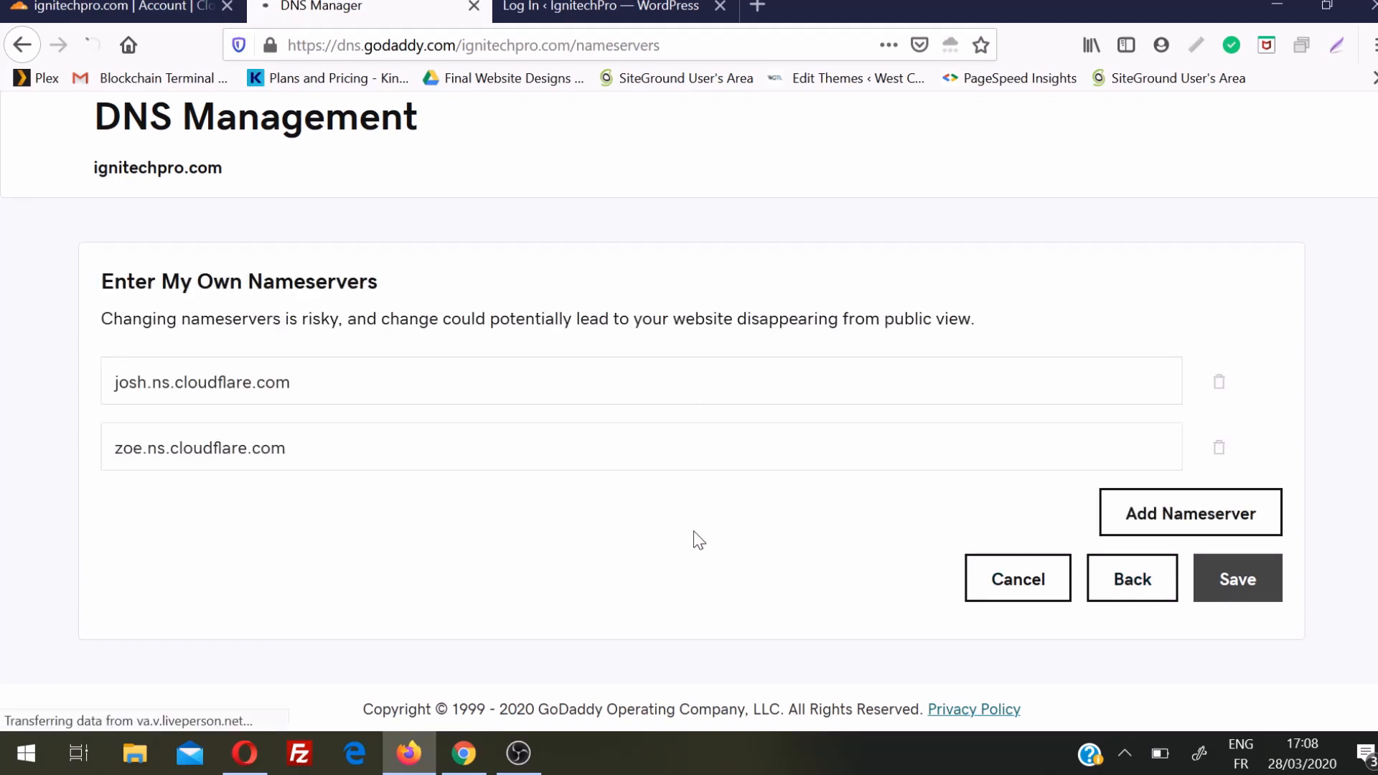
pyautogui.click(1237, 578)
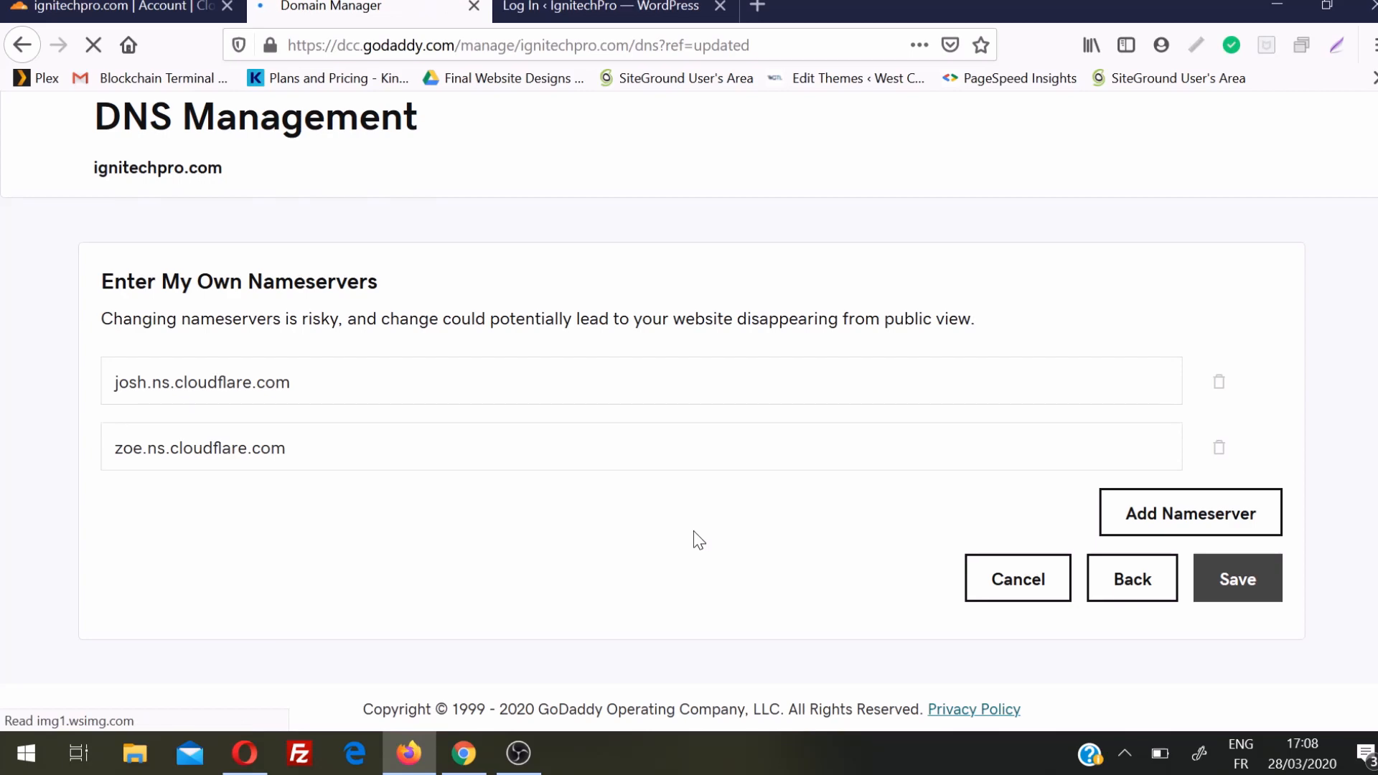
pyautogui.click(1235, 578)
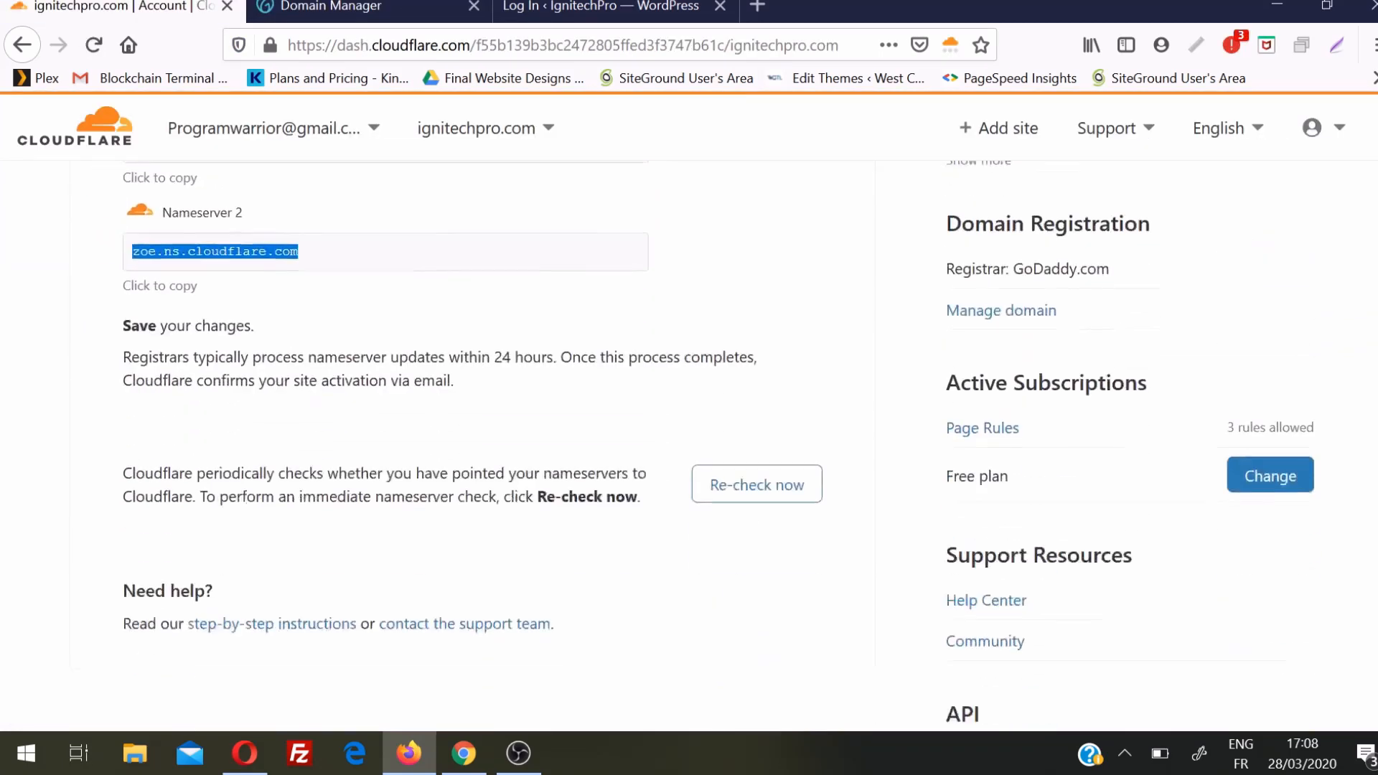
# Request an immediate Cloudflare nameserver re-check for ignitechpro.com.
pyautogui.scroll(-3)
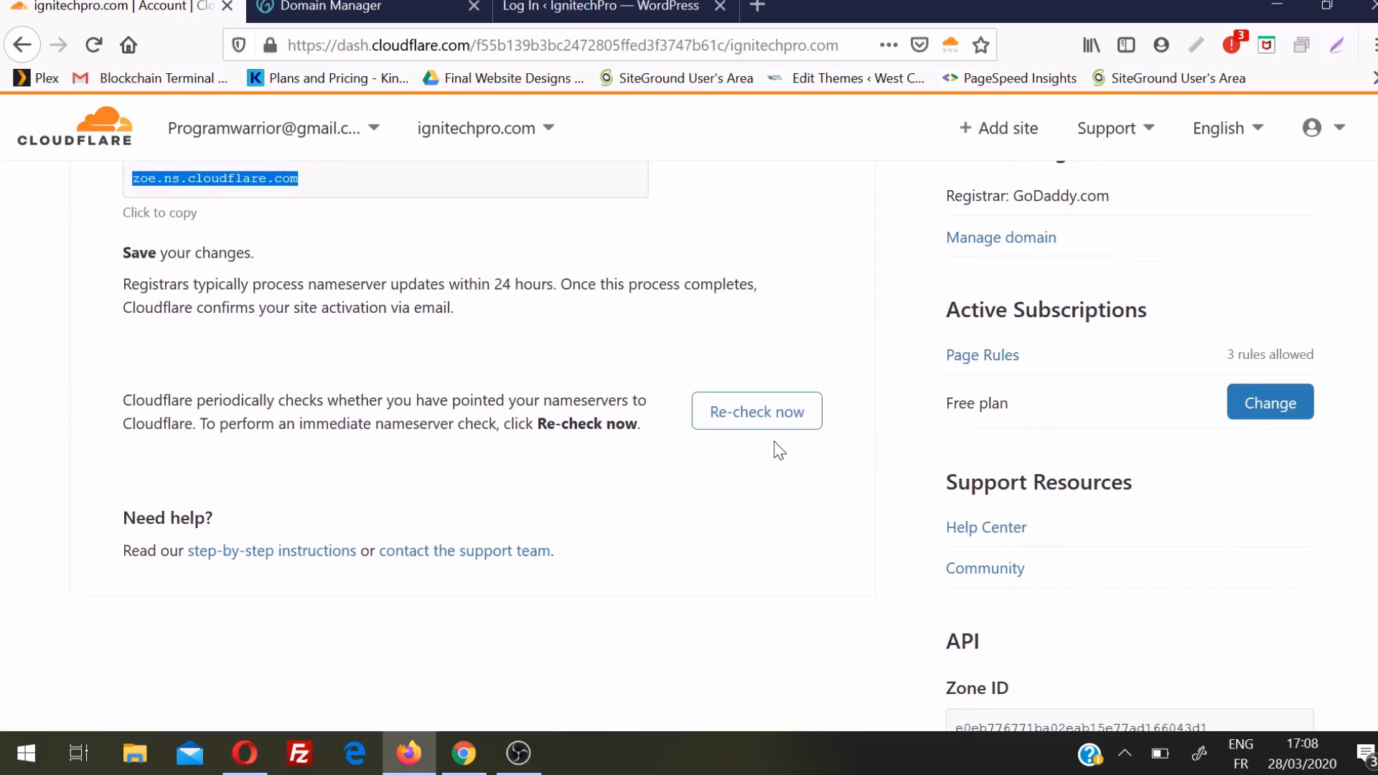
pyautogui.click(755, 410)
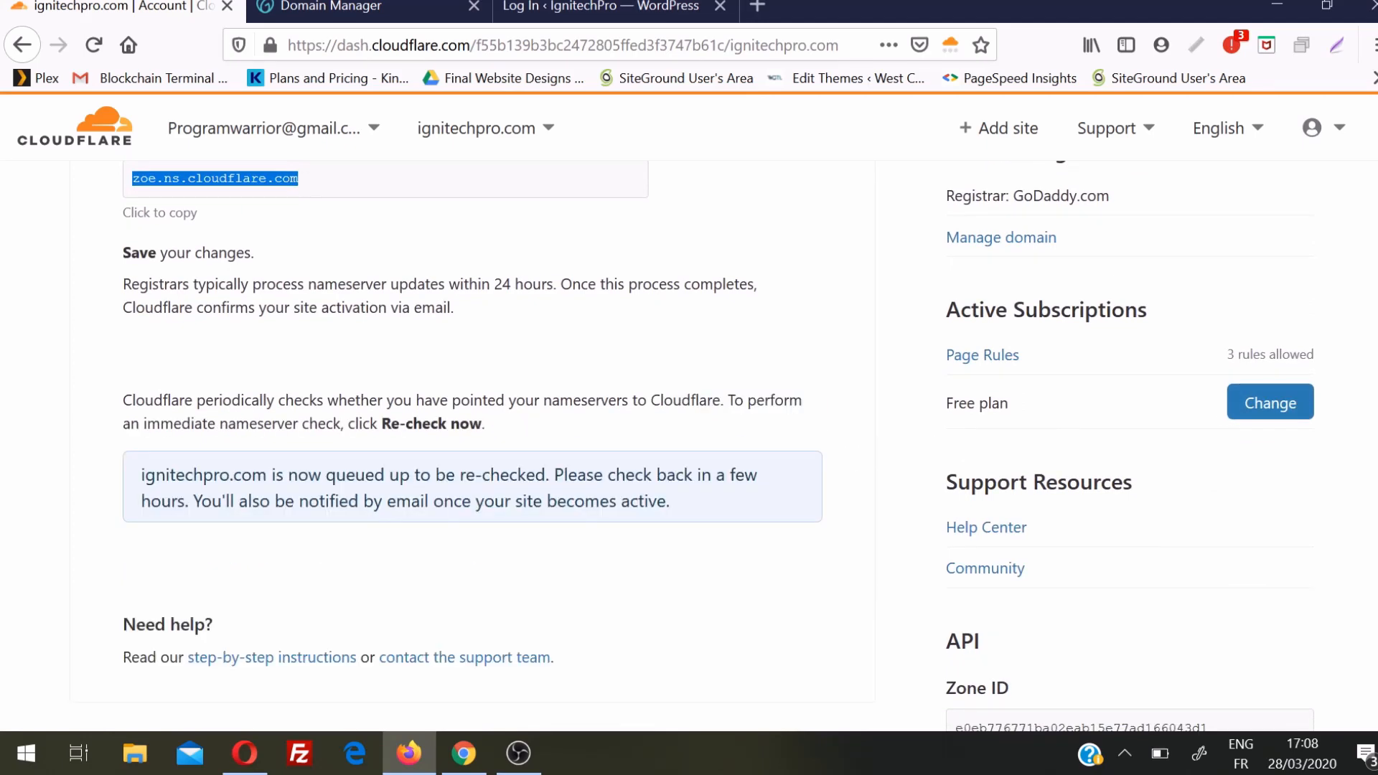
pyautogui.scroll(3)
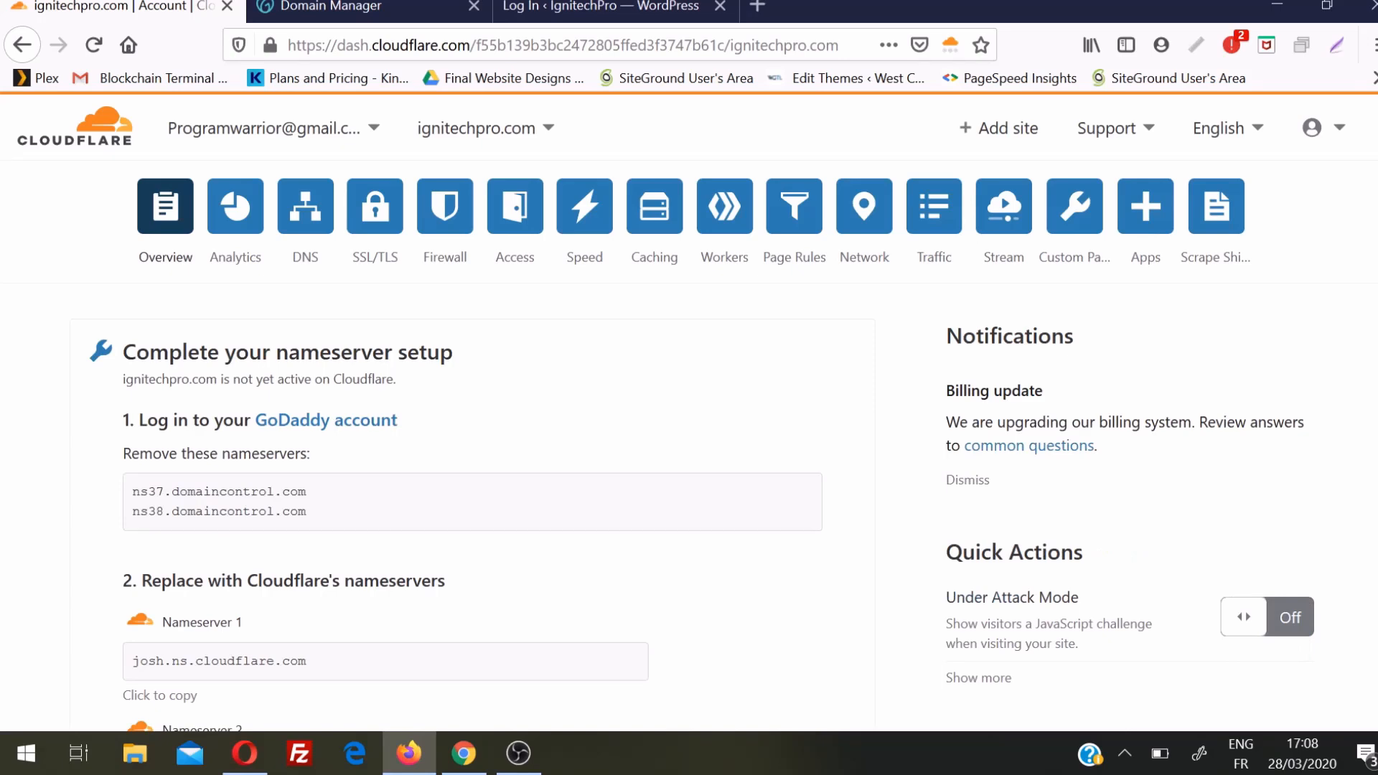
pyautogui.scroll(-3)
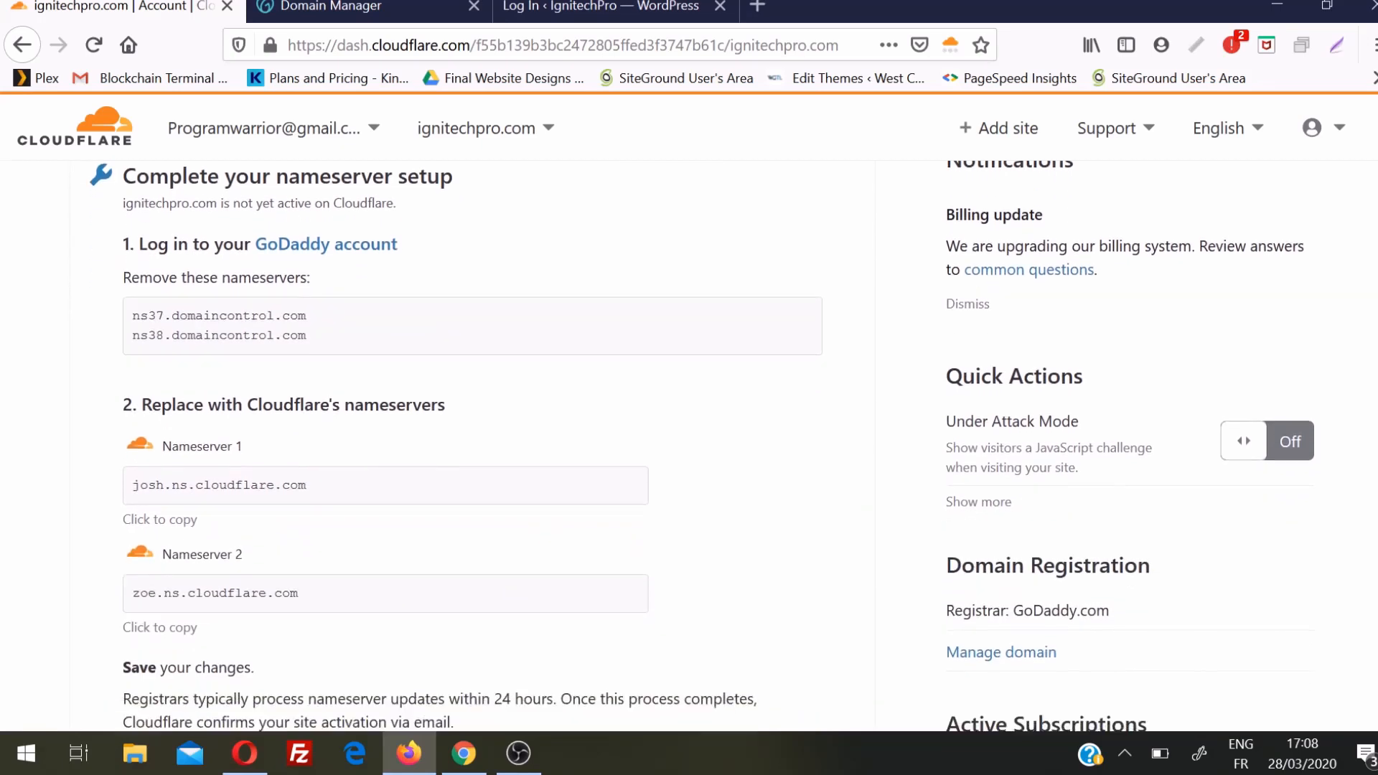
pyautogui.click(606, 7)
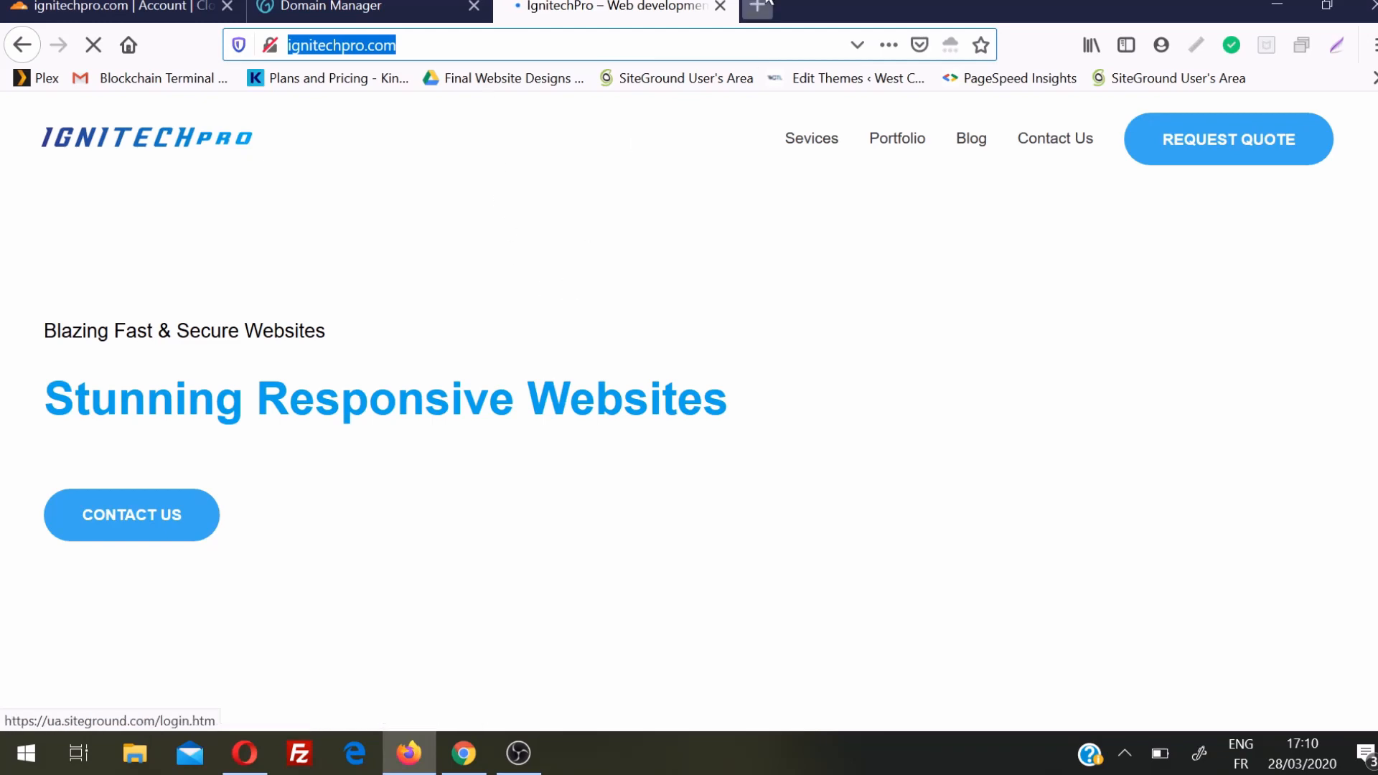
# Log in at ignitechpro.com/wp-admin/ as user 'itpadminnew'.
pyautogui.click(753, 8)
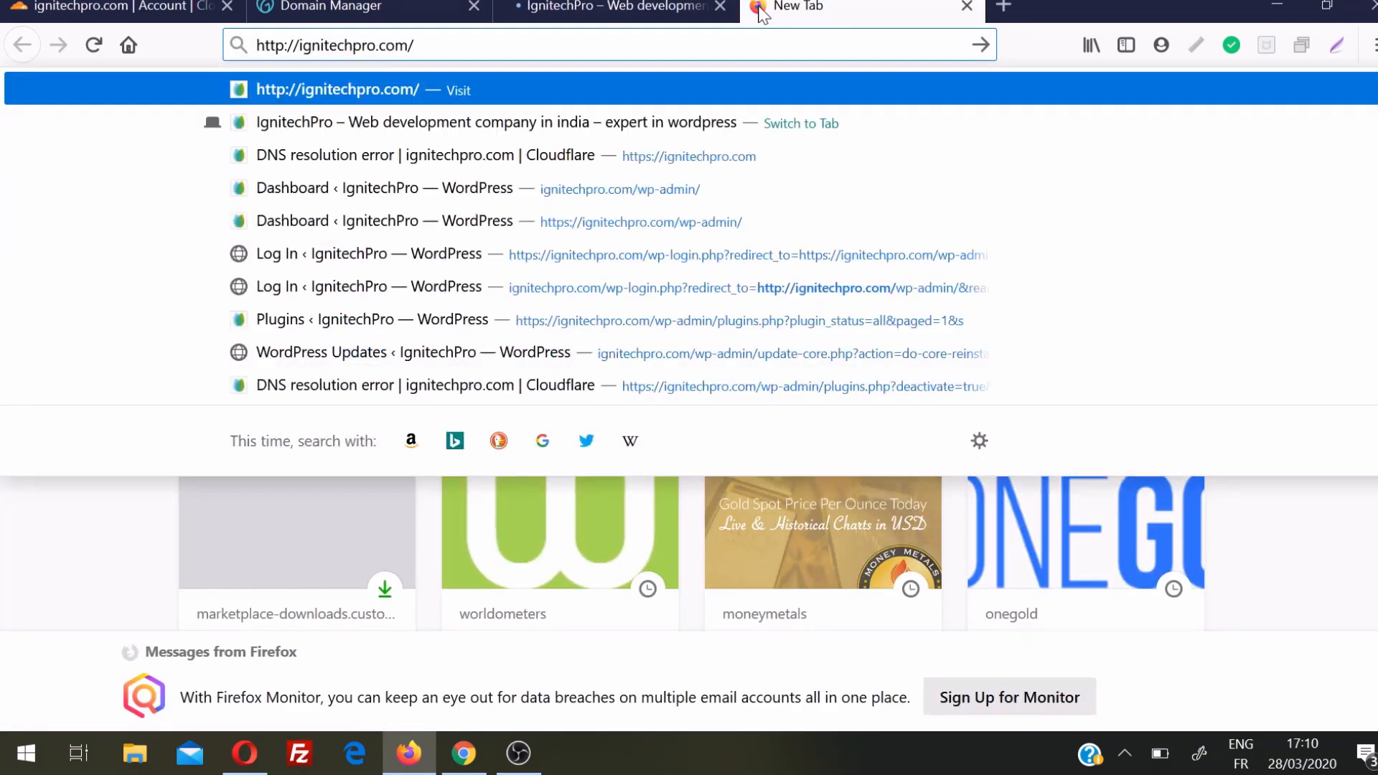
pyautogui.write('wp-admin/')
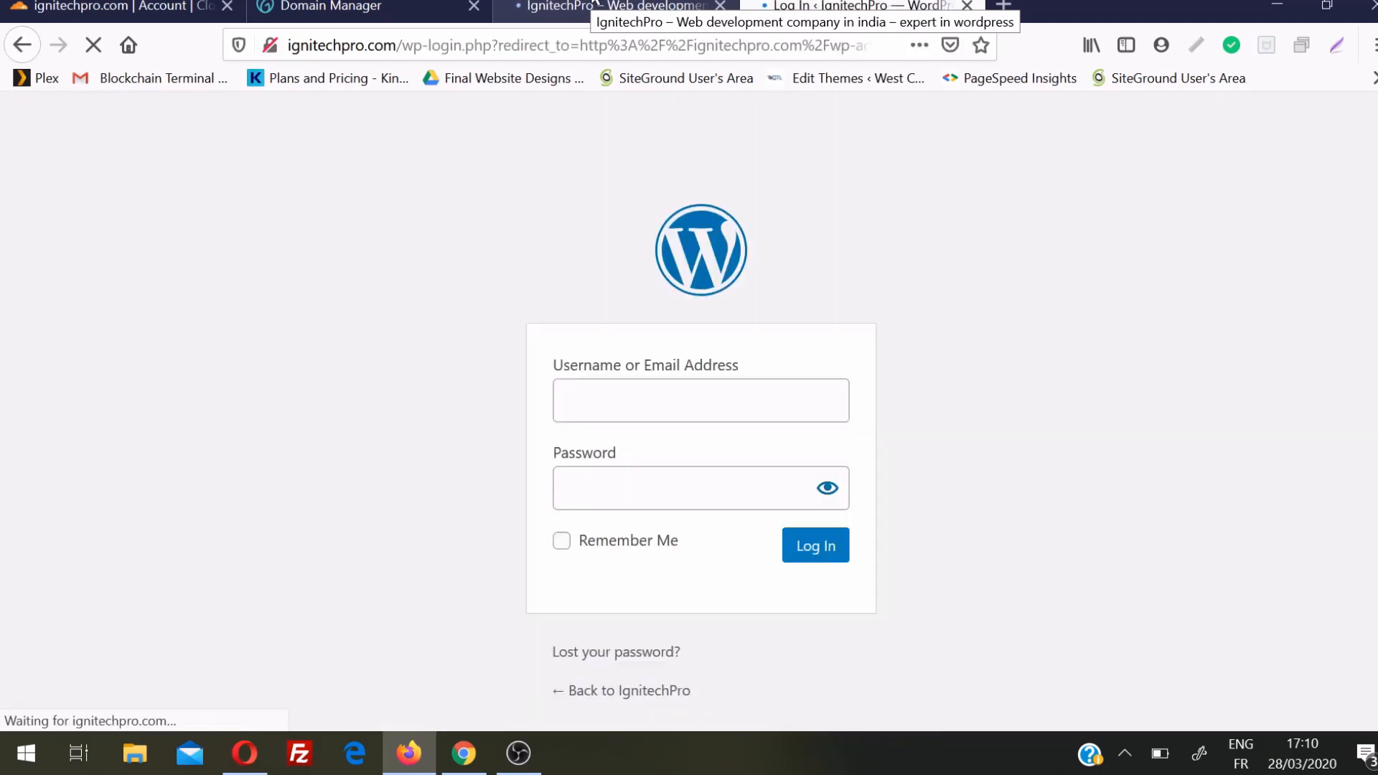
pyautogui.write('itpadminnew')
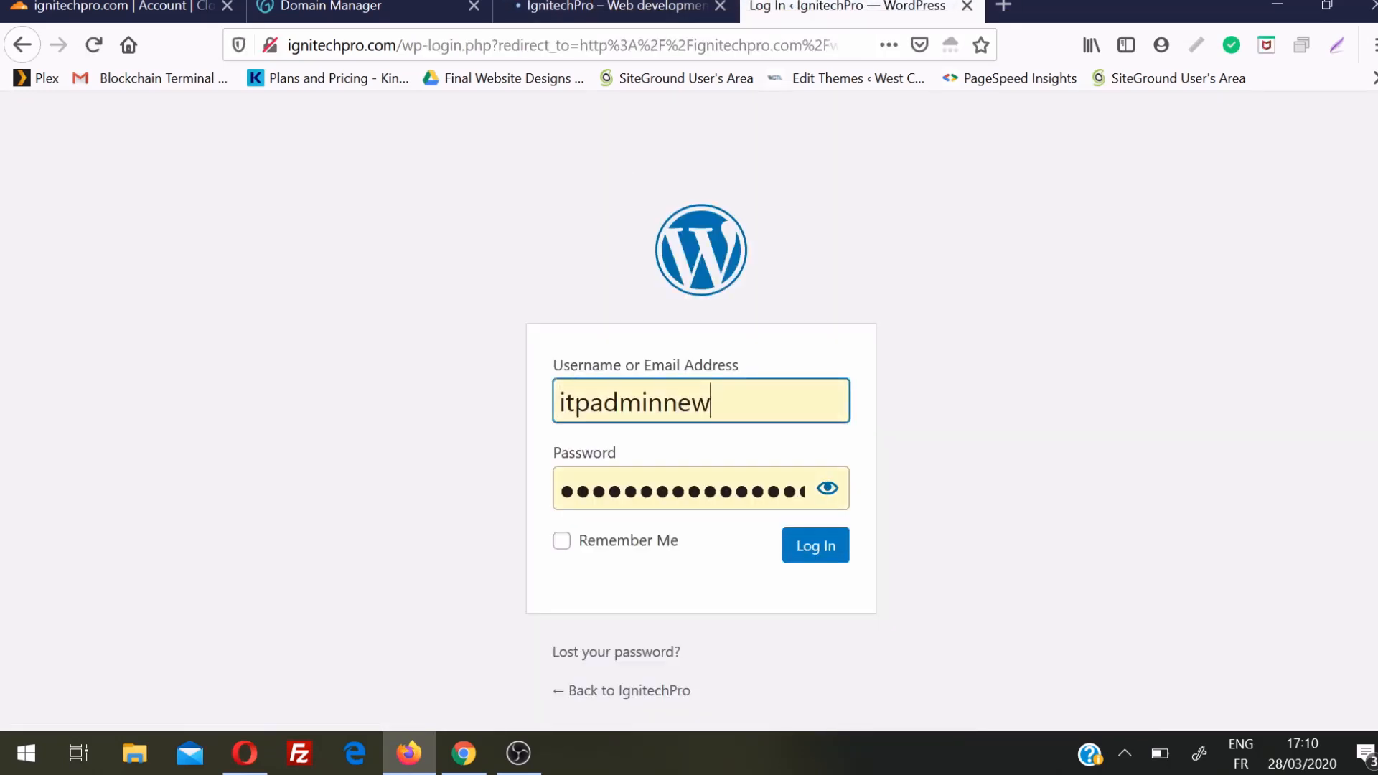
pyautogui.click(814, 545)
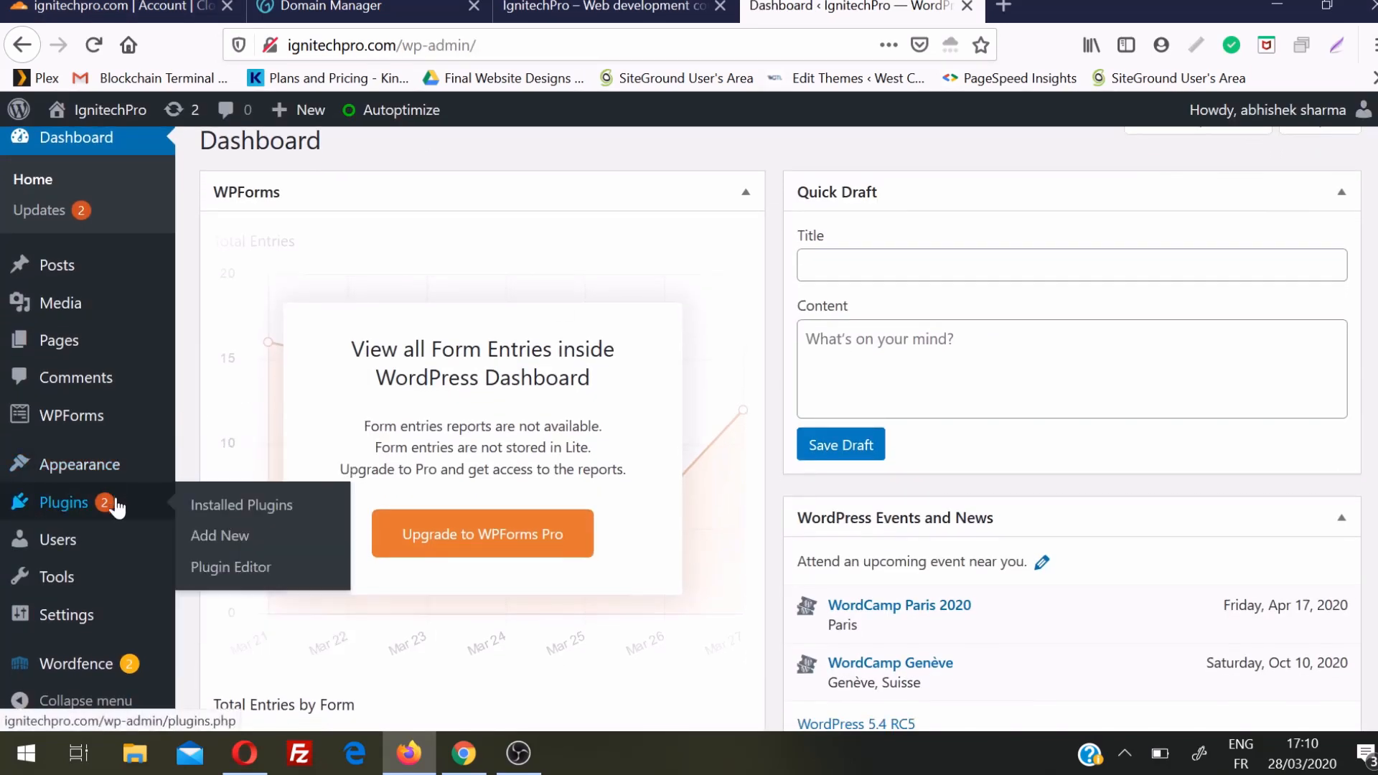
# Search plugins for 'clou', then install and activate Cloudflare Flexible SSL.
pyautogui.click(220, 536)
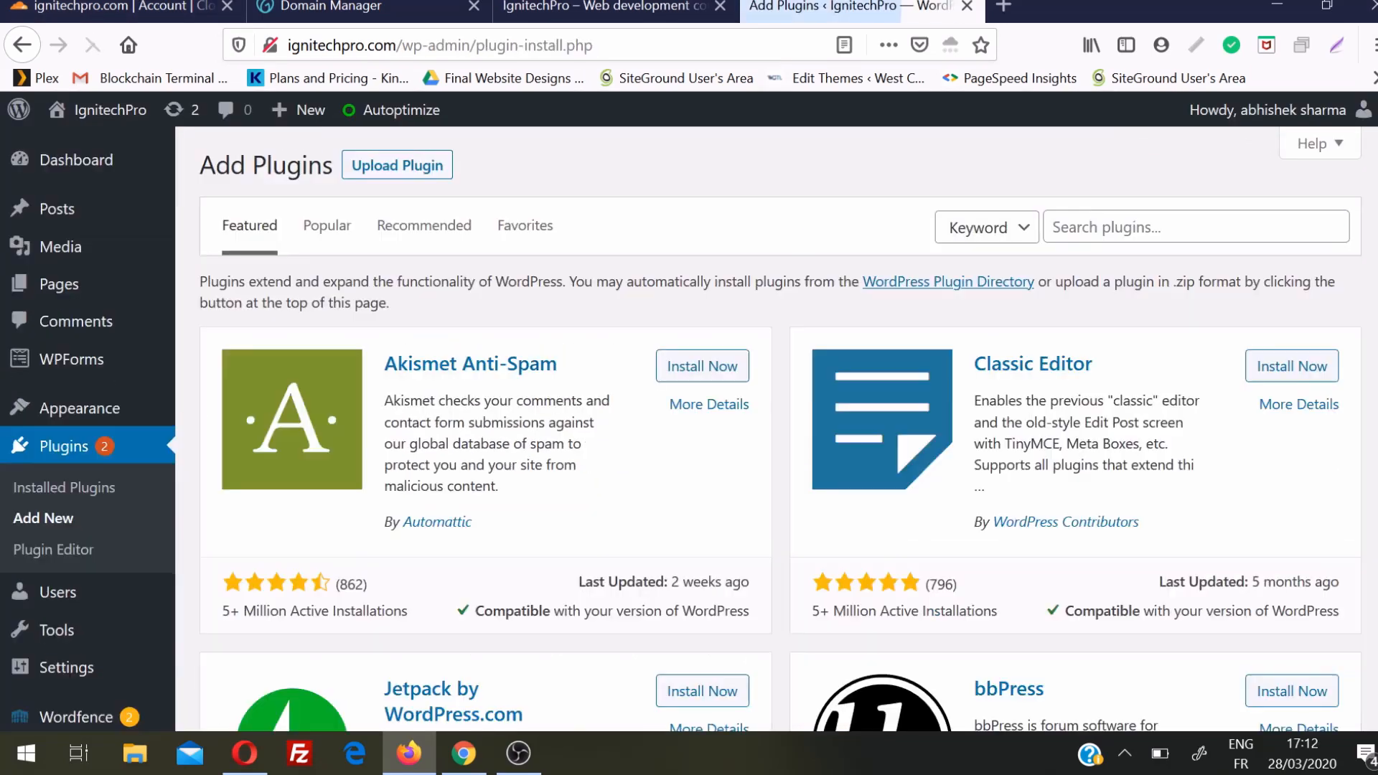
pyautogui.write('cloudflare ss')
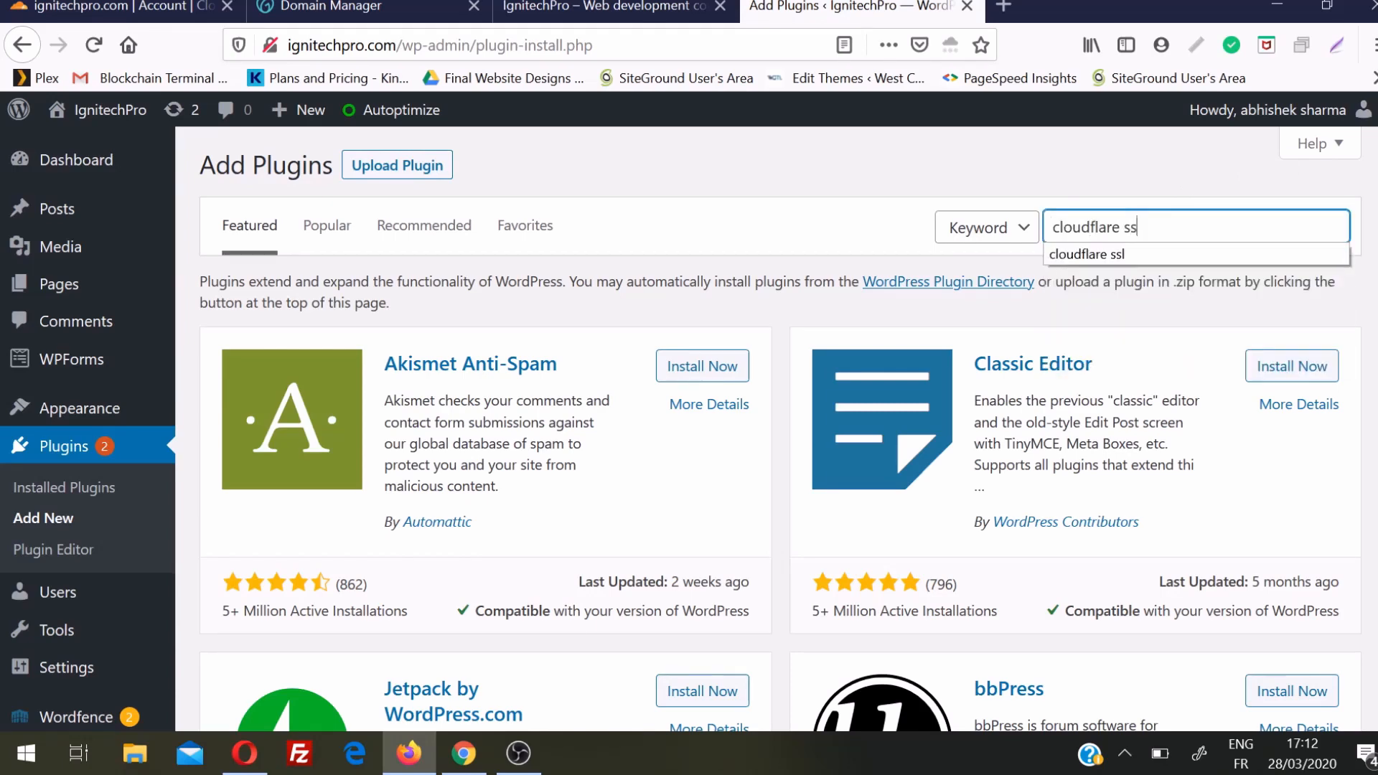
pyautogui.press('Return')
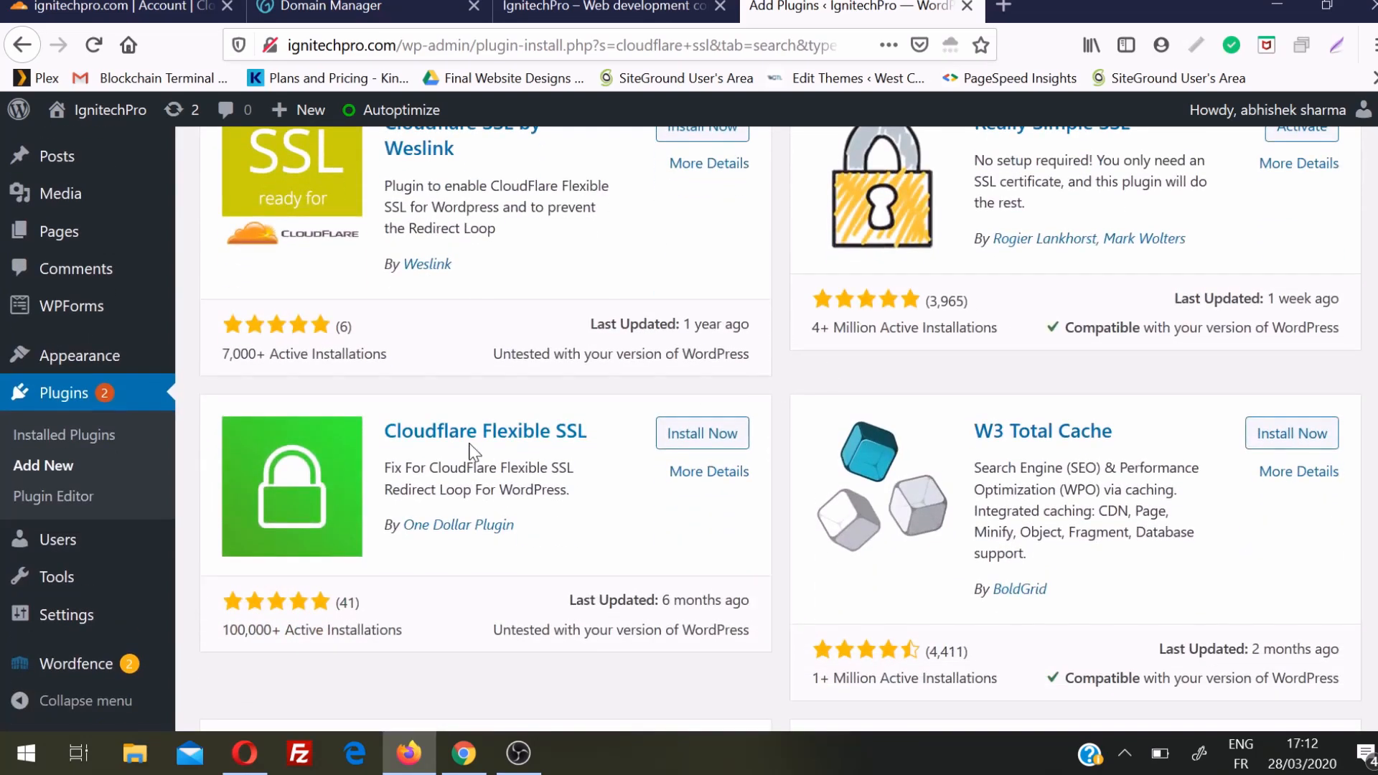
pyautogui.click(701, 432)
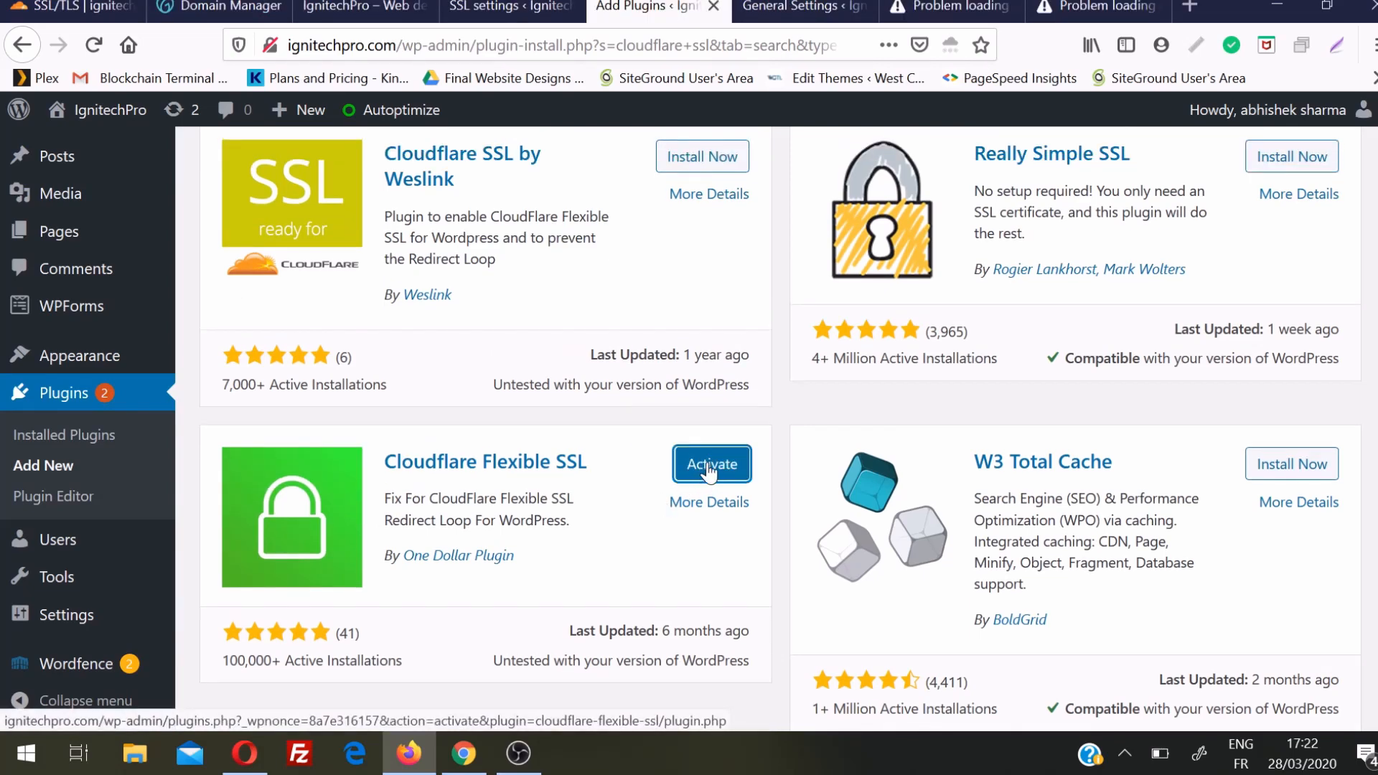
pyautogui.click(711, 464)
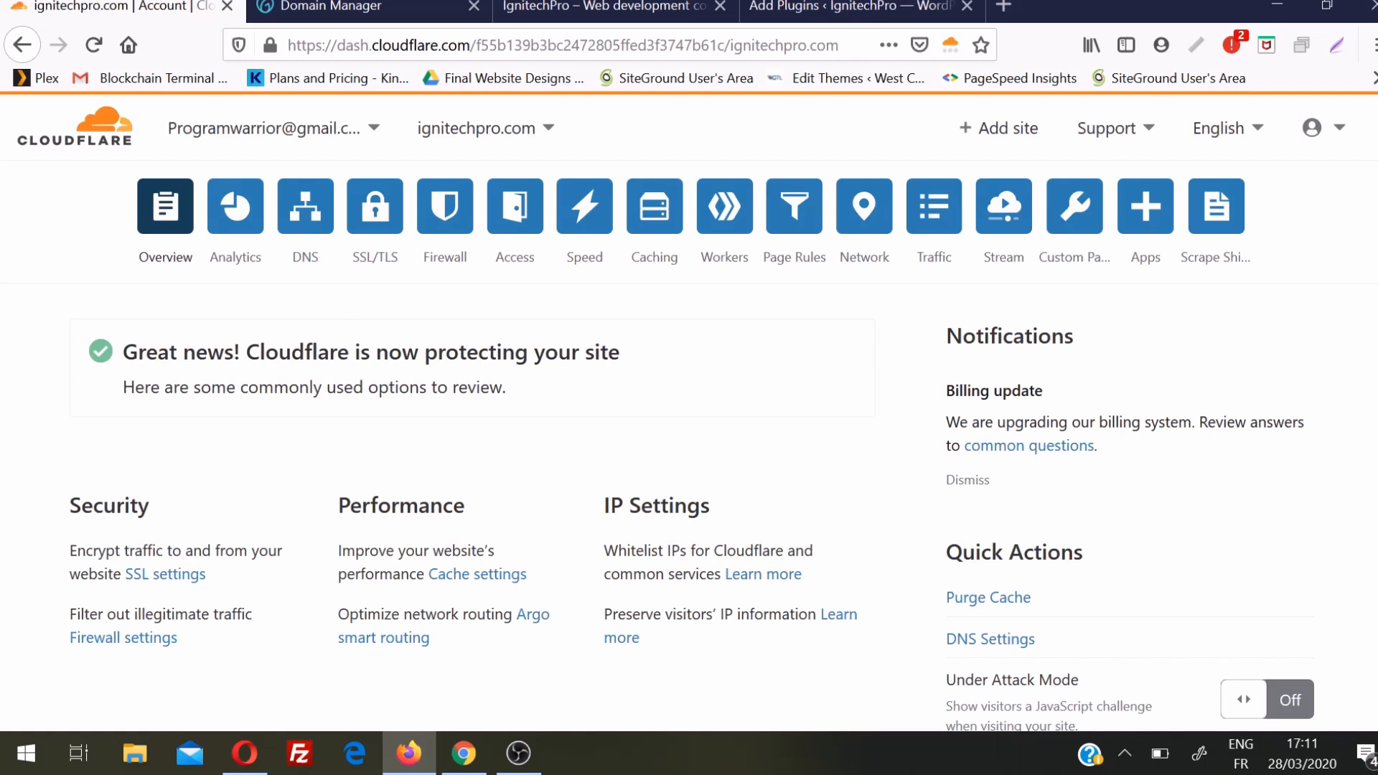
pyautogui.click(365, 7)
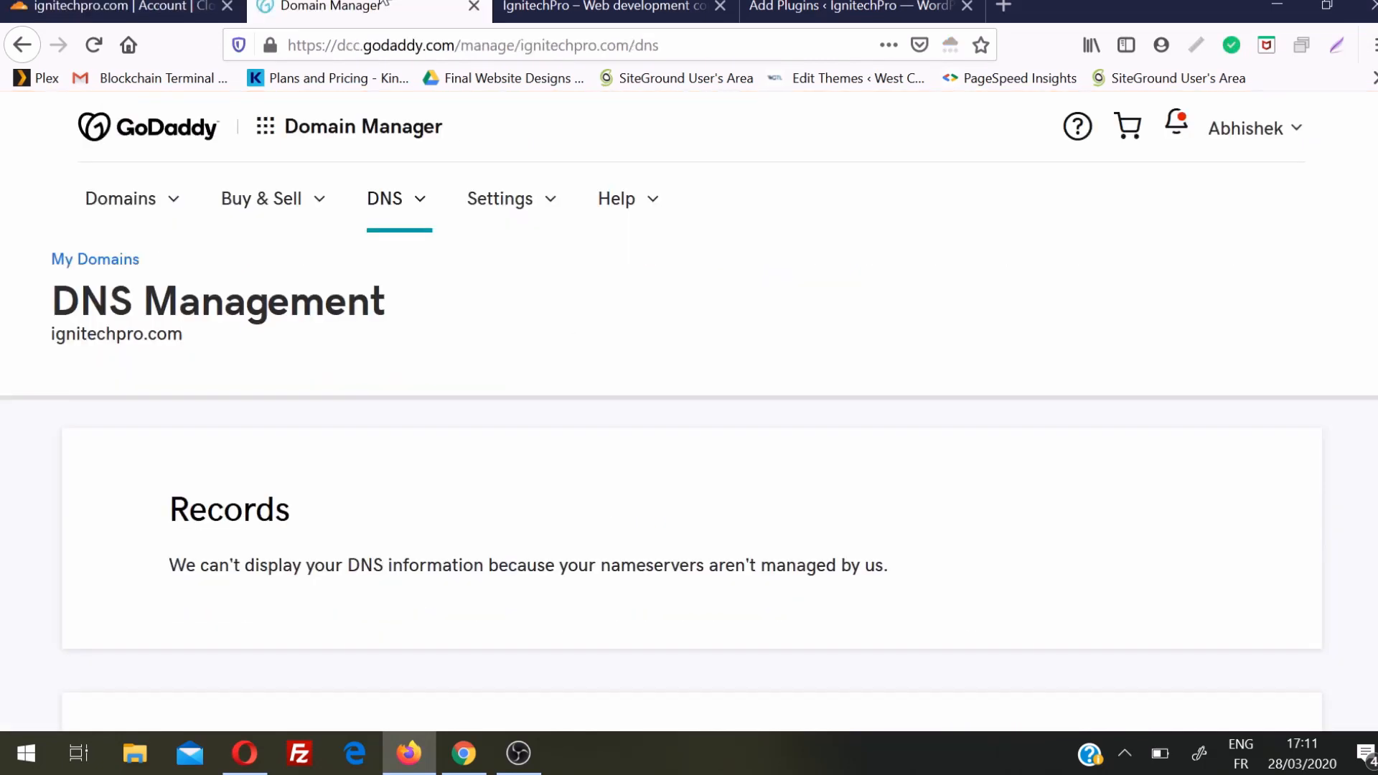
pyautogui.click(93, 44)
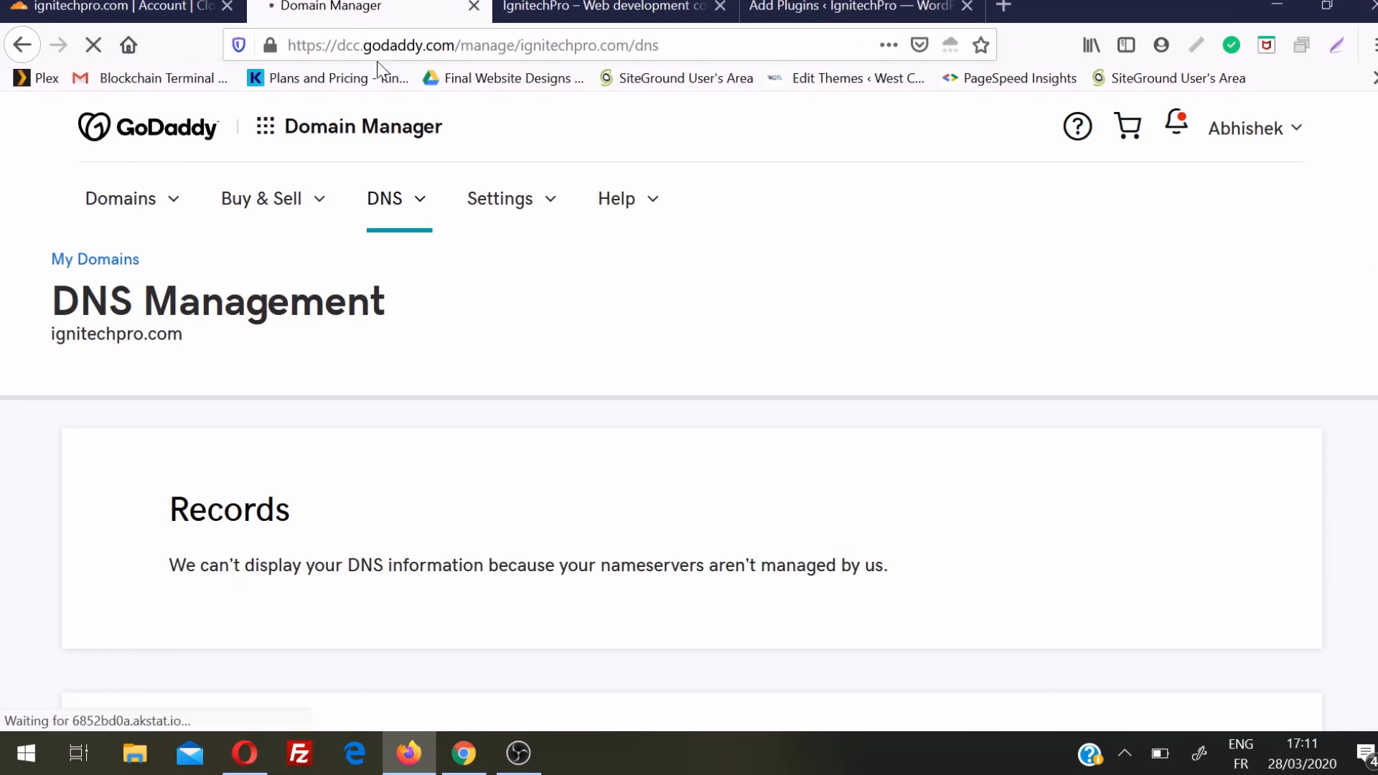
pyautogui.scroll(-3)
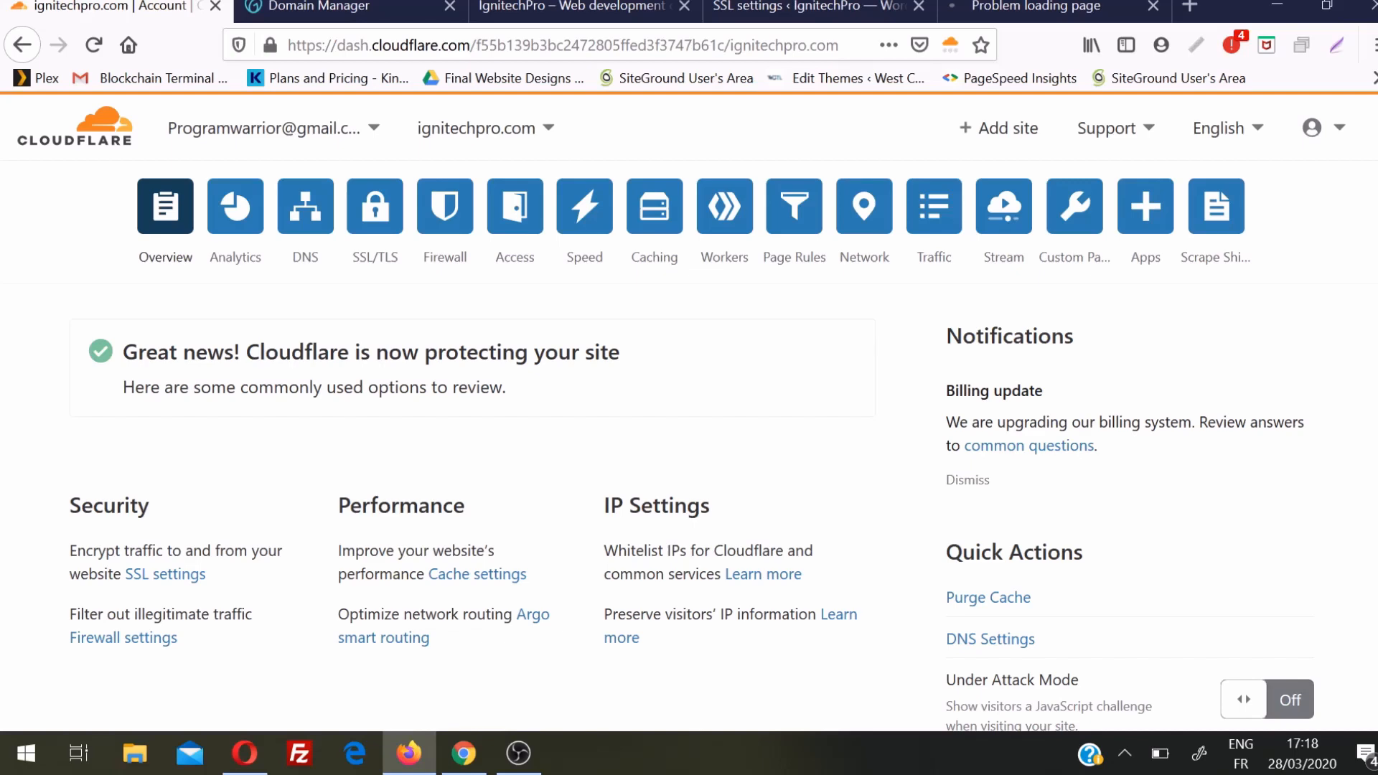
# Switch Always Use HTTPS to On under SSL/TLS Edge Certificates for ignitechpro.com.
pyautogui.click(374, 208)
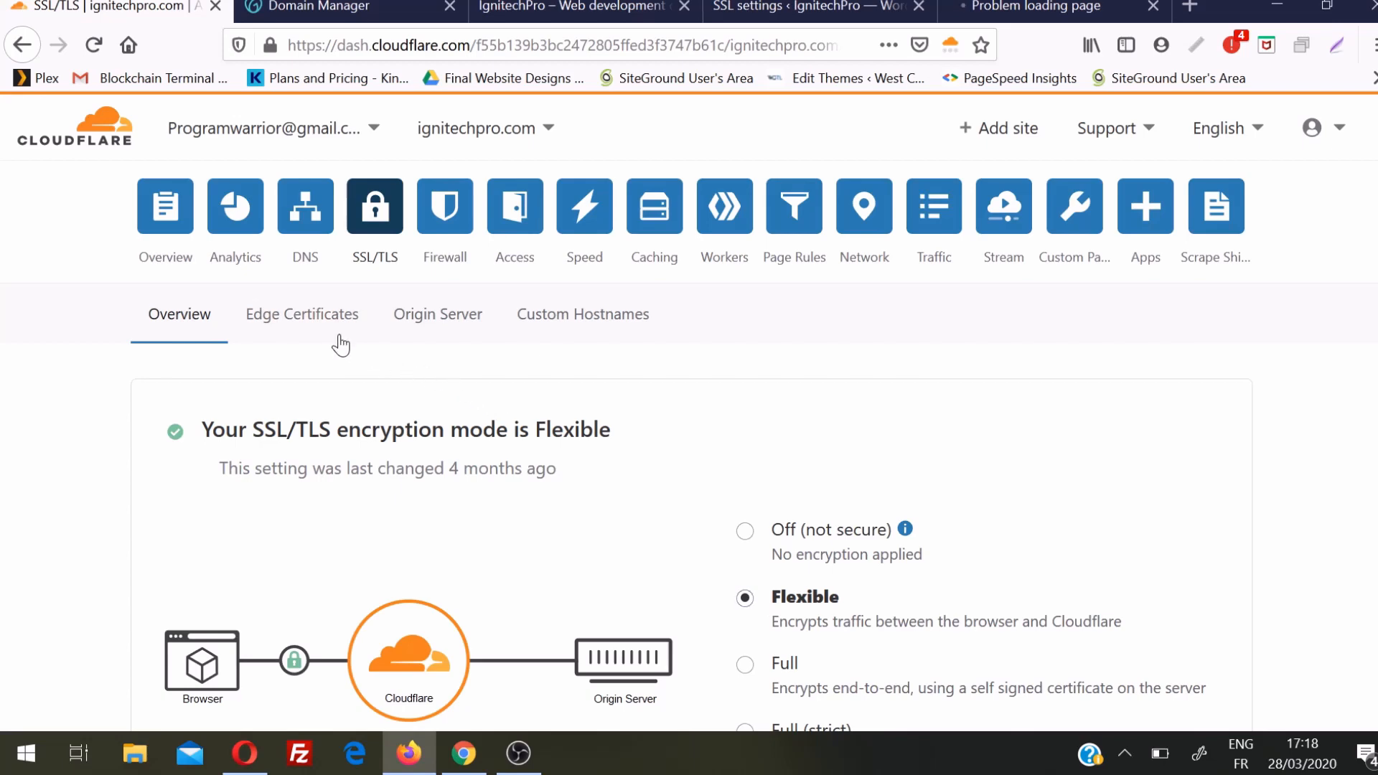
pyautogui.click(301, 314)
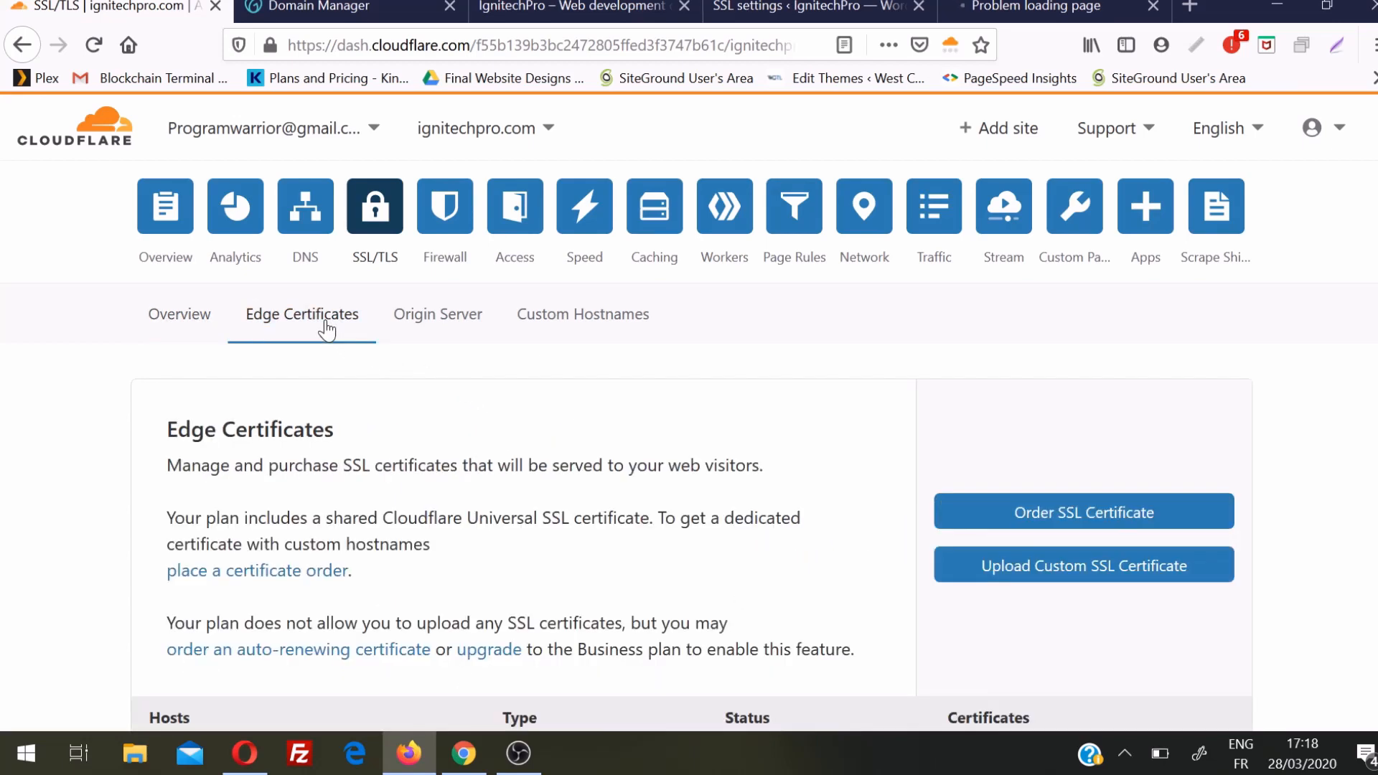
pyautogui.scroll(-3)
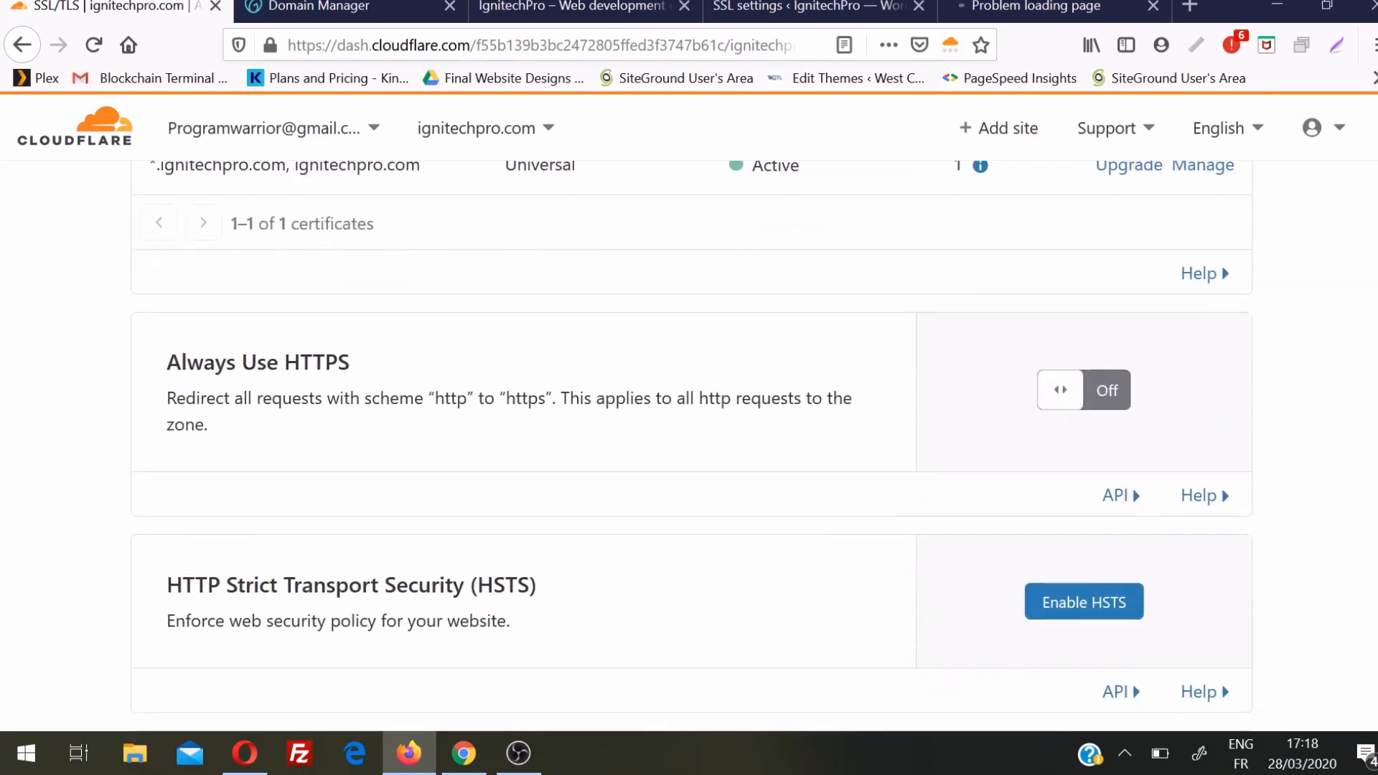
pyautogui.click(1083, 389)
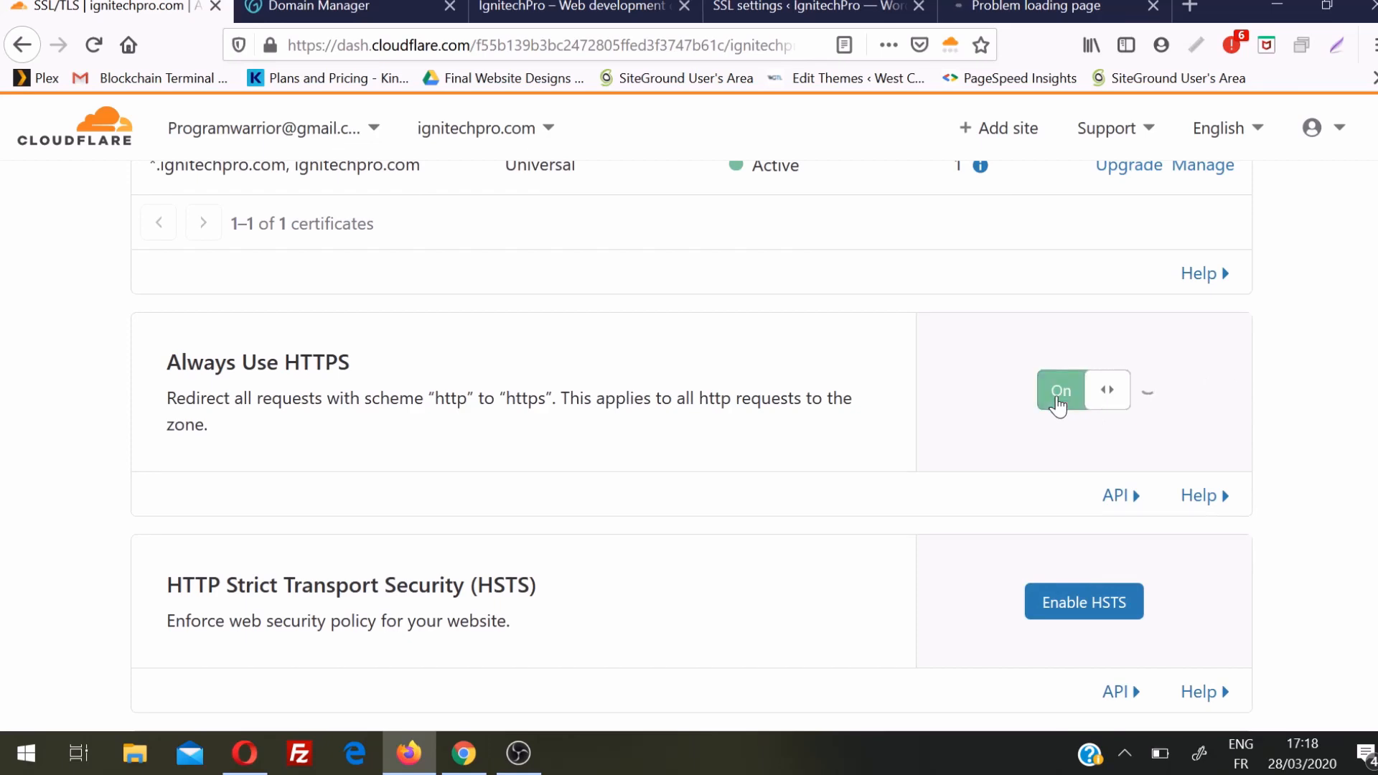
pyautogui.scroll(-3)
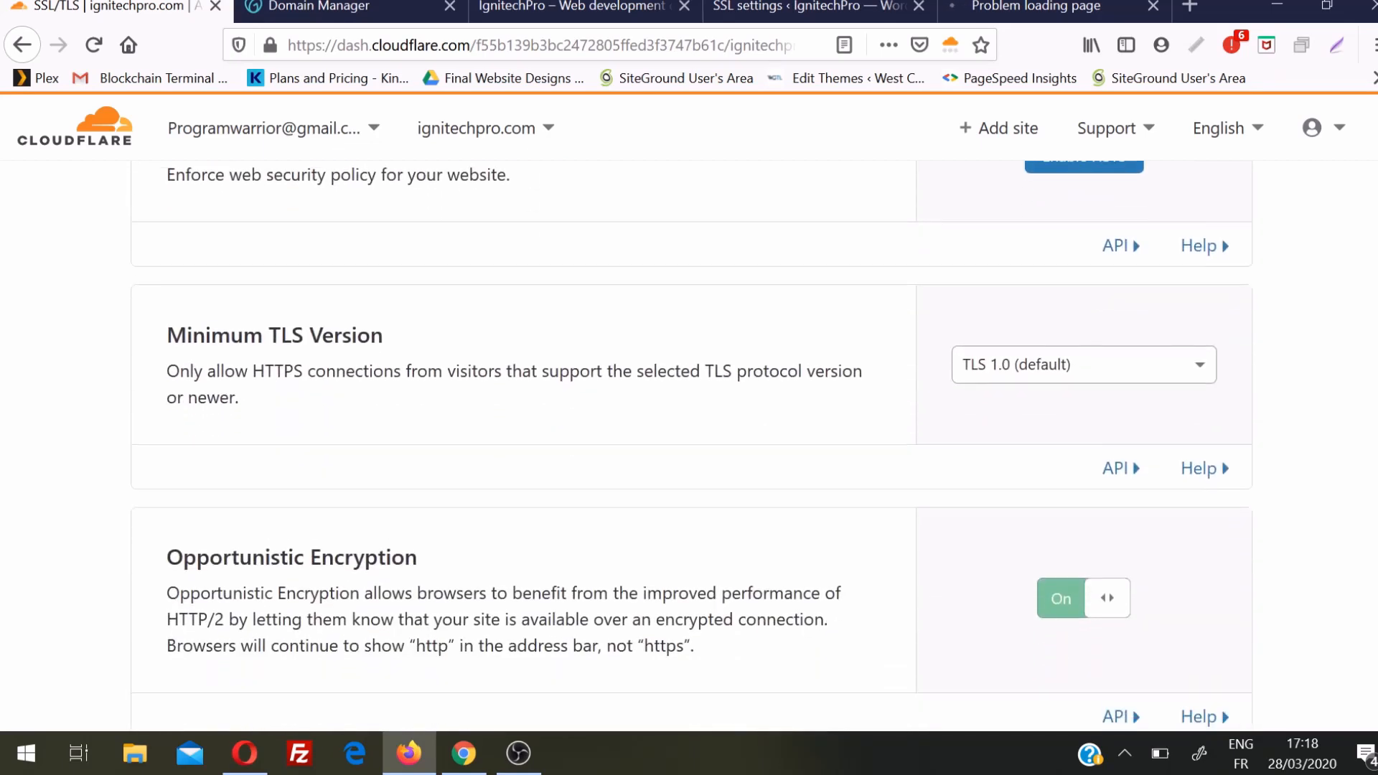
pyautogui.scroll(-3)
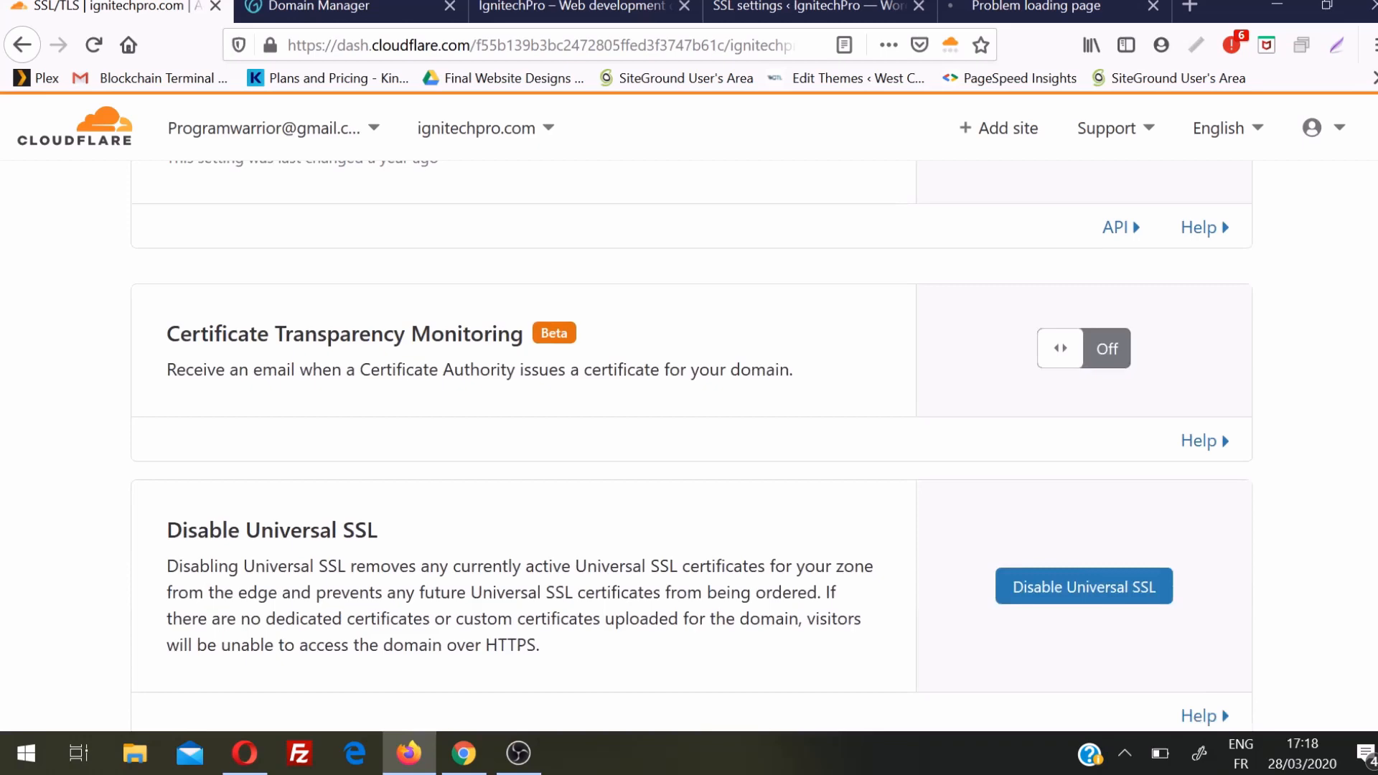
pyautogui.scroll(3)
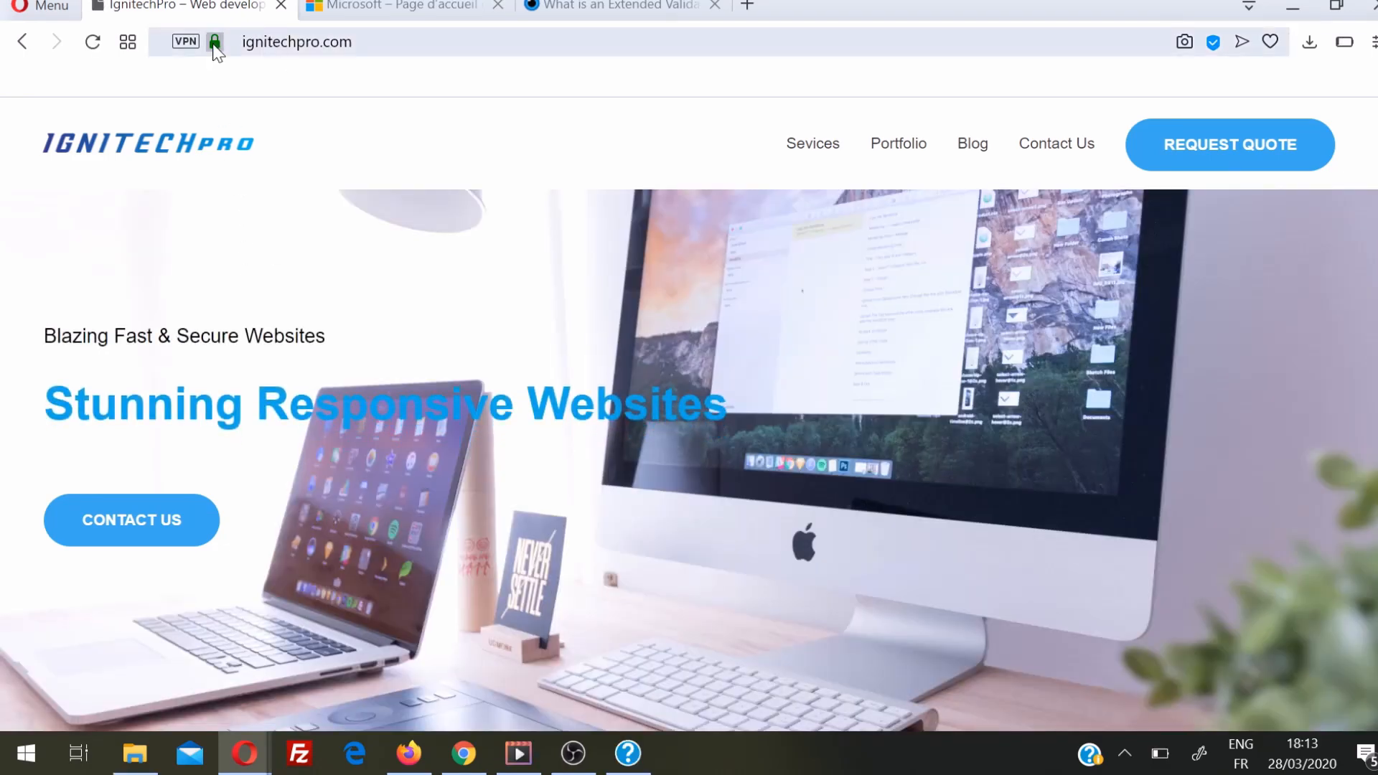
pyautogui.click(214, 41)
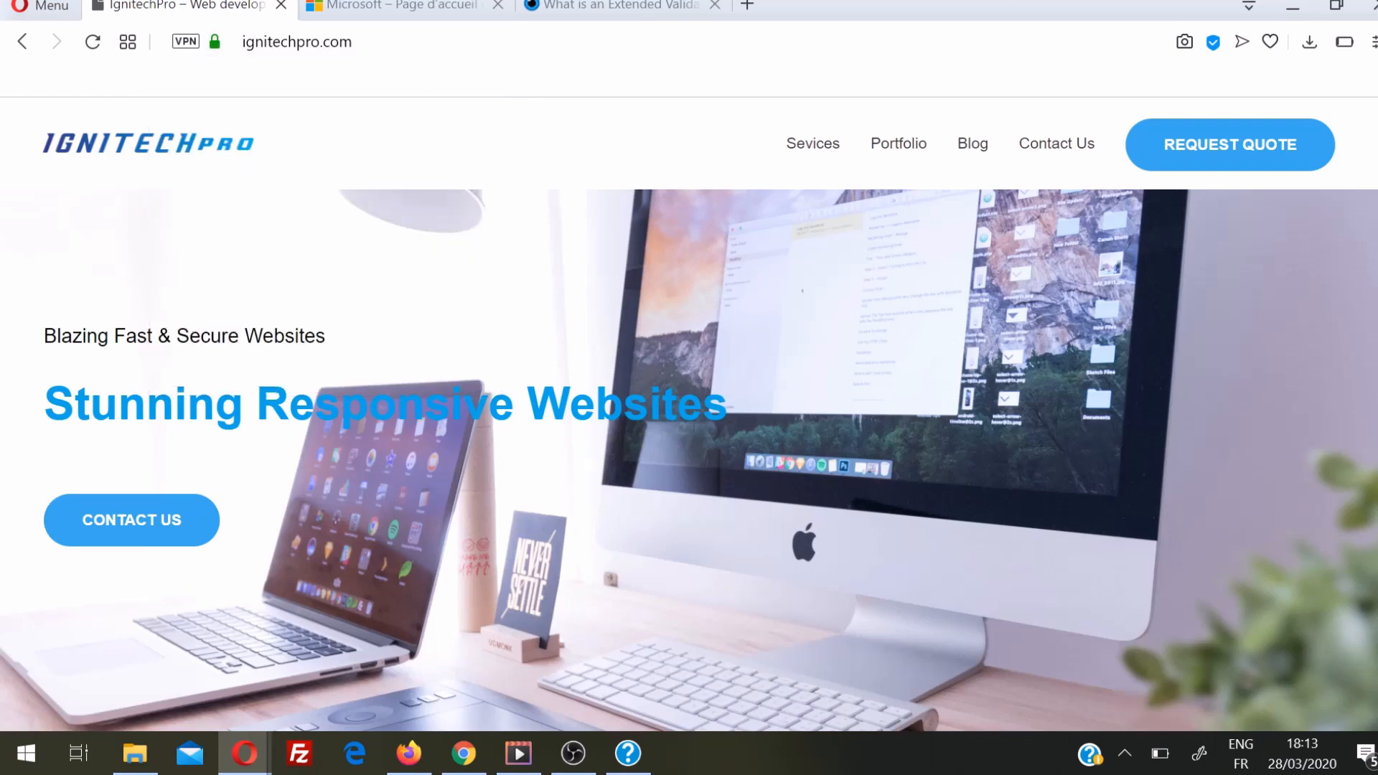
pyautogui.click(400, 7)
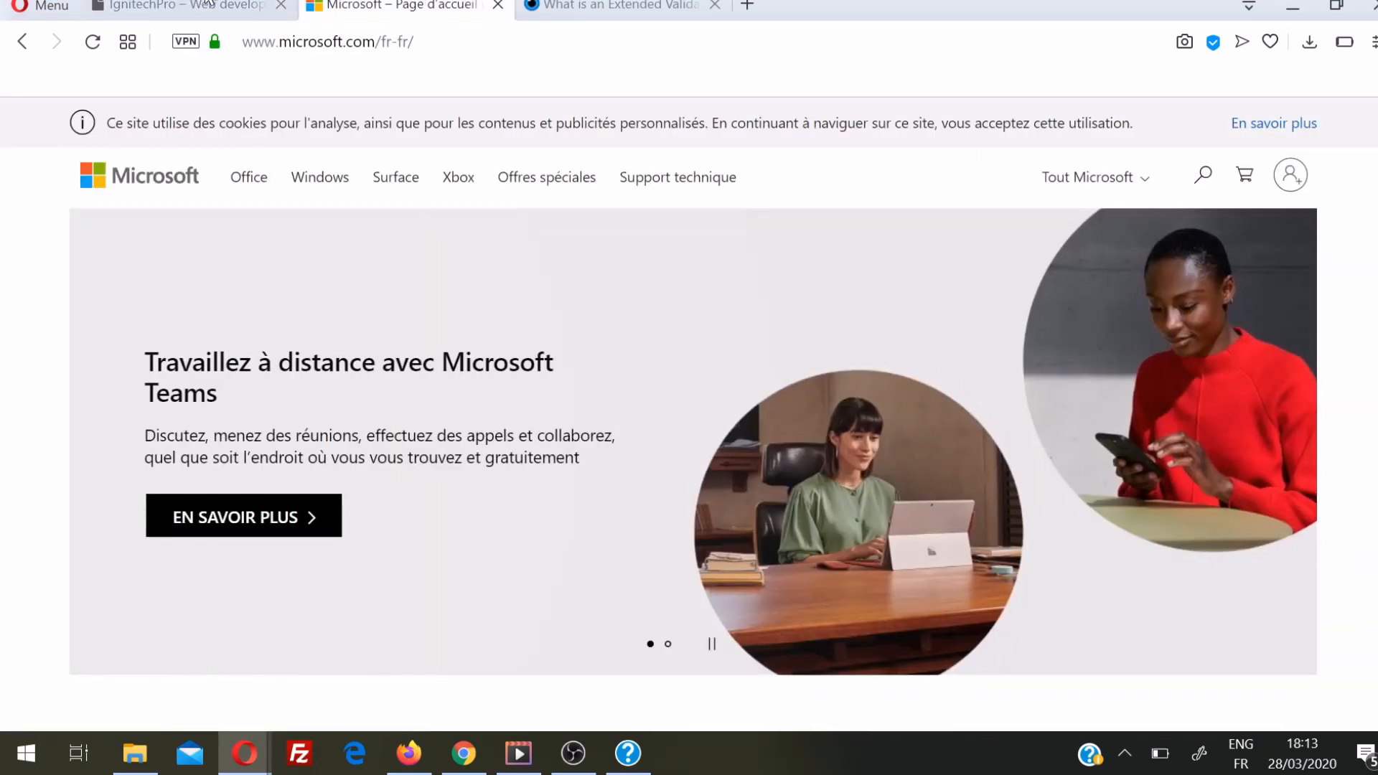
pyautogui.click(176, 5)
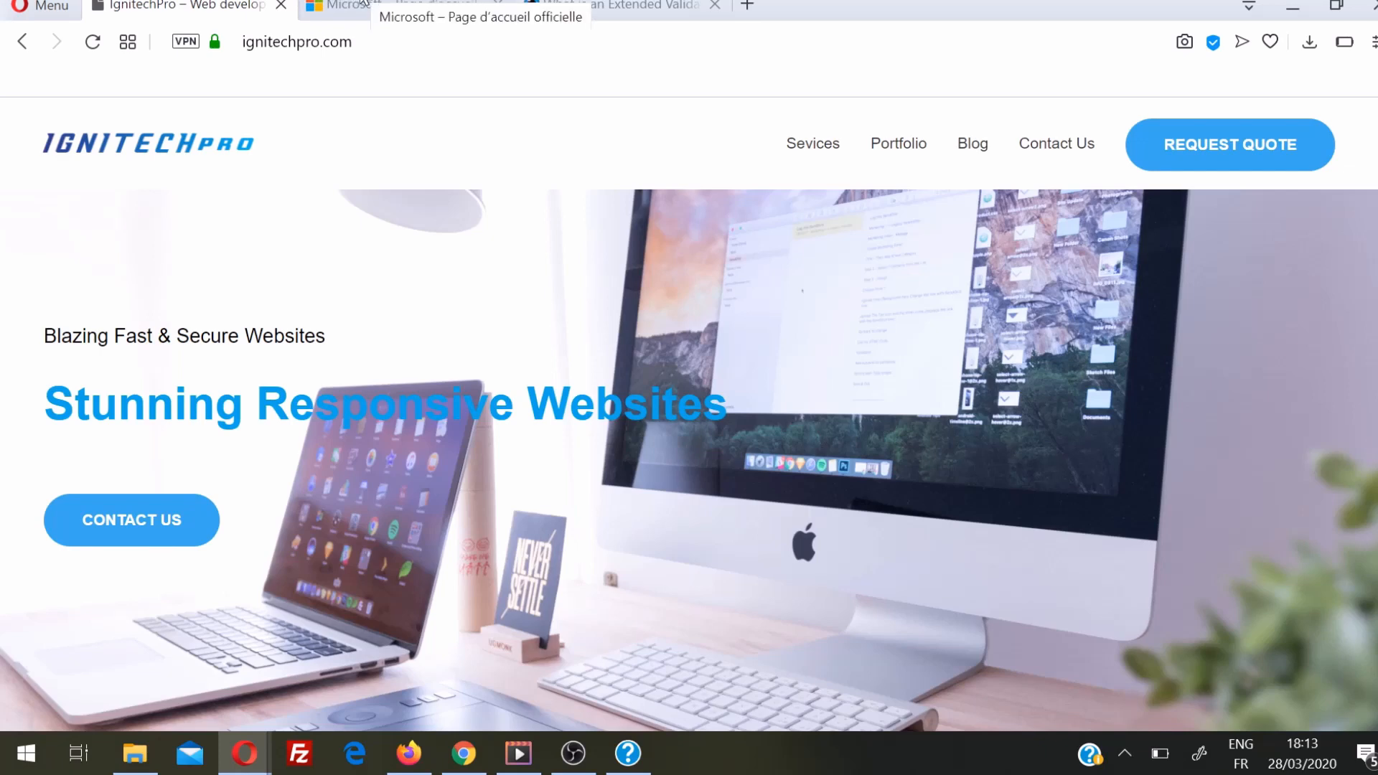
pyautogui.click(615, 7)
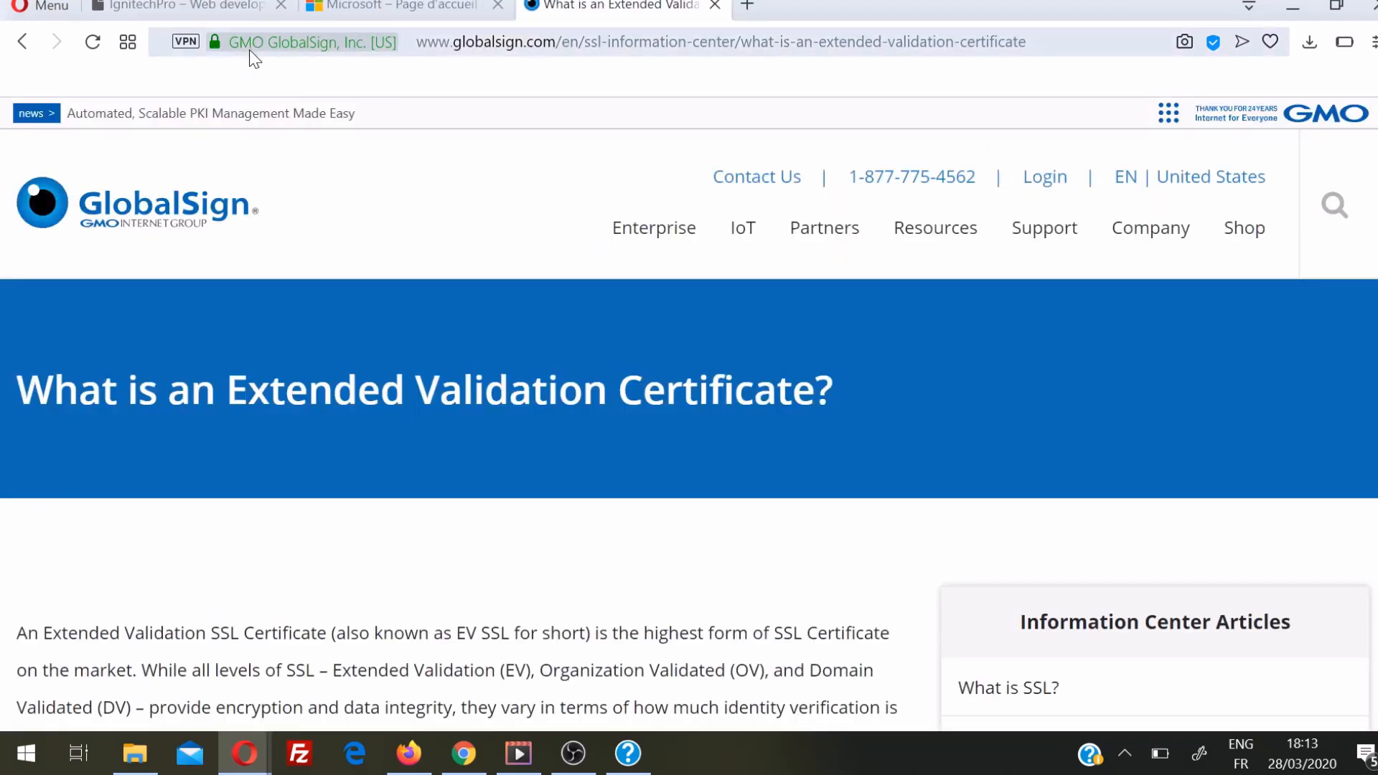
pyautogui.click(185, 7)
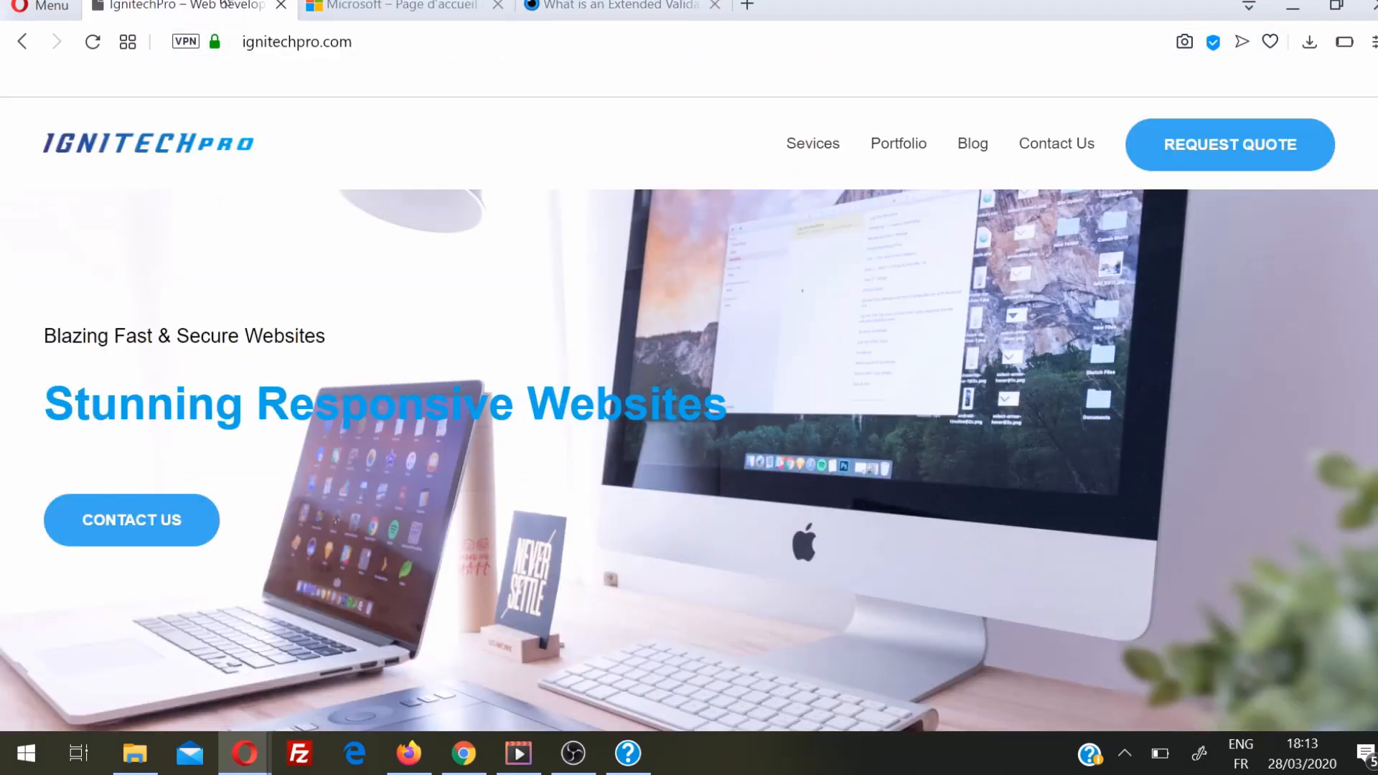
pyautogui.moveTo(326, 134)
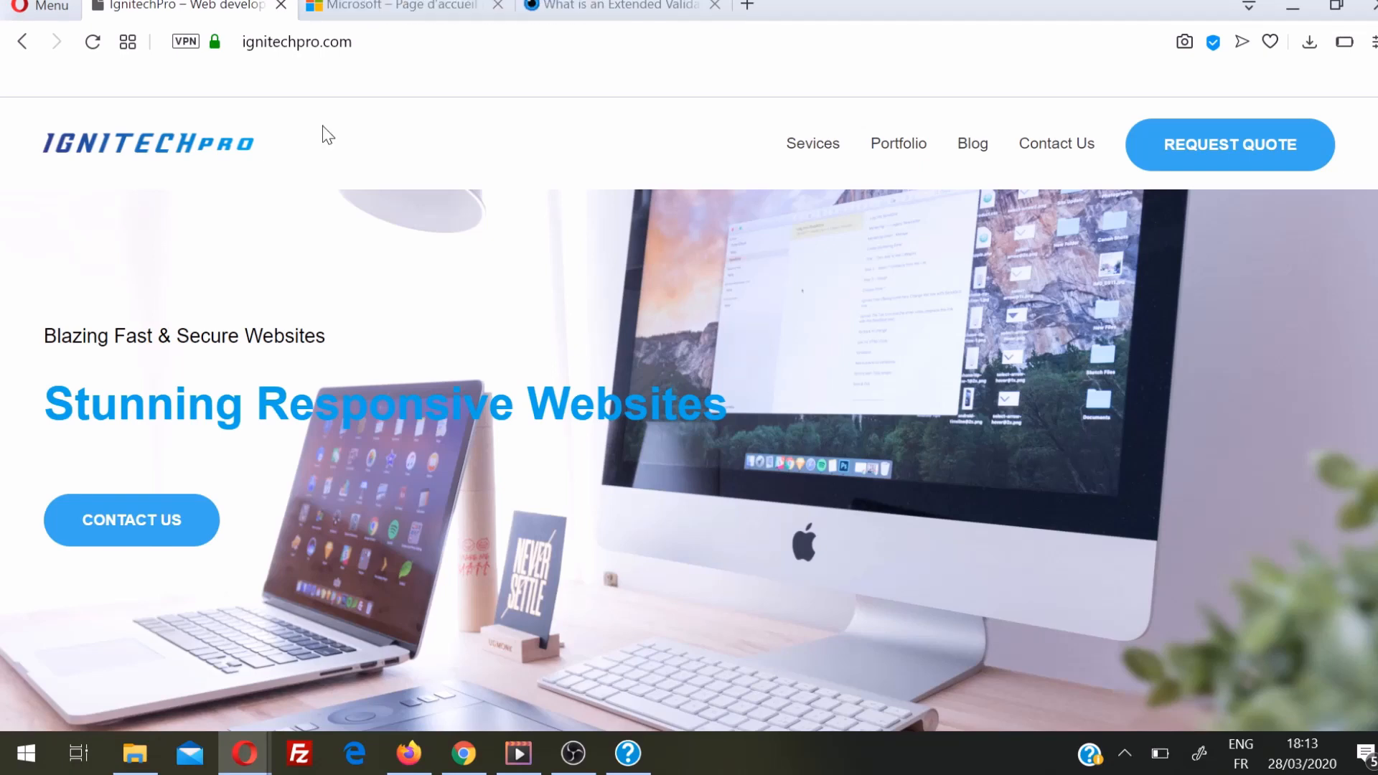